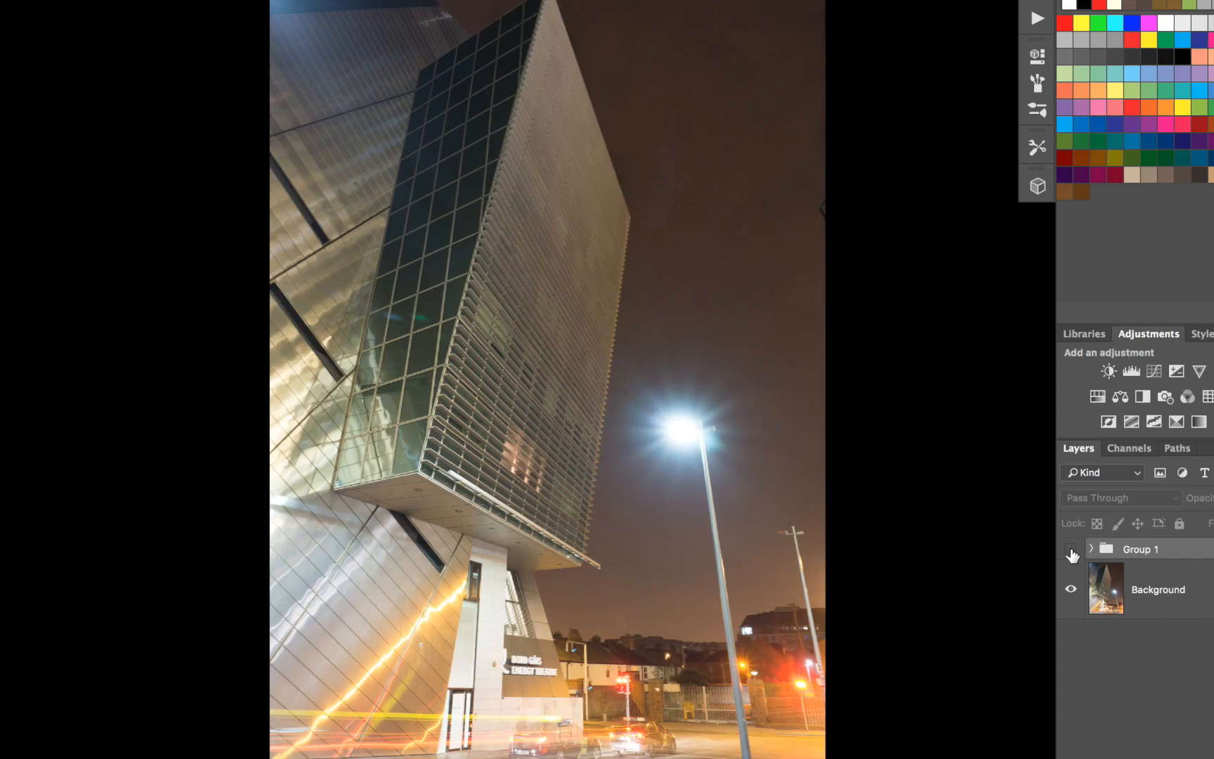
Step: Switch to DSC00041.jpg and duplicate the Background into Layer 1
click(1070, 549)
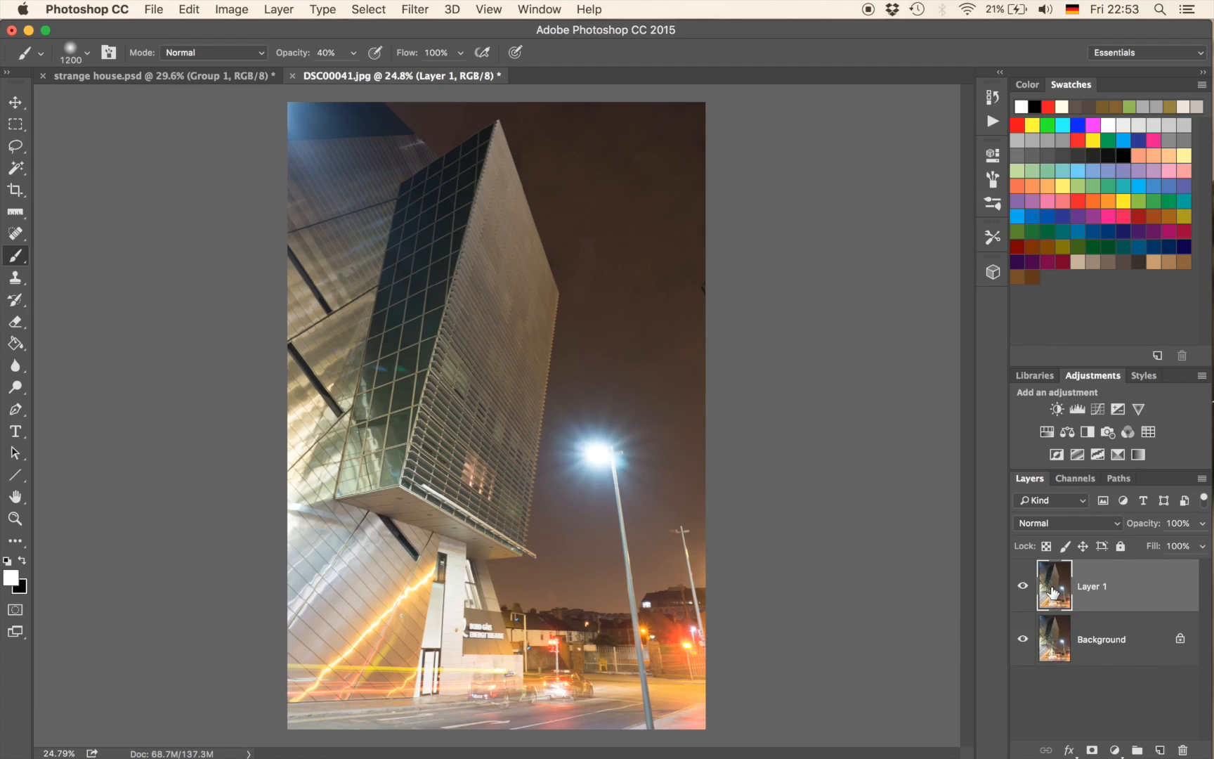
mouse_move(936, 557)
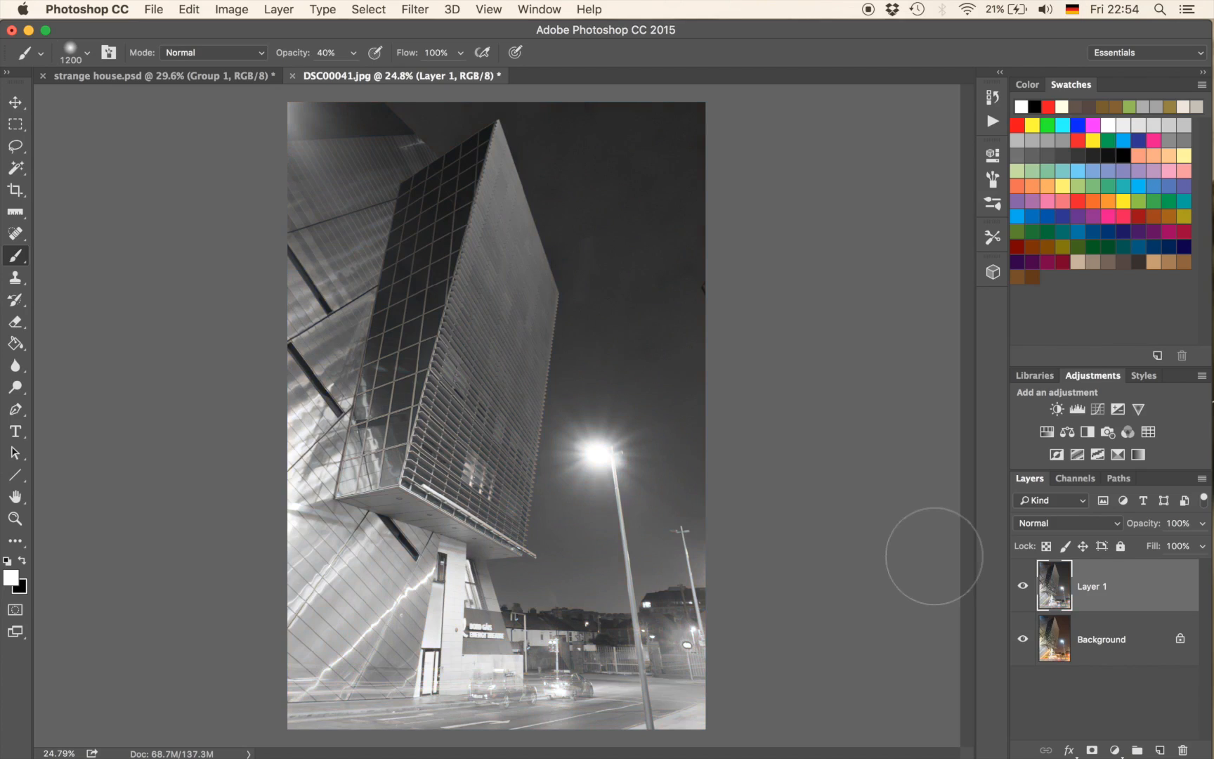
mouse_move(837, 417)
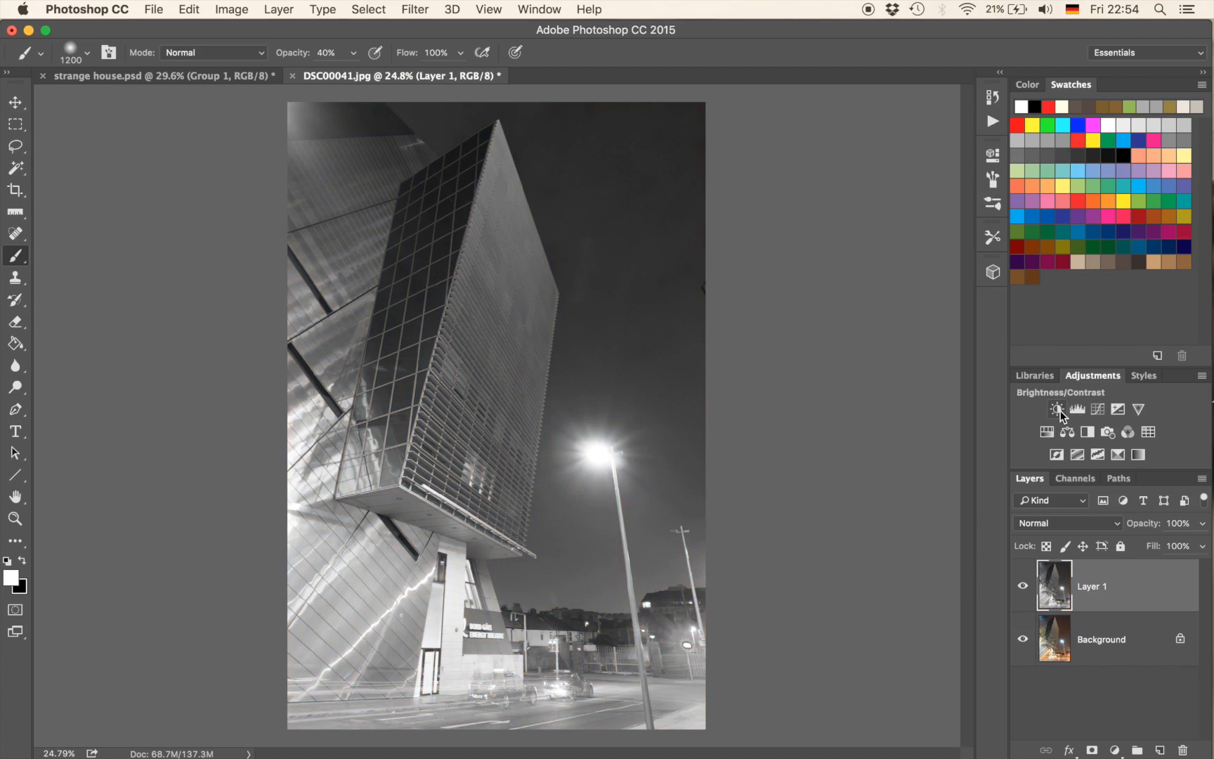
Step: Add a Brightness/Contrast adjustment with contrast set to 100 and collapse its settings
click(1057, 409)
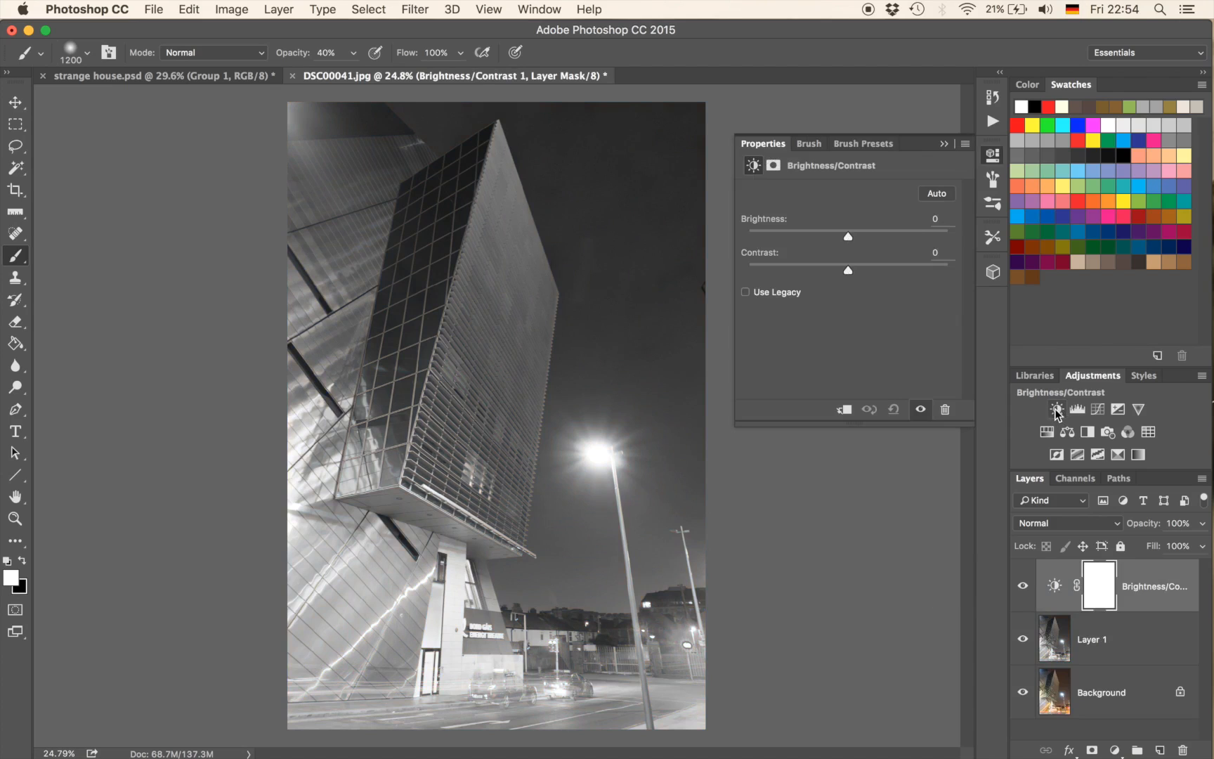
drag(847, 268, 851, 269)
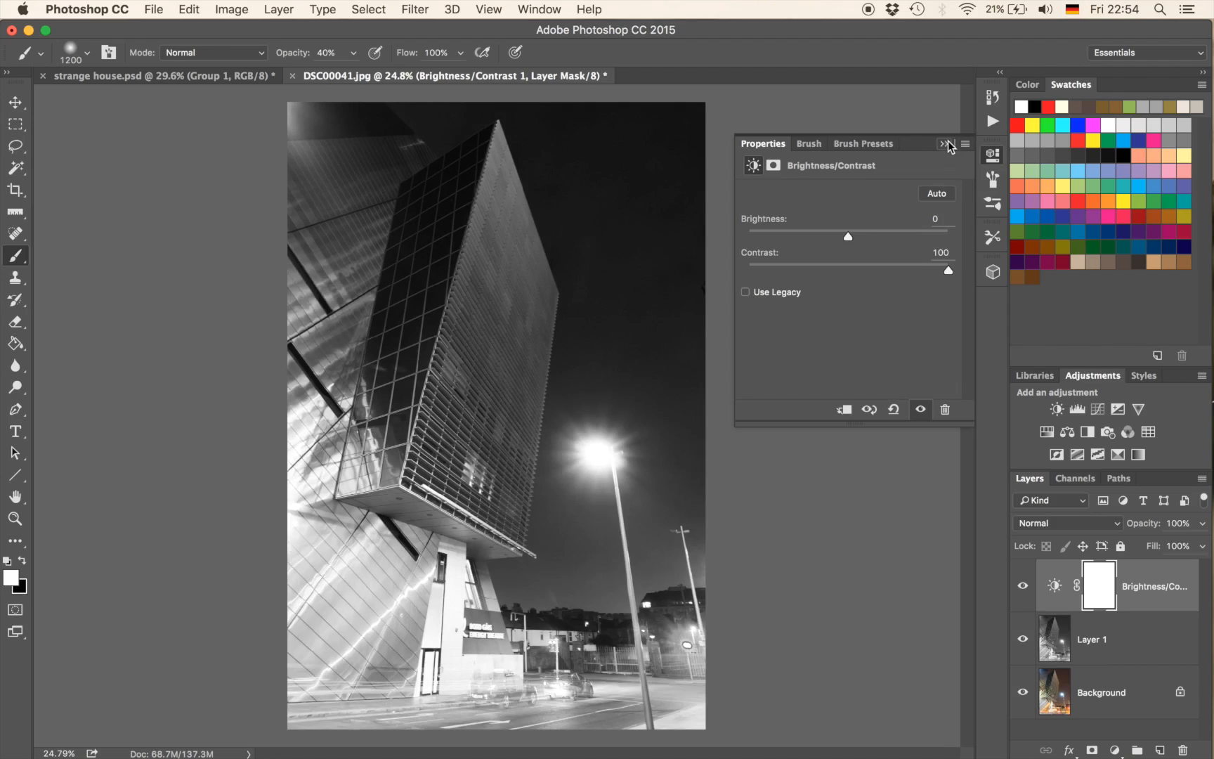
click(943, 144)
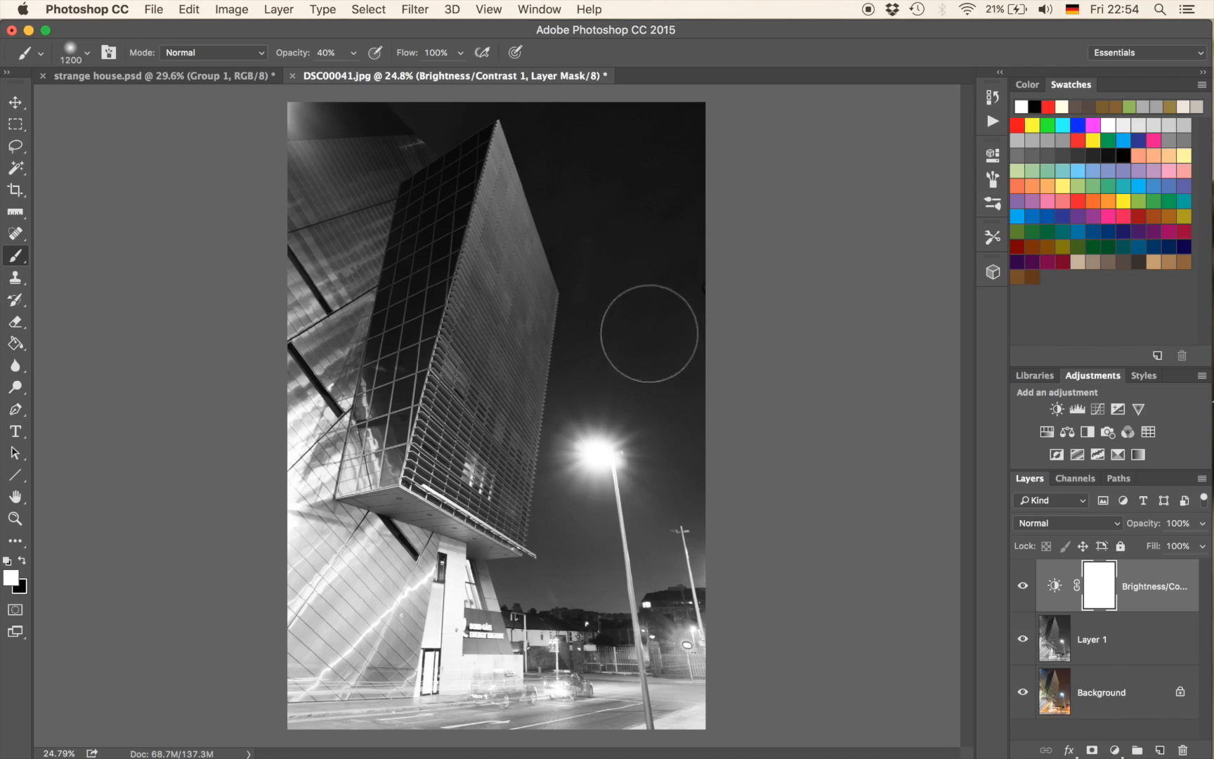
mouse_move(568, 307)
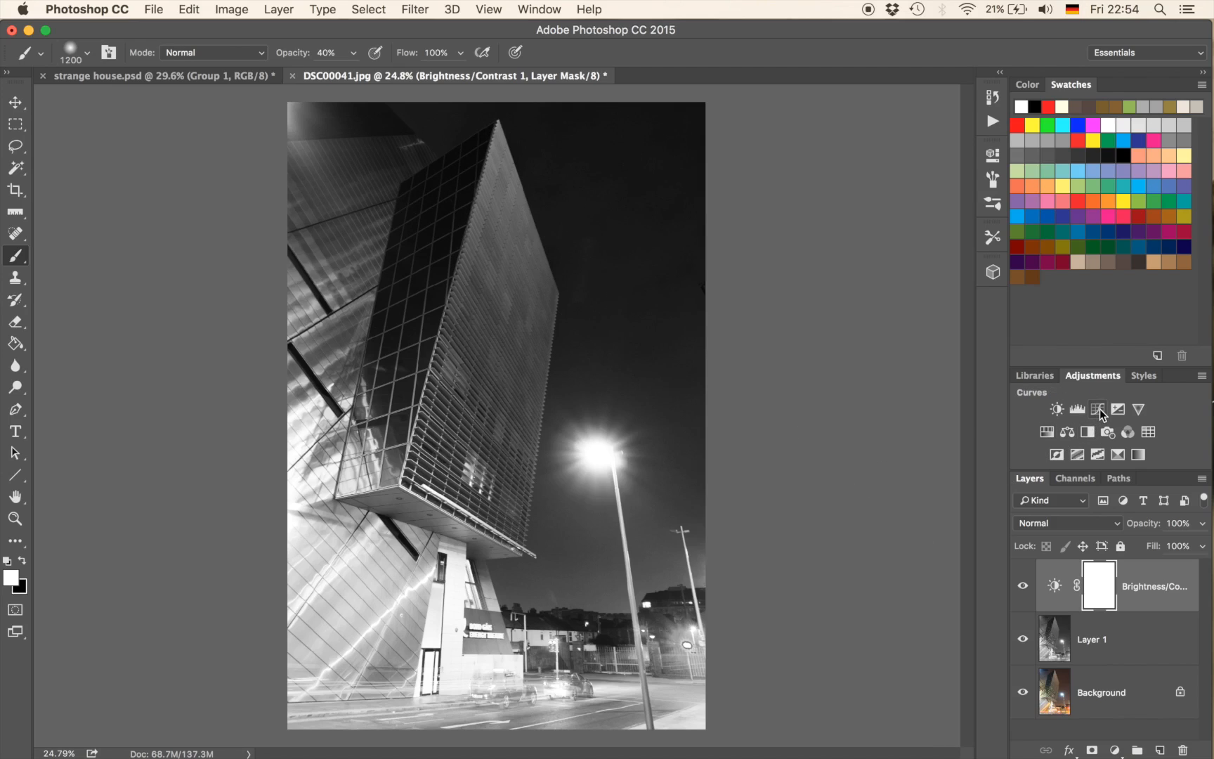
Step: Add a Curves adjustment with the midpoint pulled down to darken the night sky
click(1098, 409)
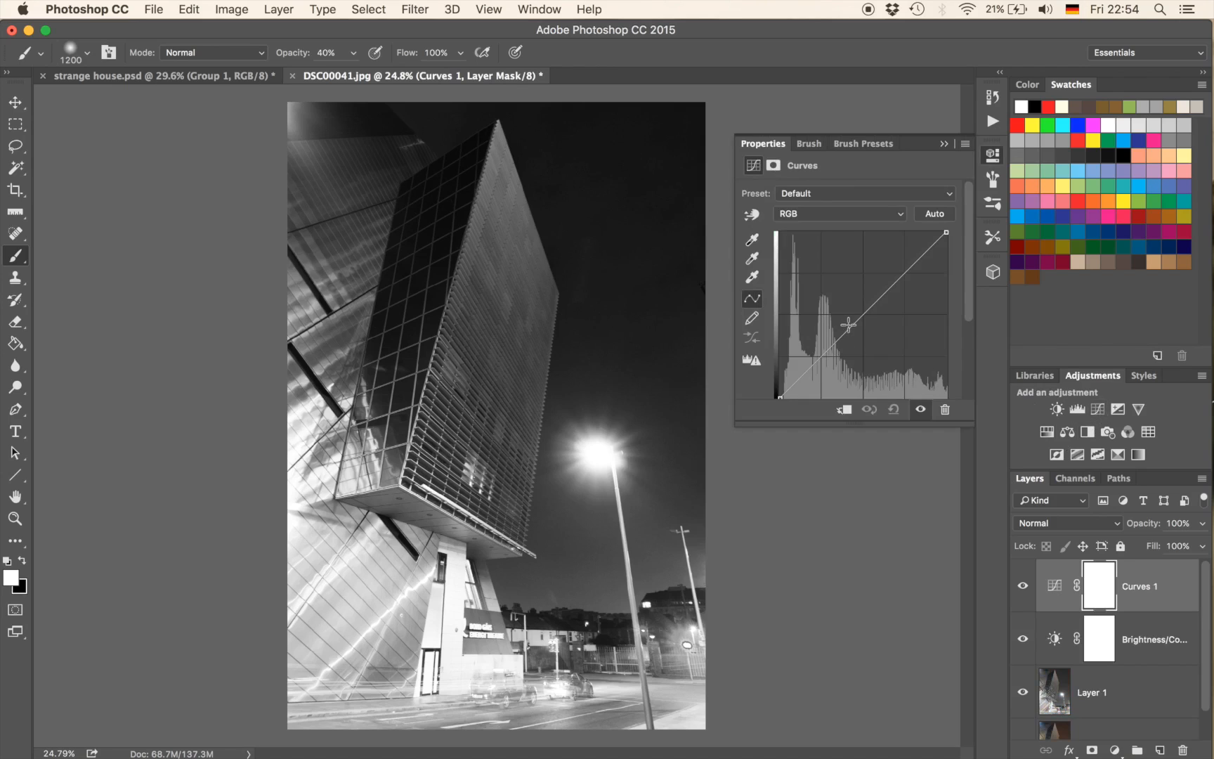
drag(848, 326, 868, 343)
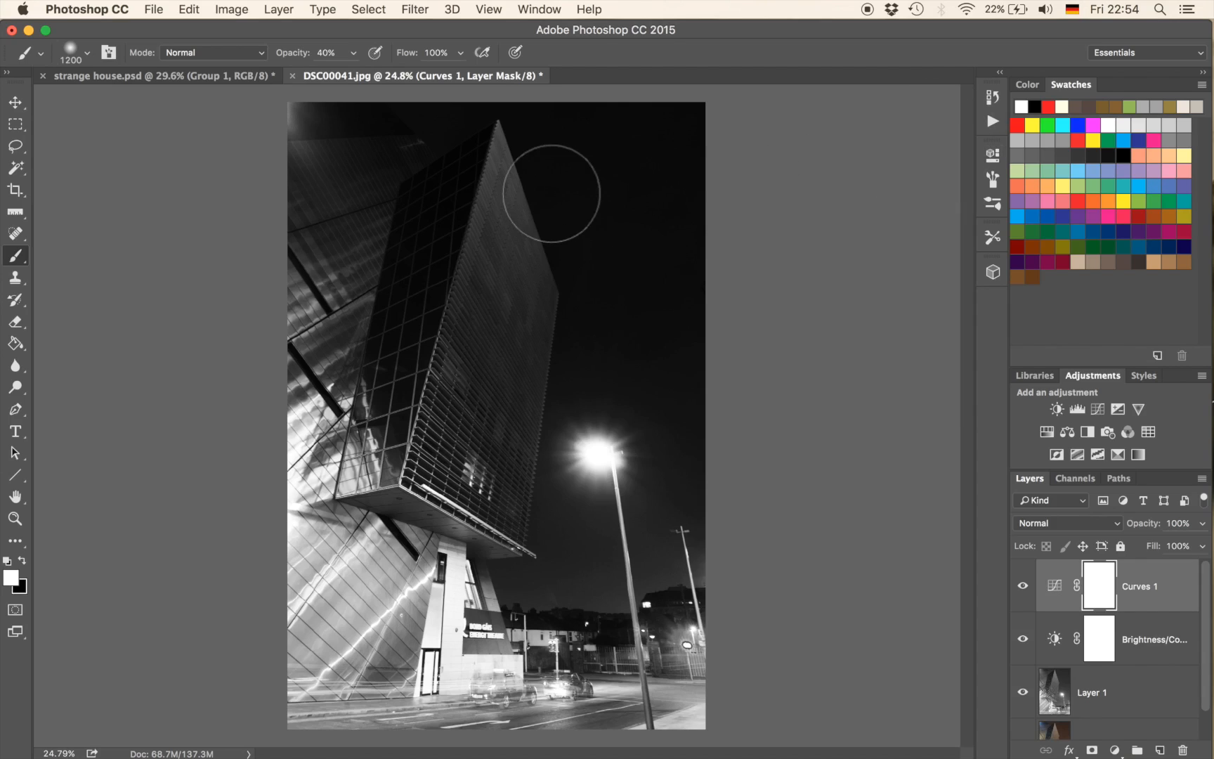
mouse_move(487, 382)
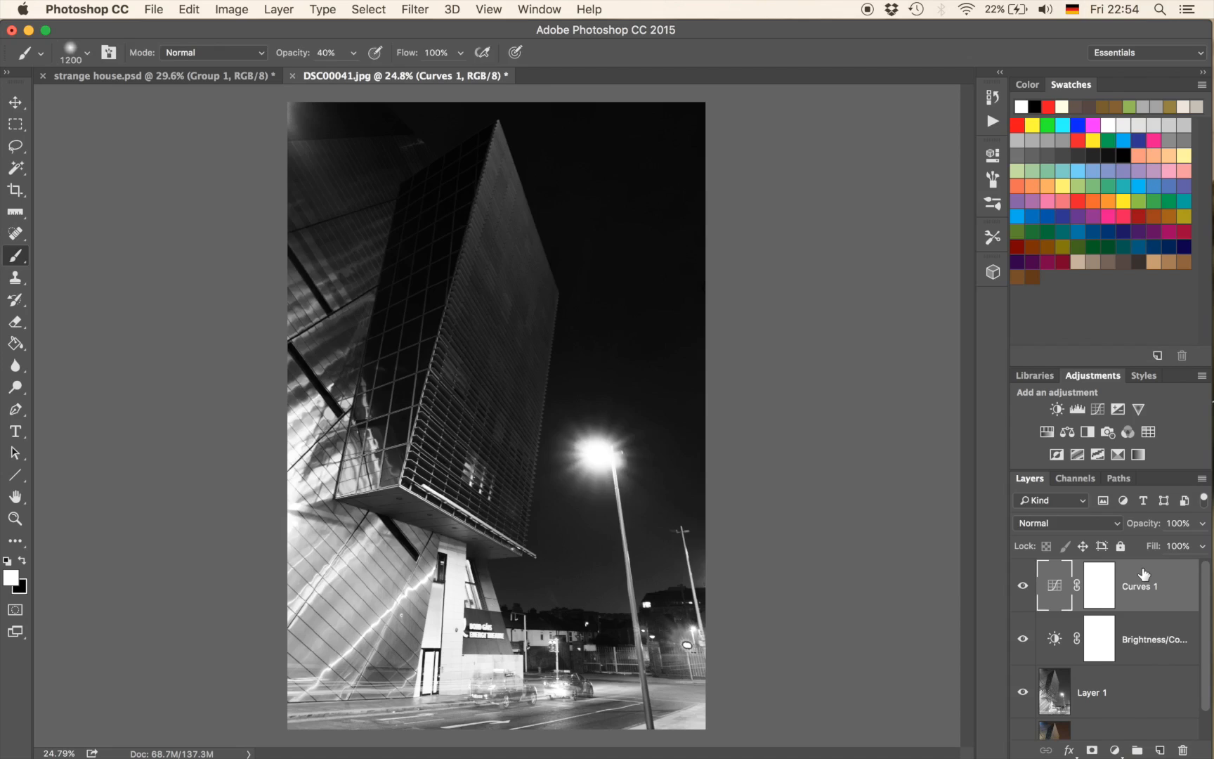
Step: Open Curves 1 blending options and split the Underlying Layer white slider
double_click(1138, 586)
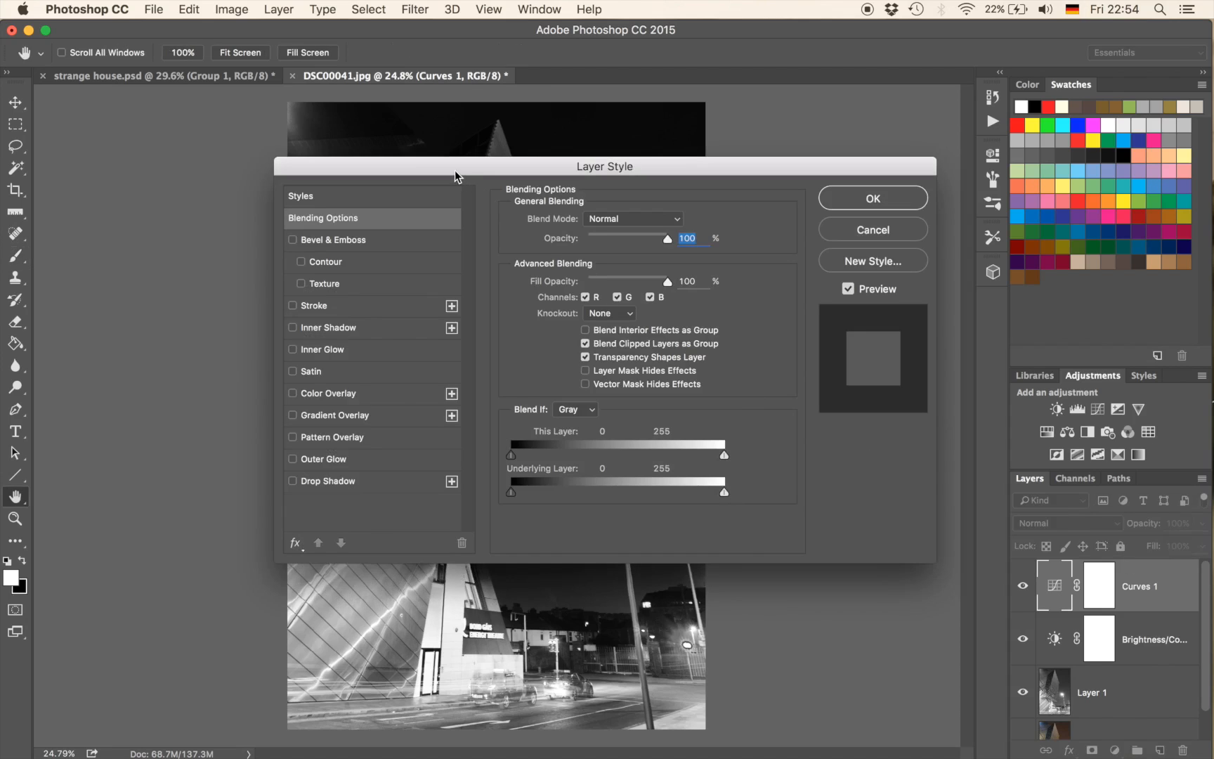
drag(458, 175, 822, 145)
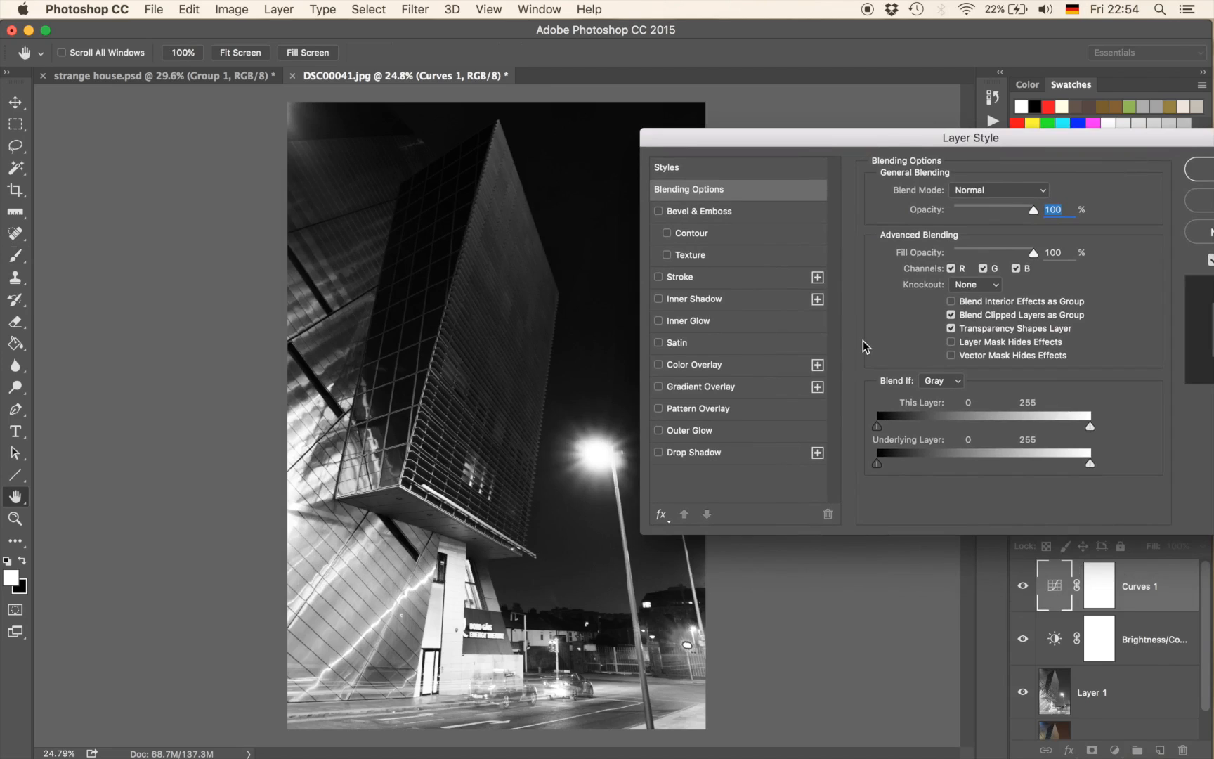
mouse_move(610, 312)
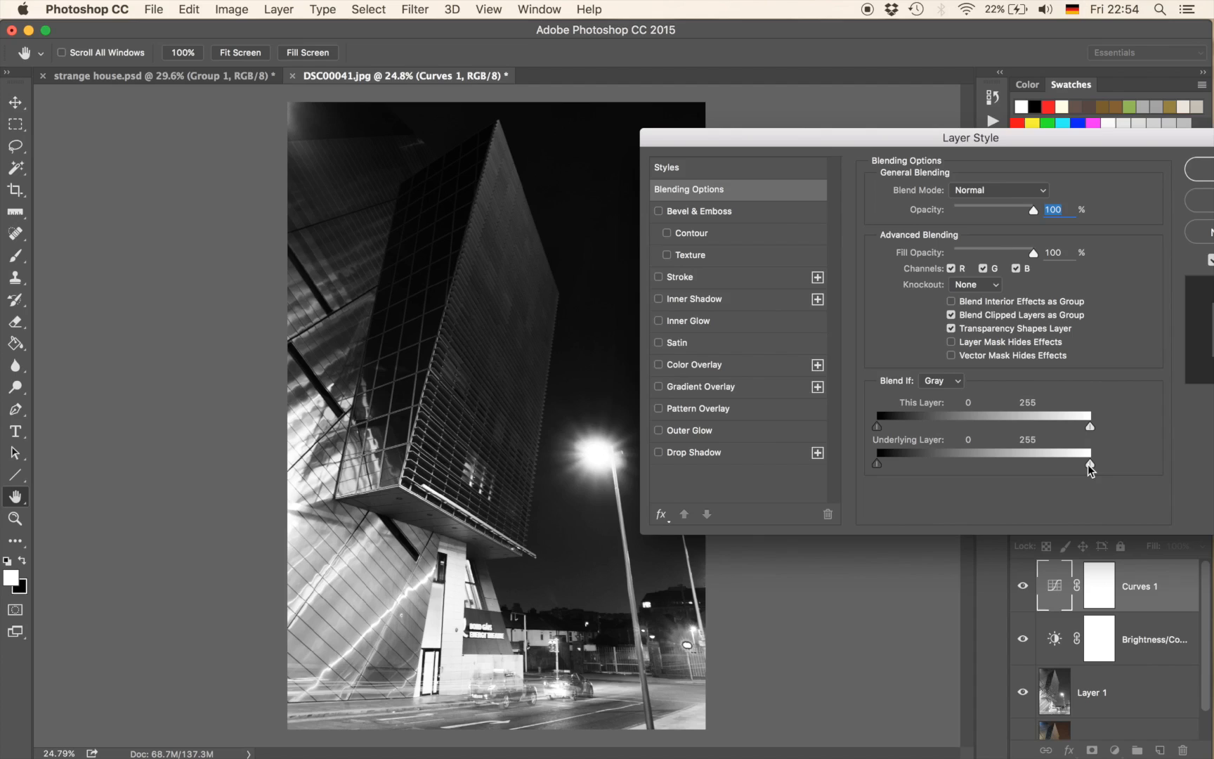
drag(1090, 465, 1083, 465)
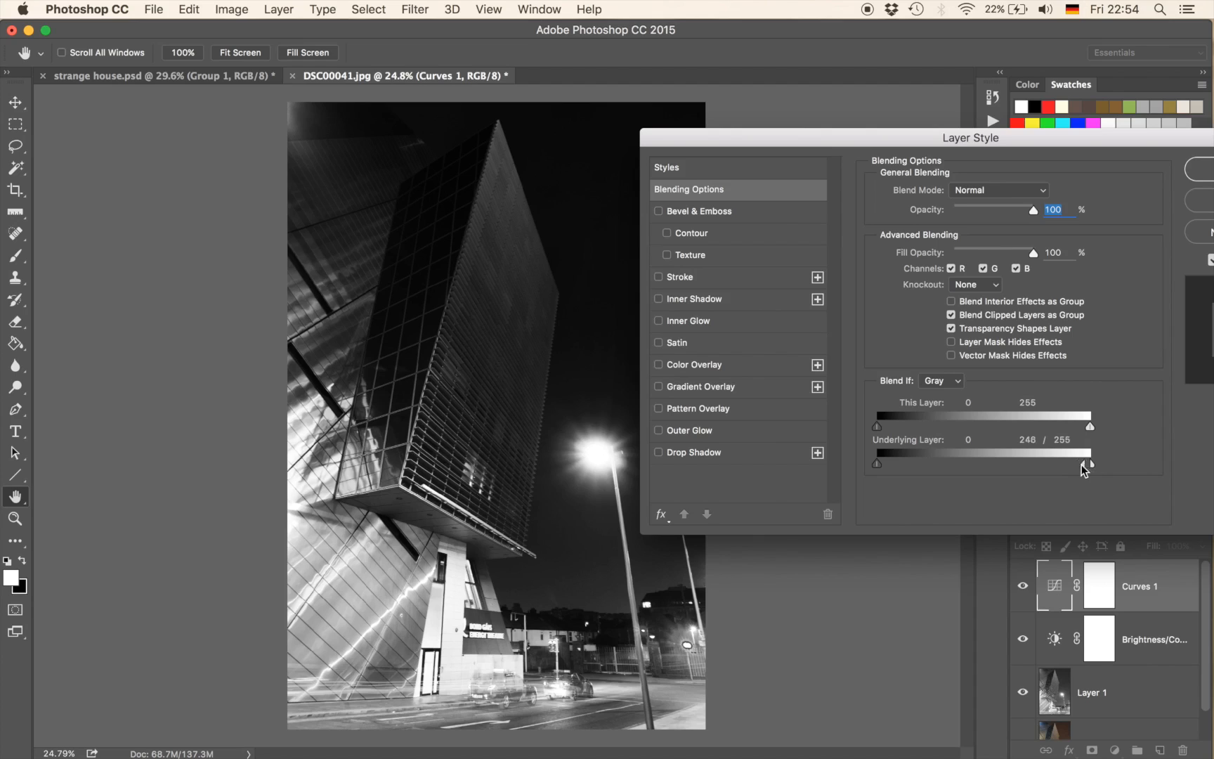
drag(1090, 463, 954, 463)
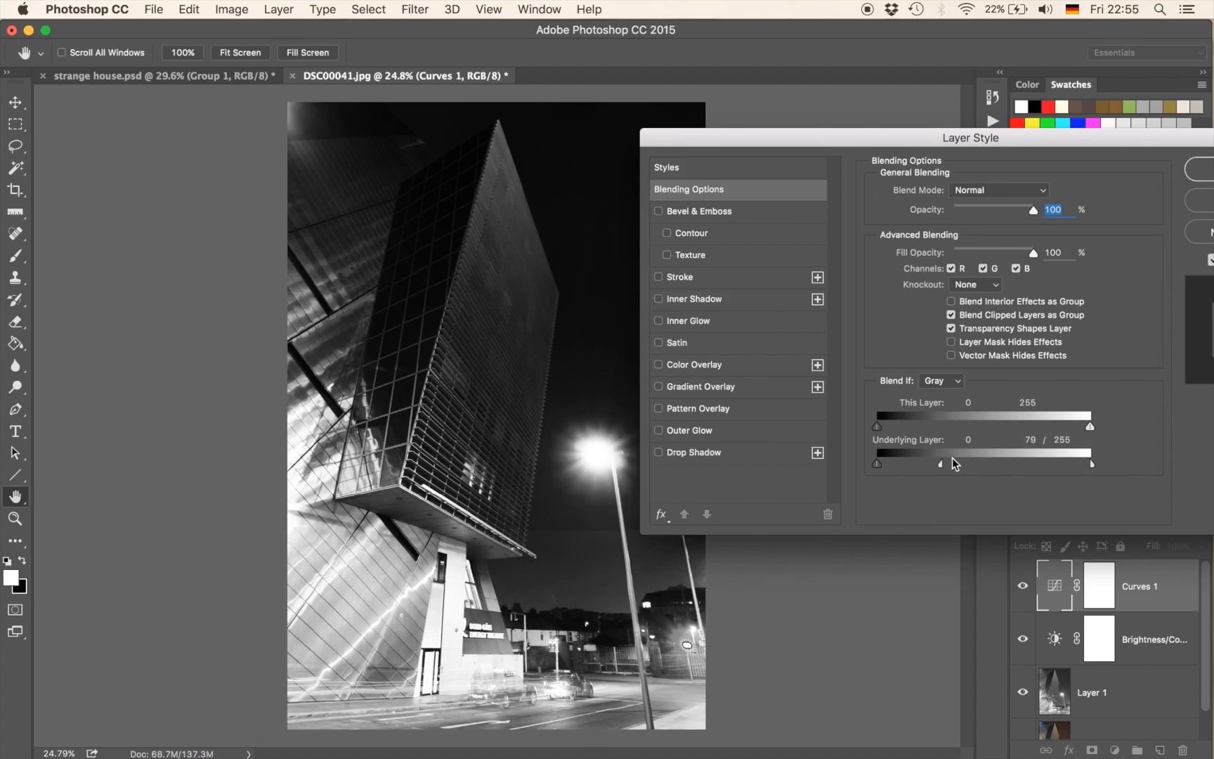
Step: Fine-tune the split Underlying Layer highlight slider to around 33
drag(939, 463, 917, 463)
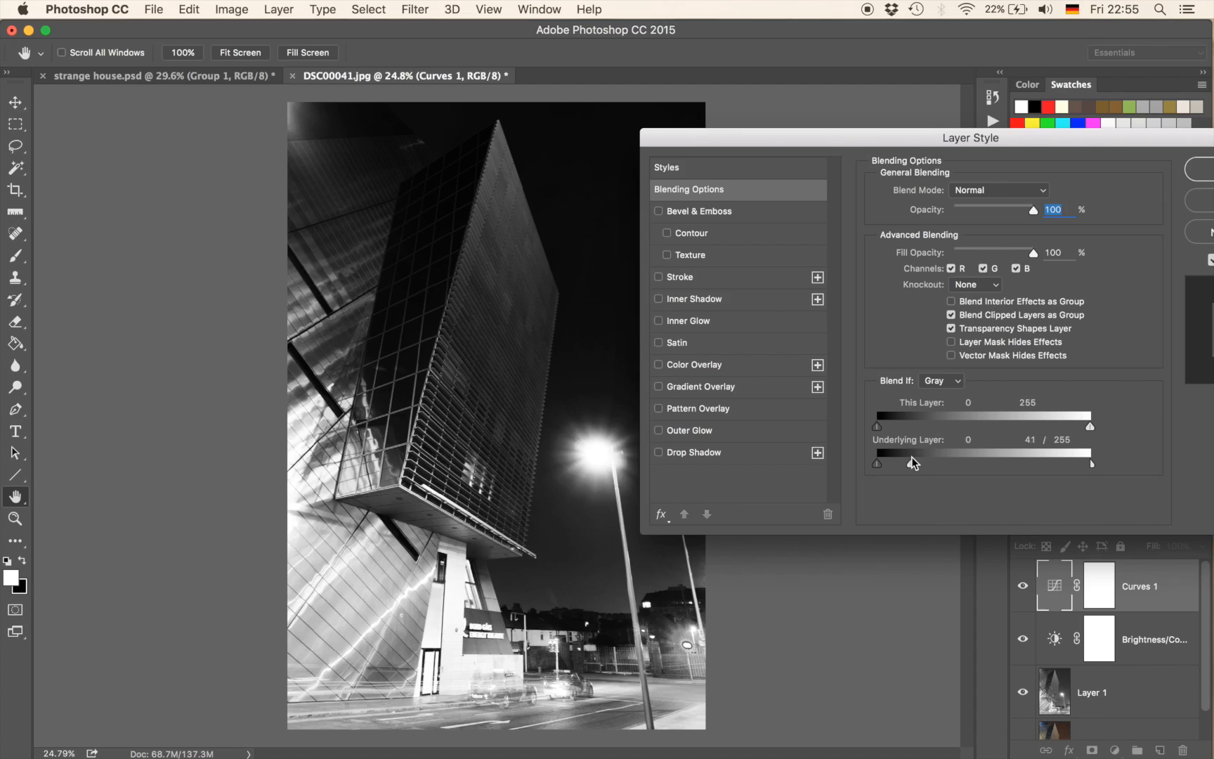
drag(879, 463, 877, 463)
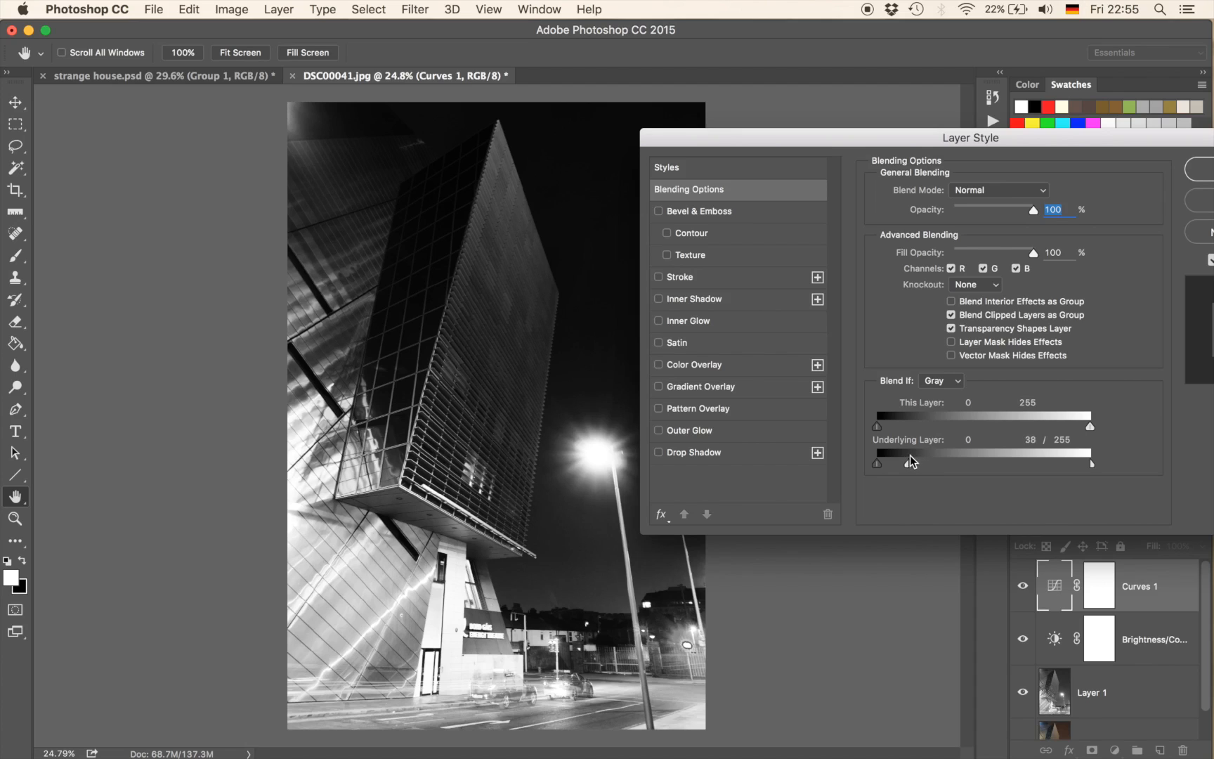
drag(880, 463, 877, 464)
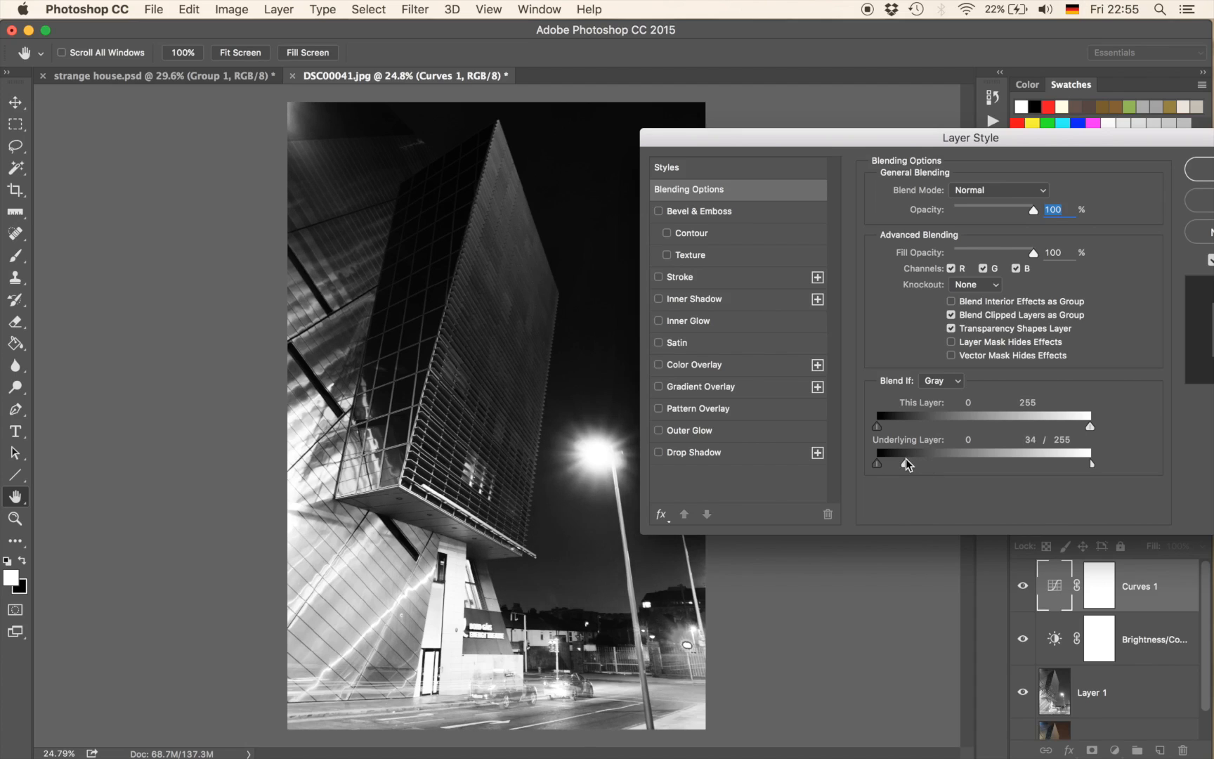
drag(909, 463, 902, 463)
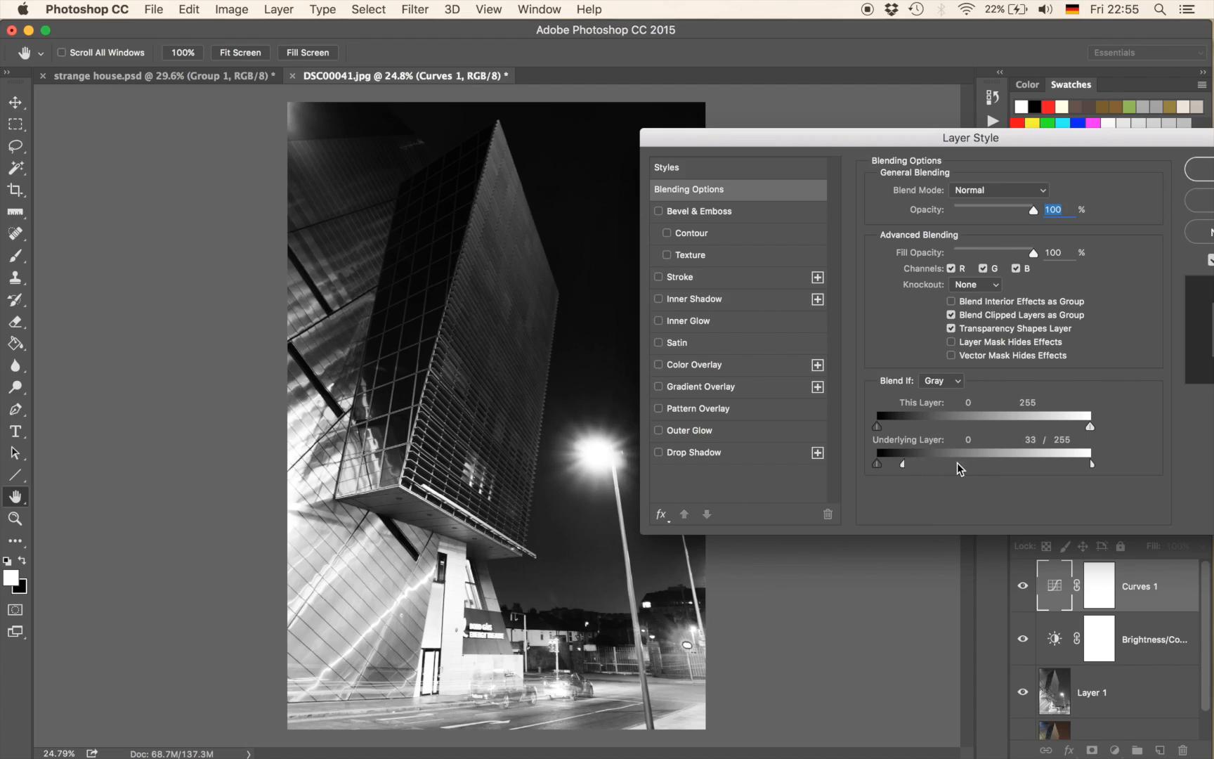
drag(900, 464, 933, 464)
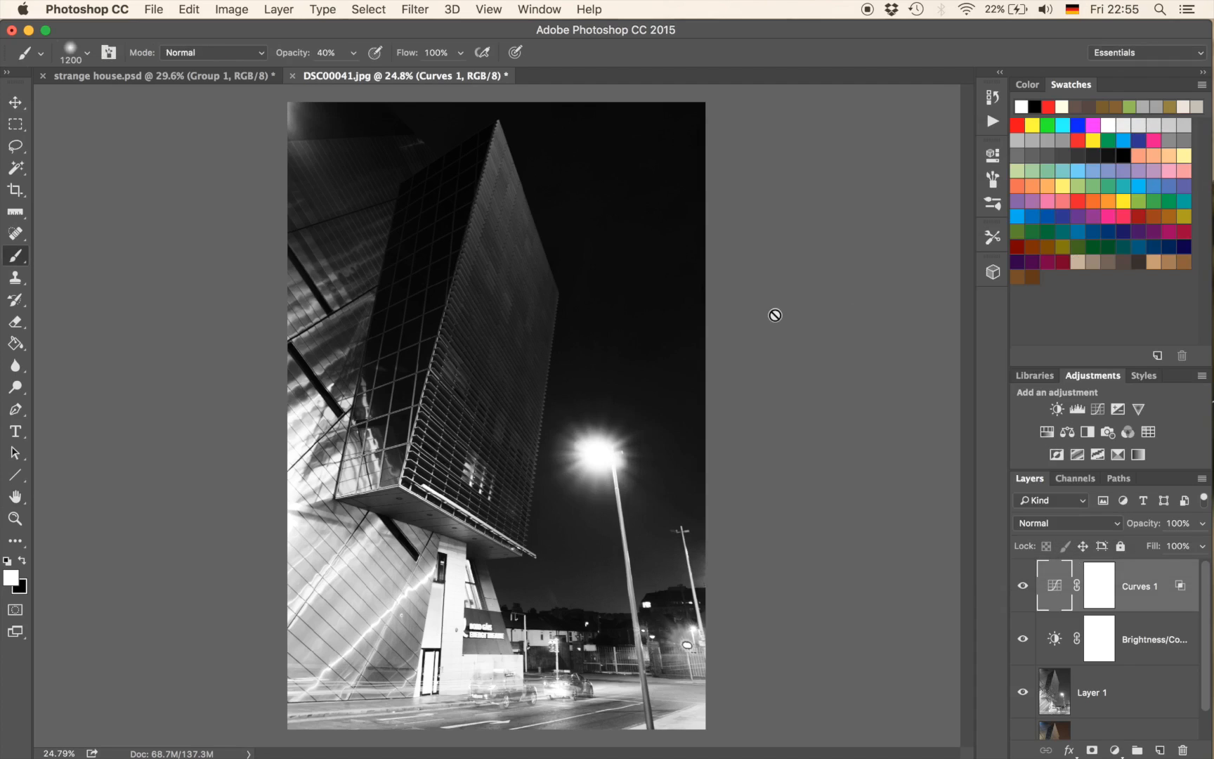
mouse_move(1115, 409)
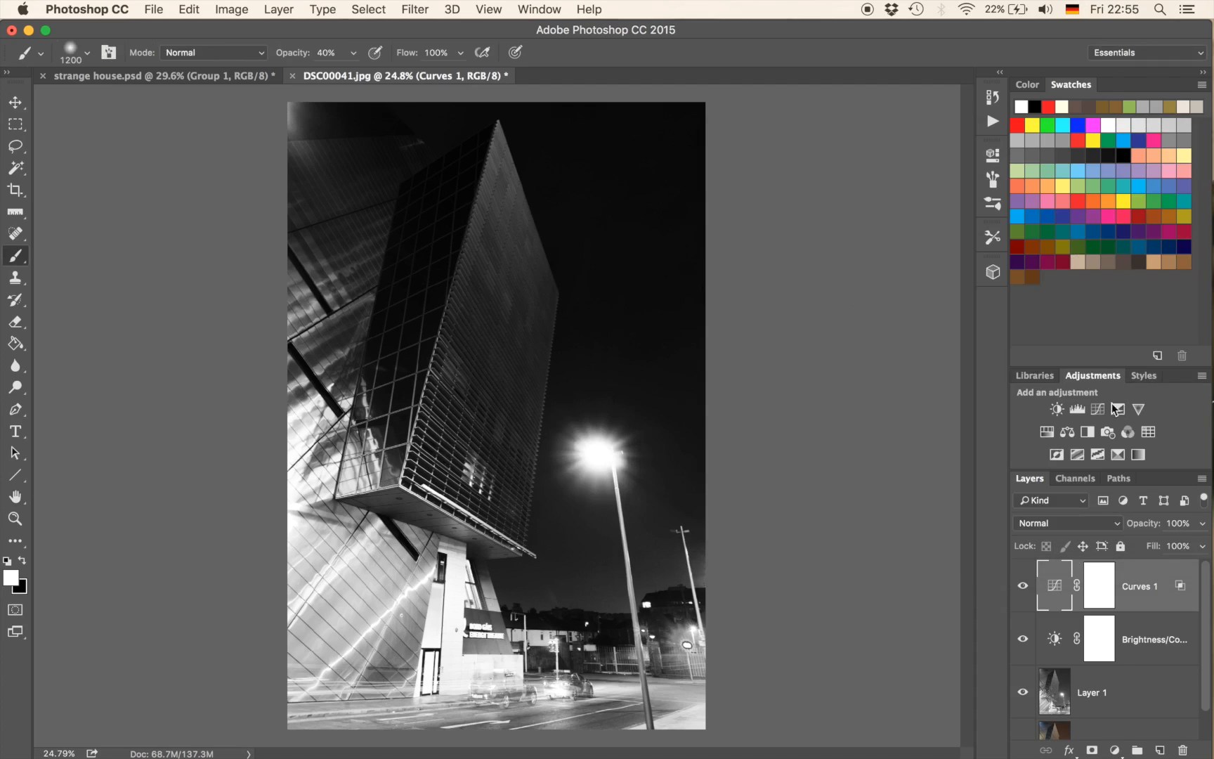
Step: Add a second Curves adjustment, reshape it, and paint its mask over the upper building
click(1098, 409)
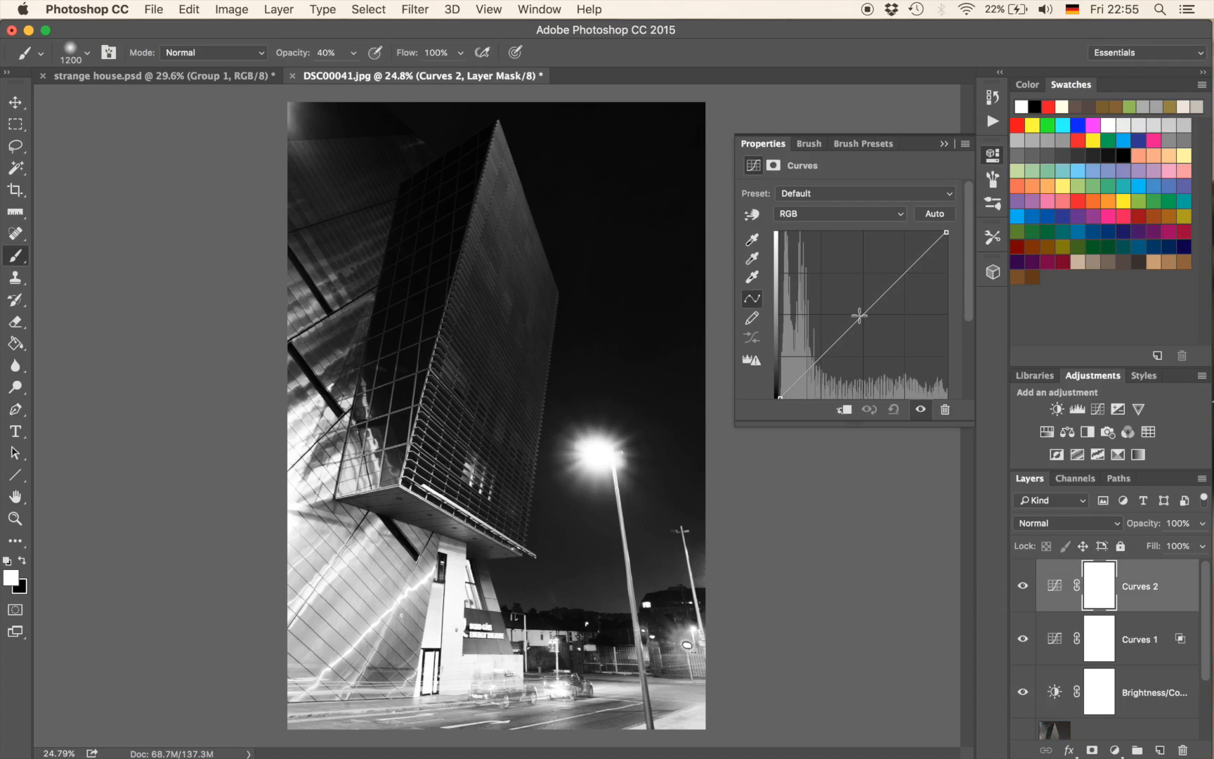
drag(858, 315, 850, 303)
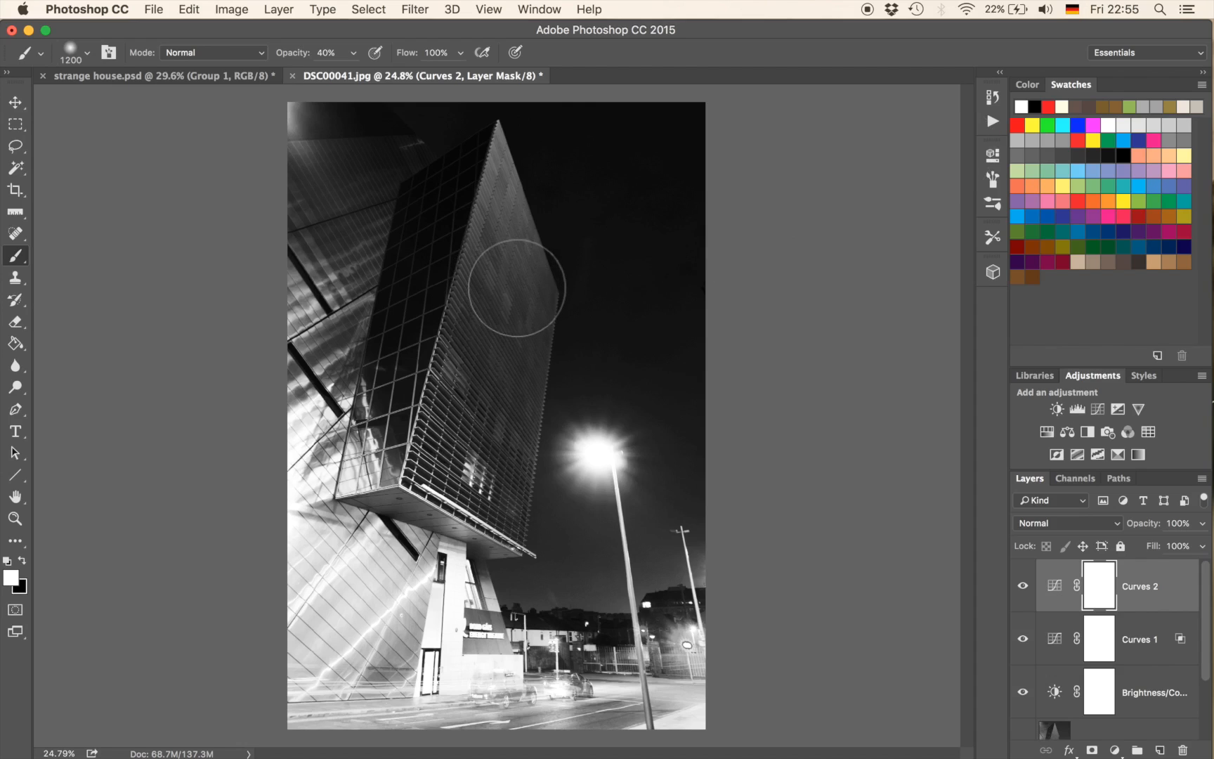
mouse_move(564, 348)
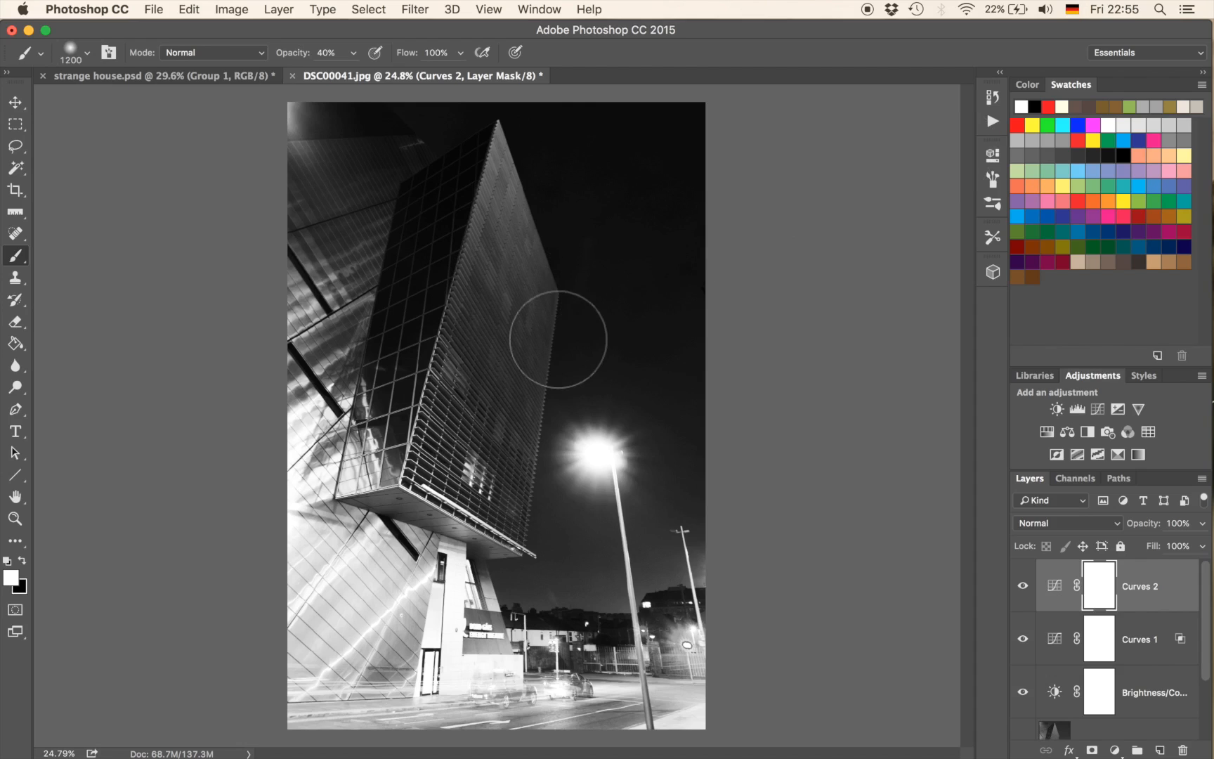
mouse_move(753, 480)
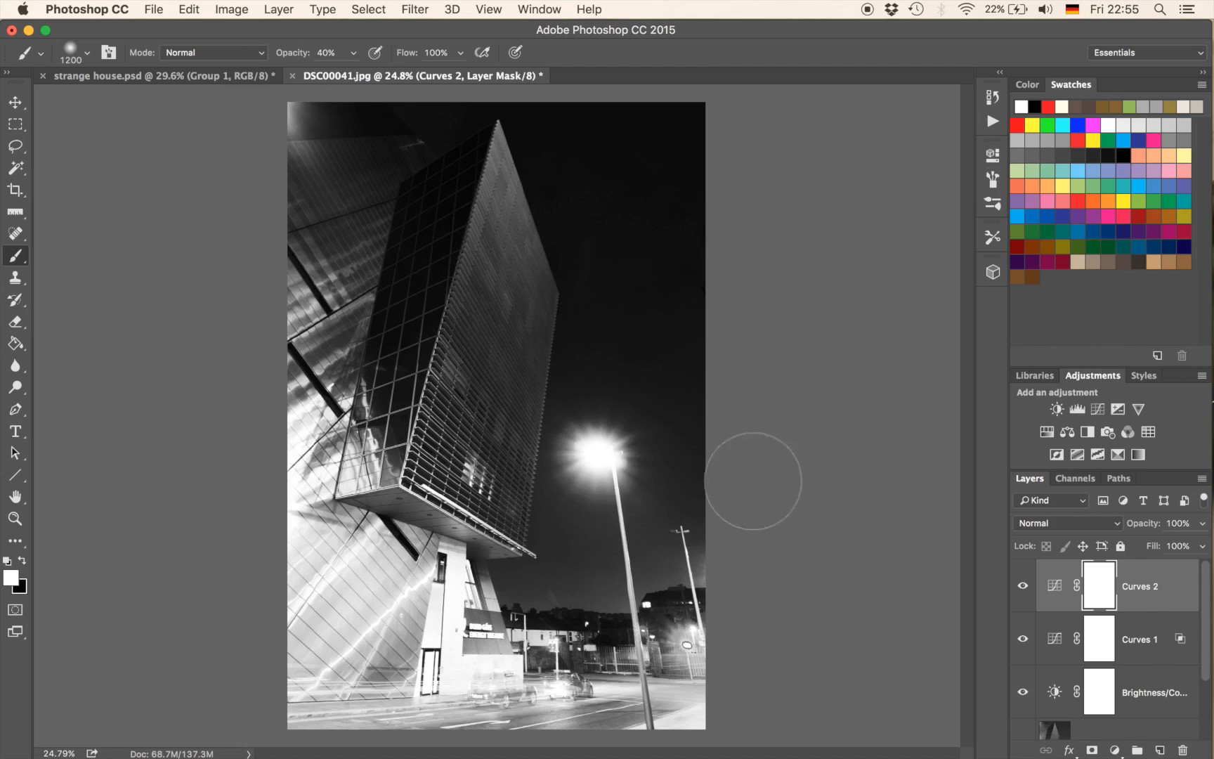
mouse_move(757, 483)
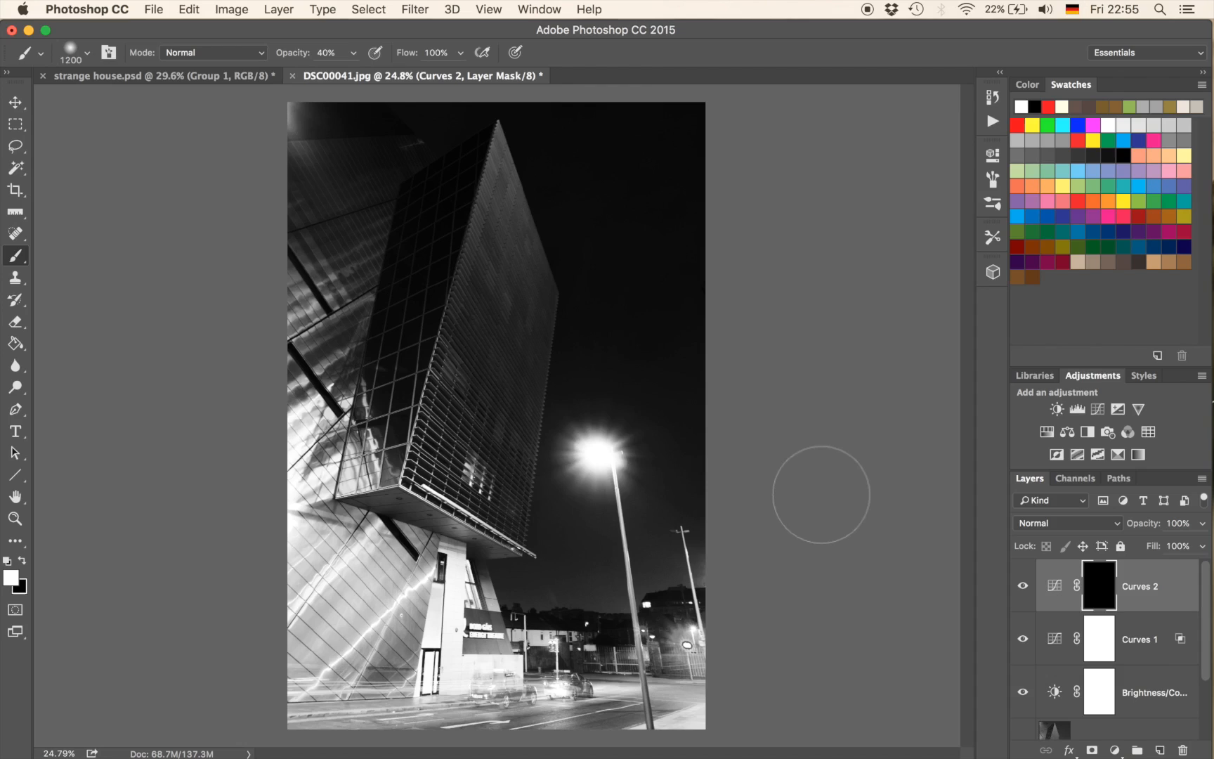
mouse_move(39, 598)
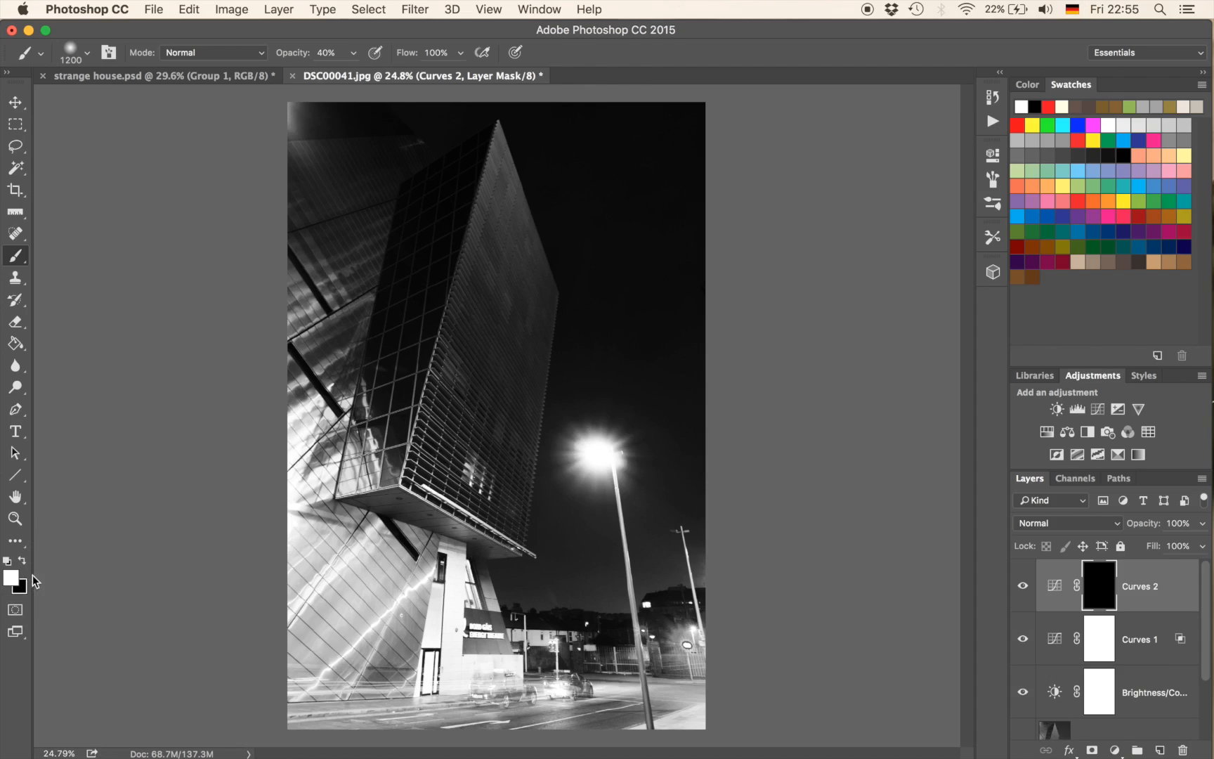
mouse_move(465, 468)
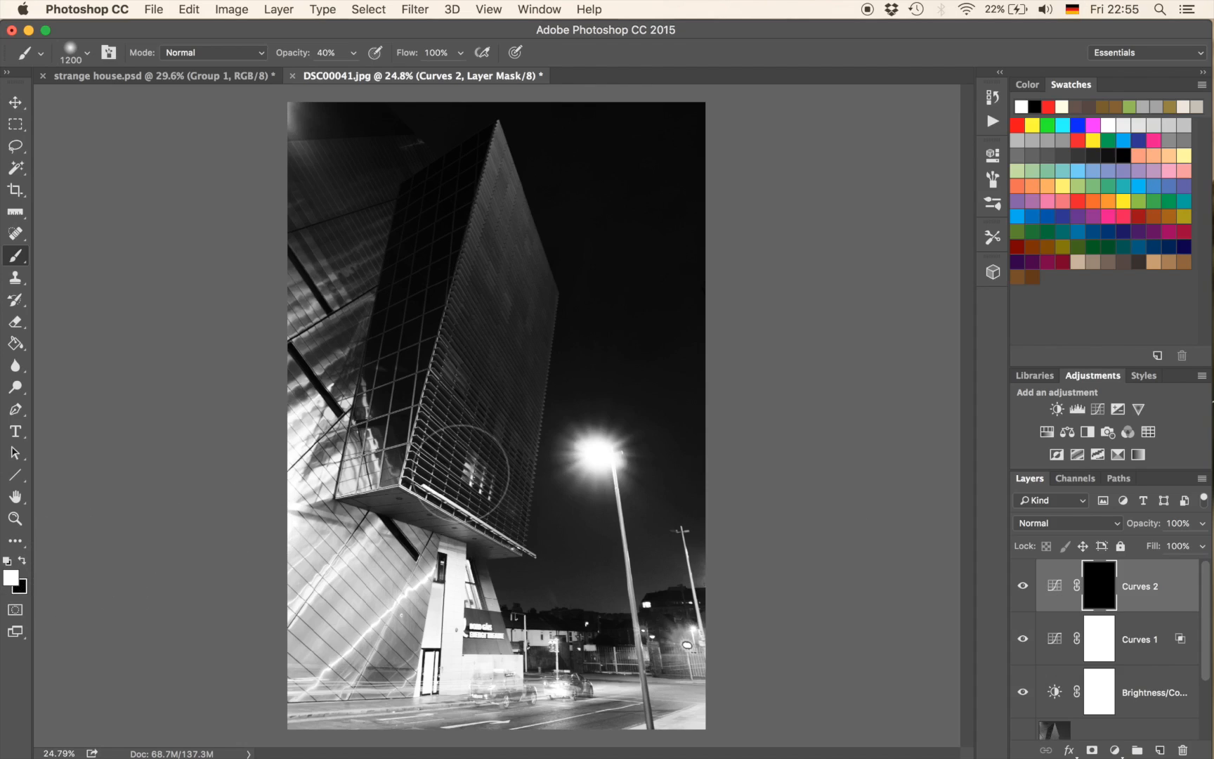
mouse_move(153, 529)
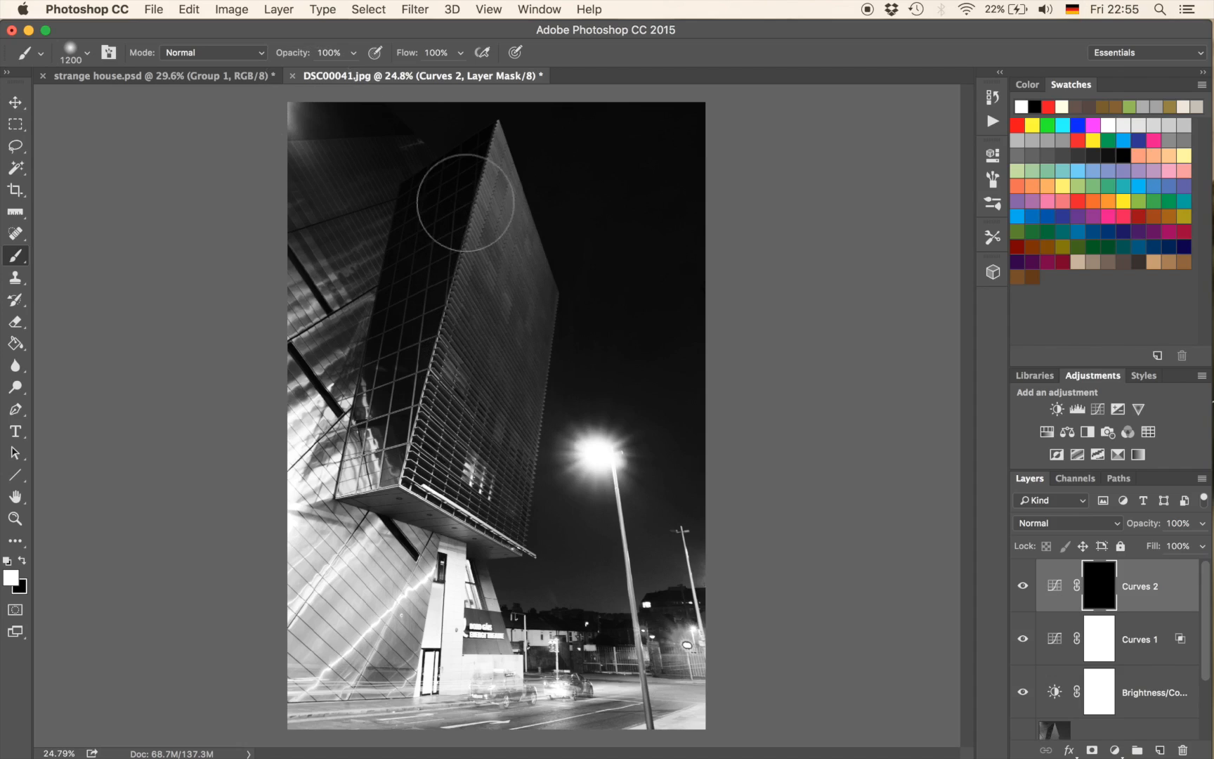
drag(465, 202, 465, 403)
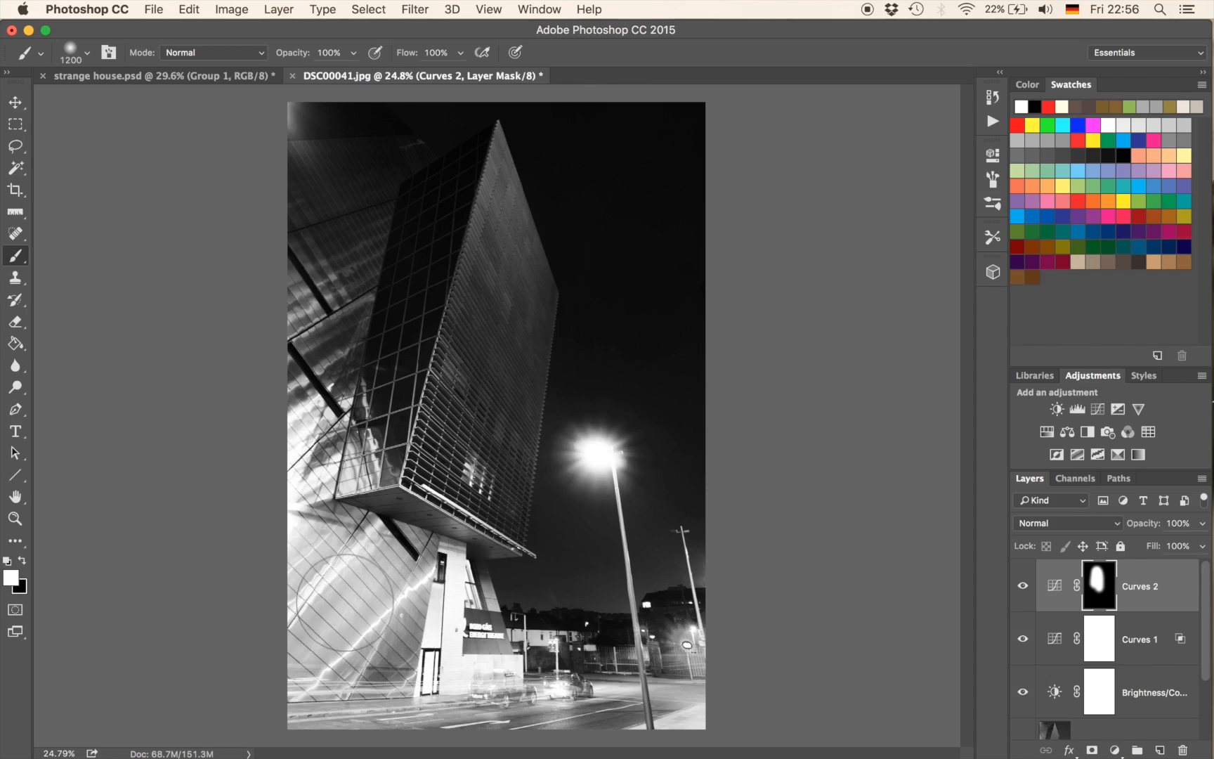
click(1098, 409)
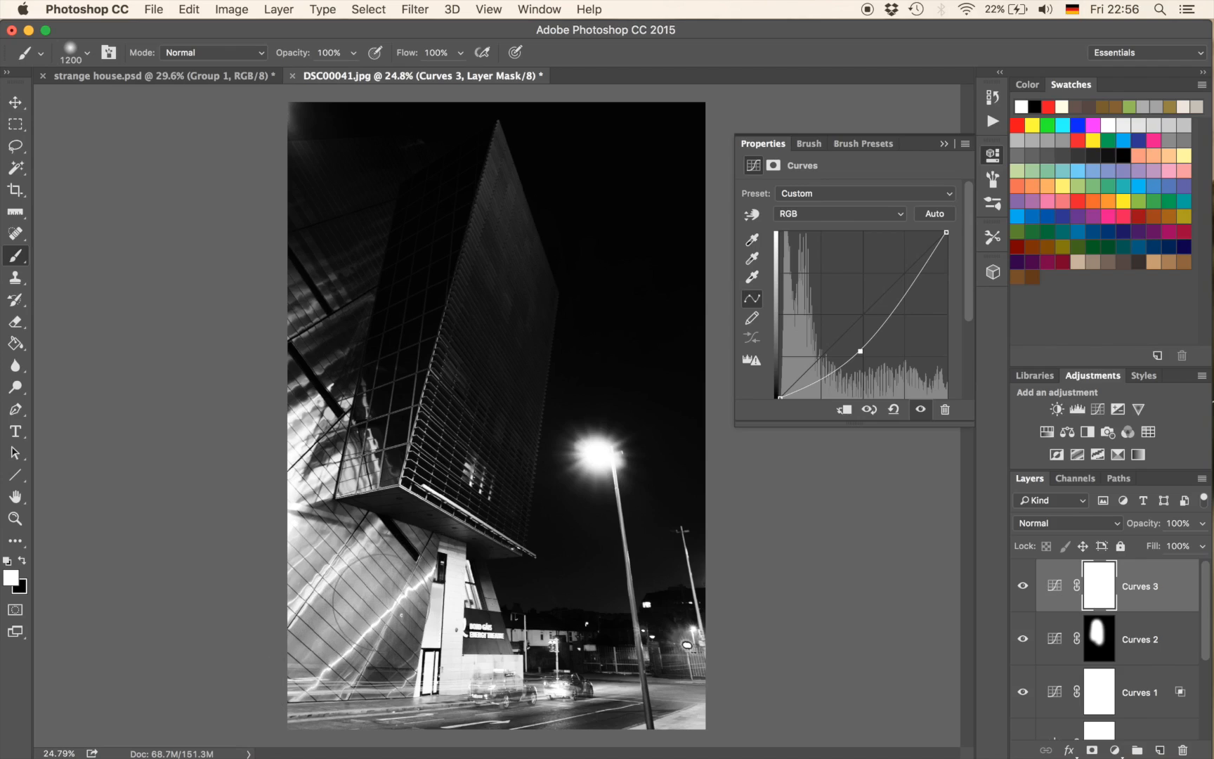
mouse_move(325, 221)
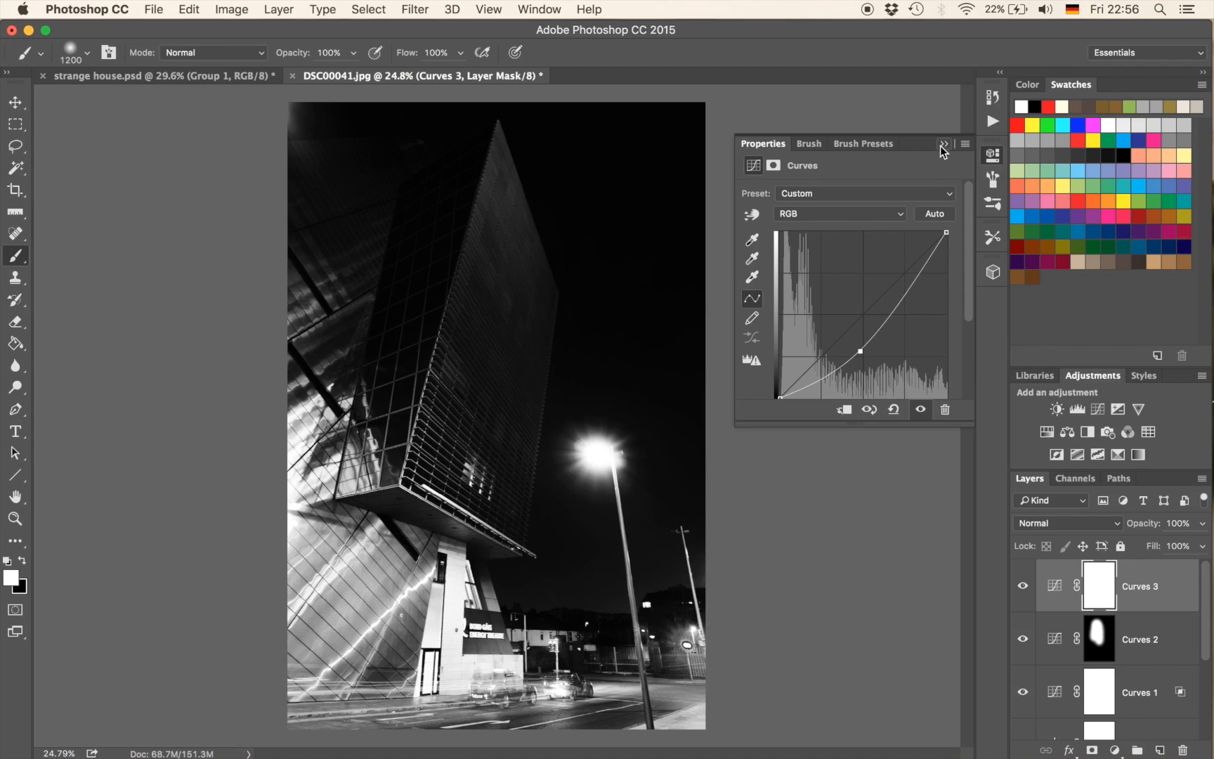
Step: Collapse the Curves 3 Properties panel
click(942, 144)
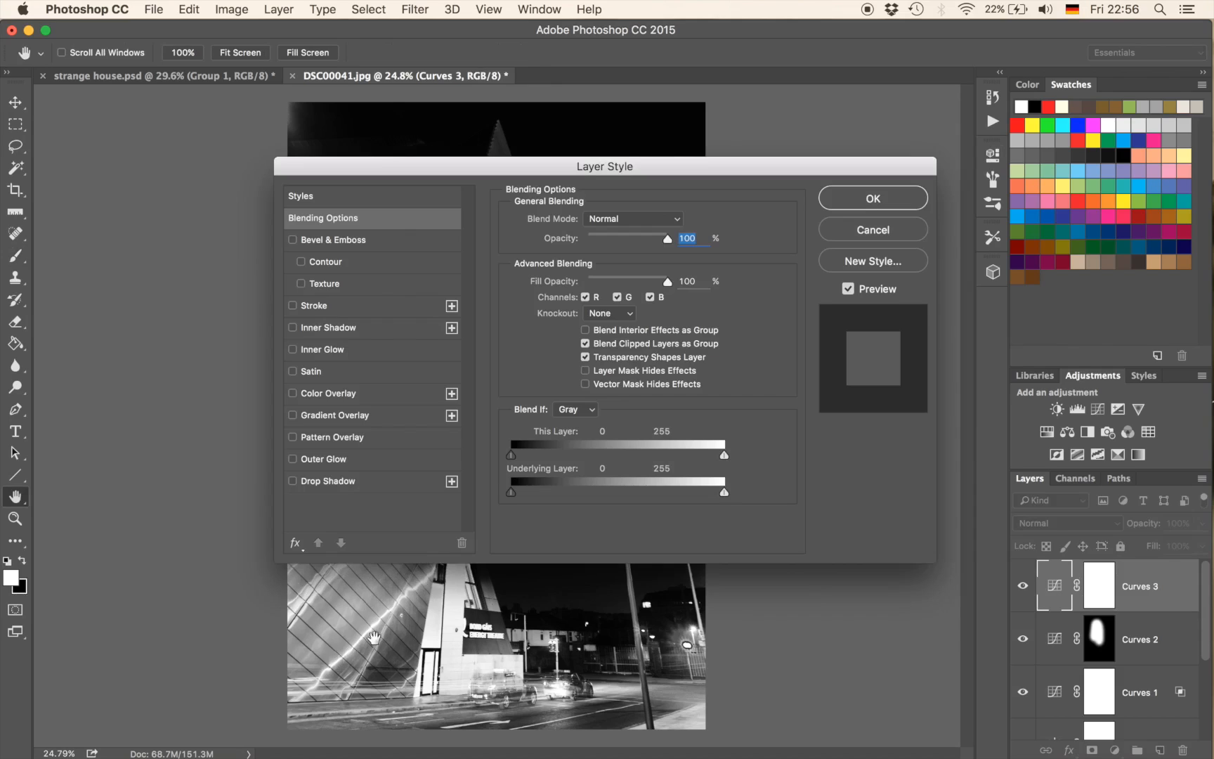
mouse_move(423, 606)
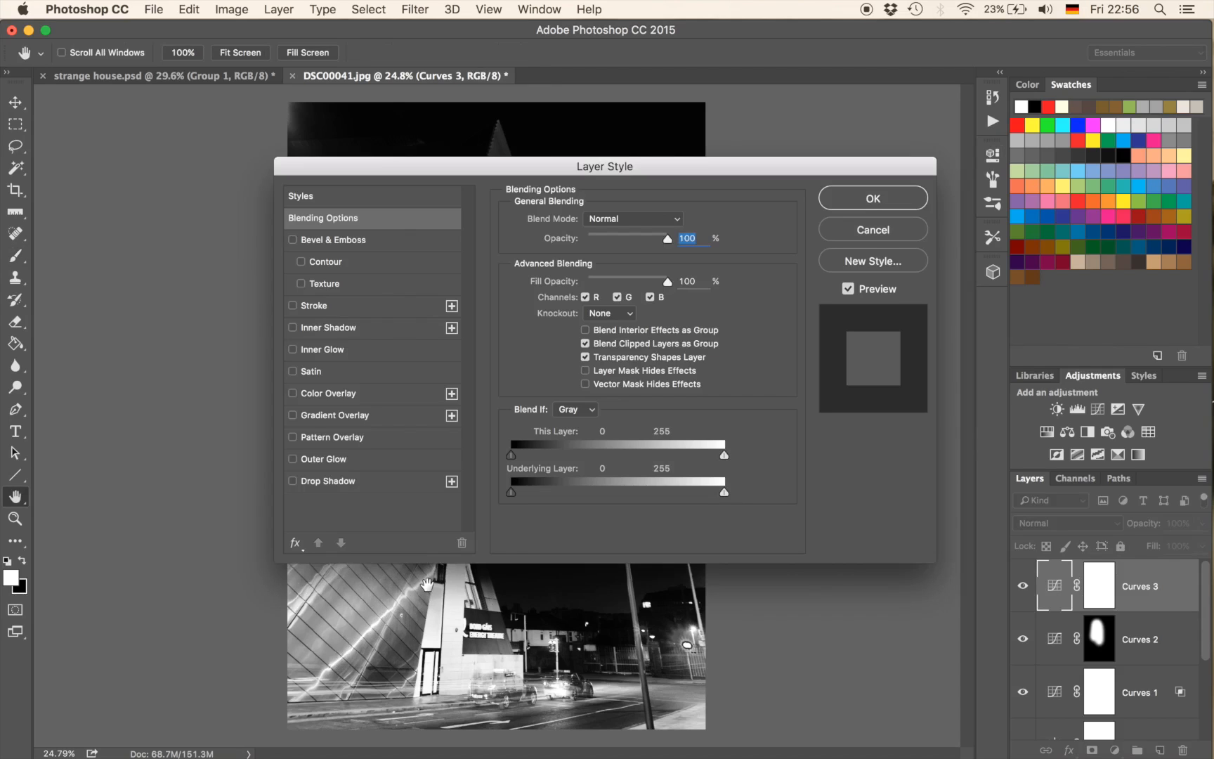
mouse_move(622, 178)
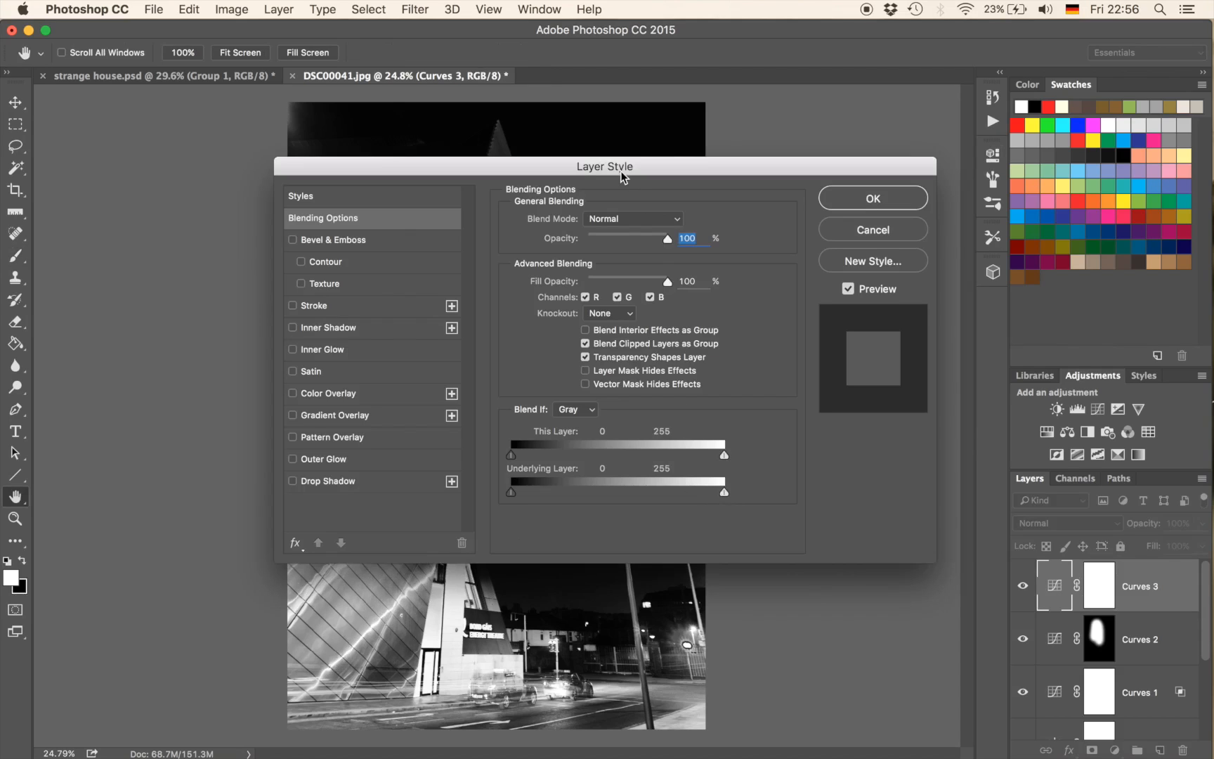
Step: Move the Layer Style dialog aside and split the Underlying Layer highlight slider near 148
drag(724, 492, 721, 409)
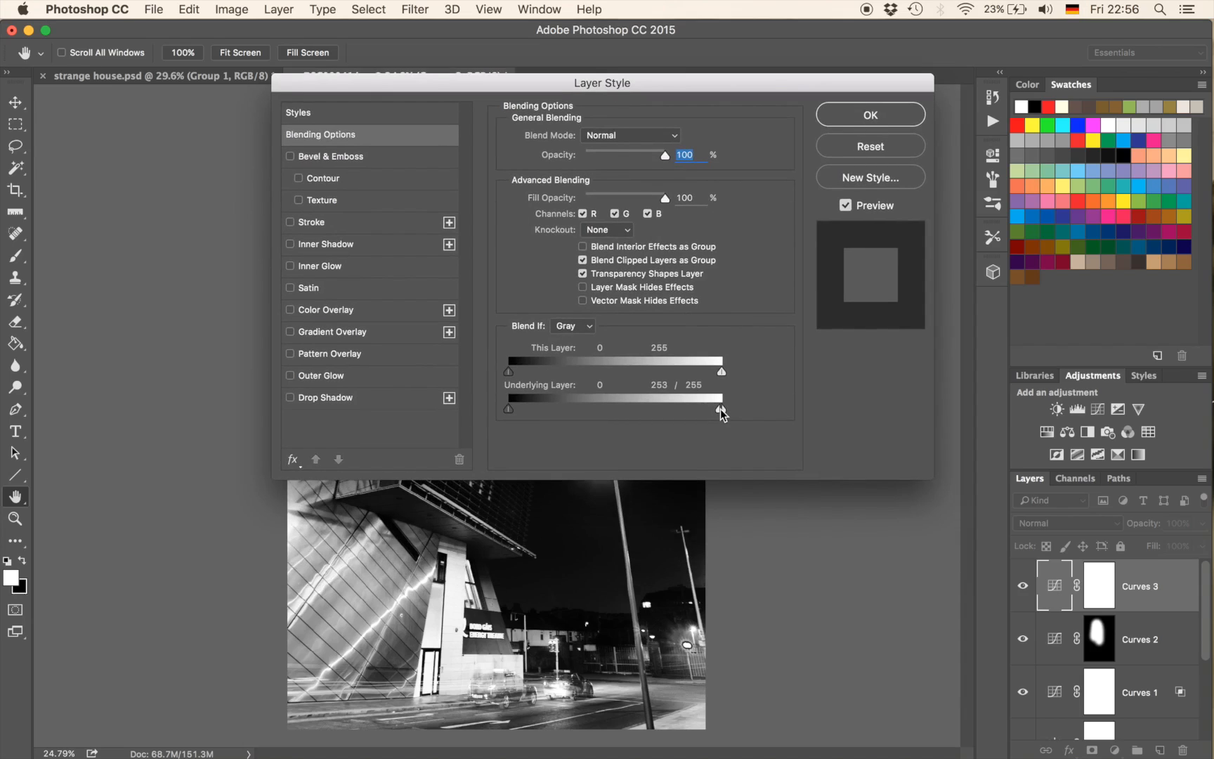
drag(719, 409, 607, 409)
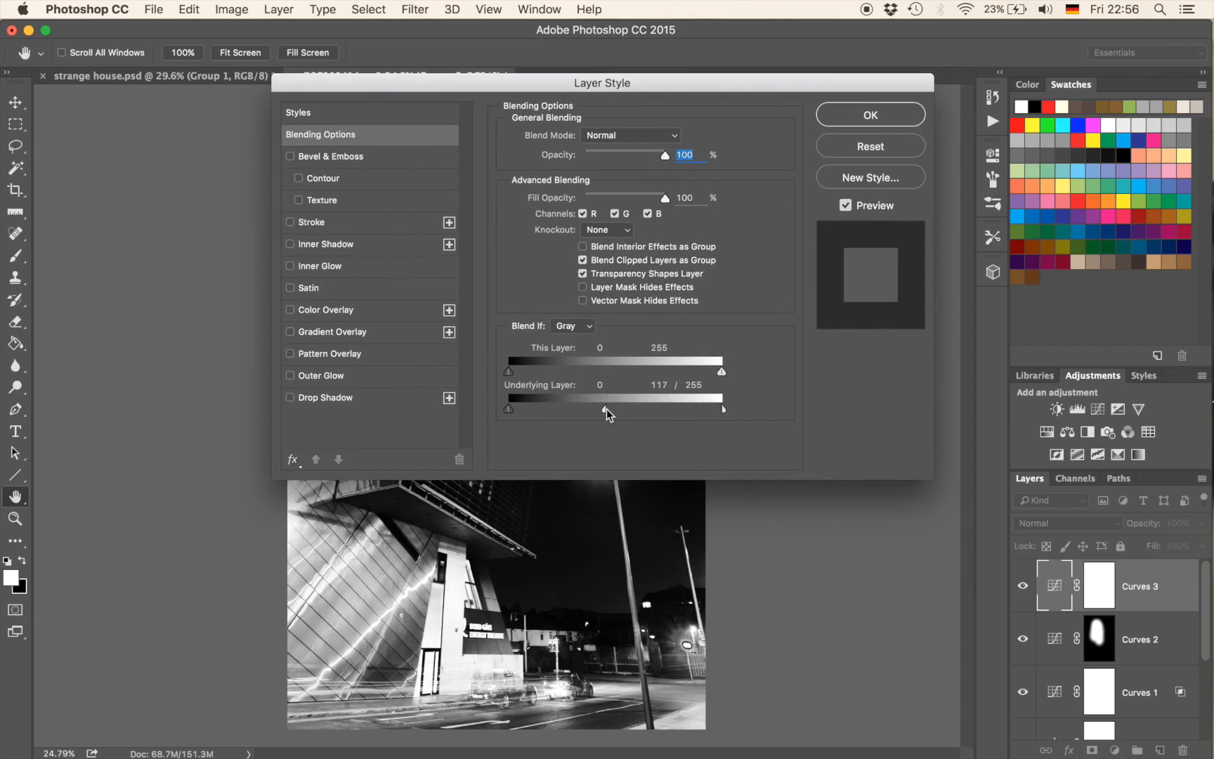
drag(608, 409, 586, 409)
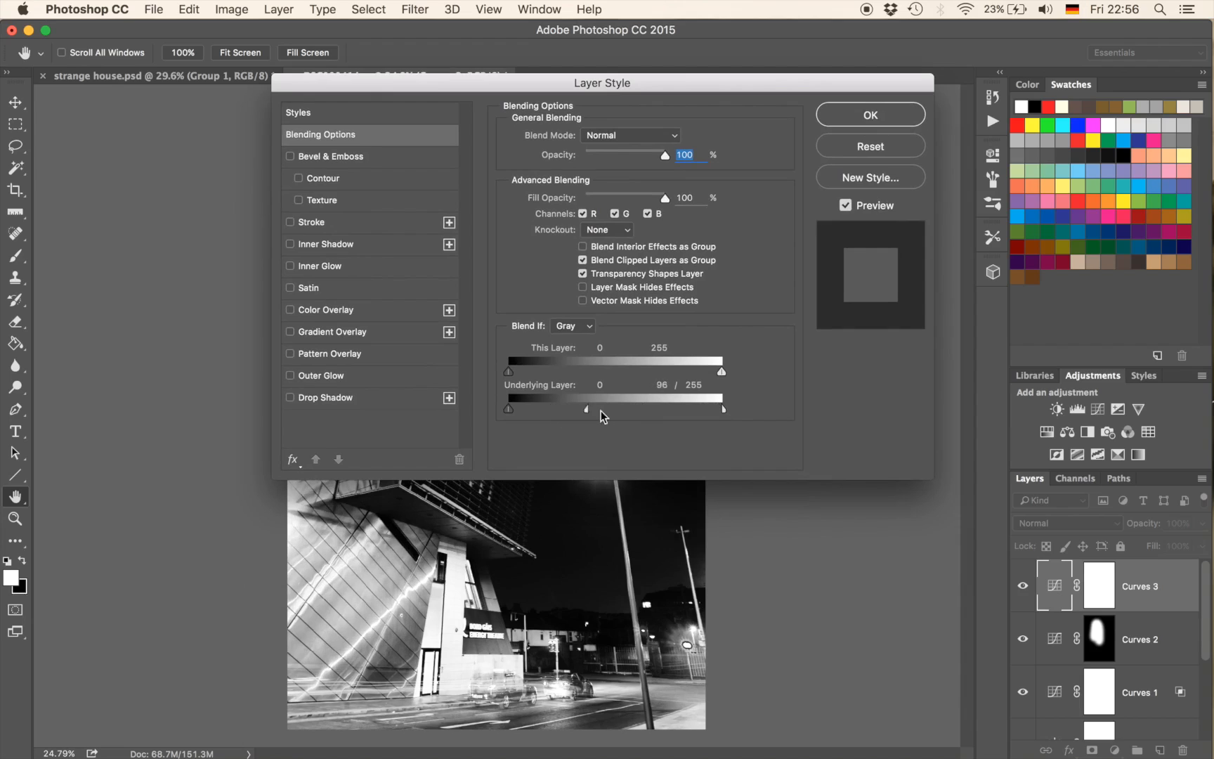
drag(585, 408, 630, 408)
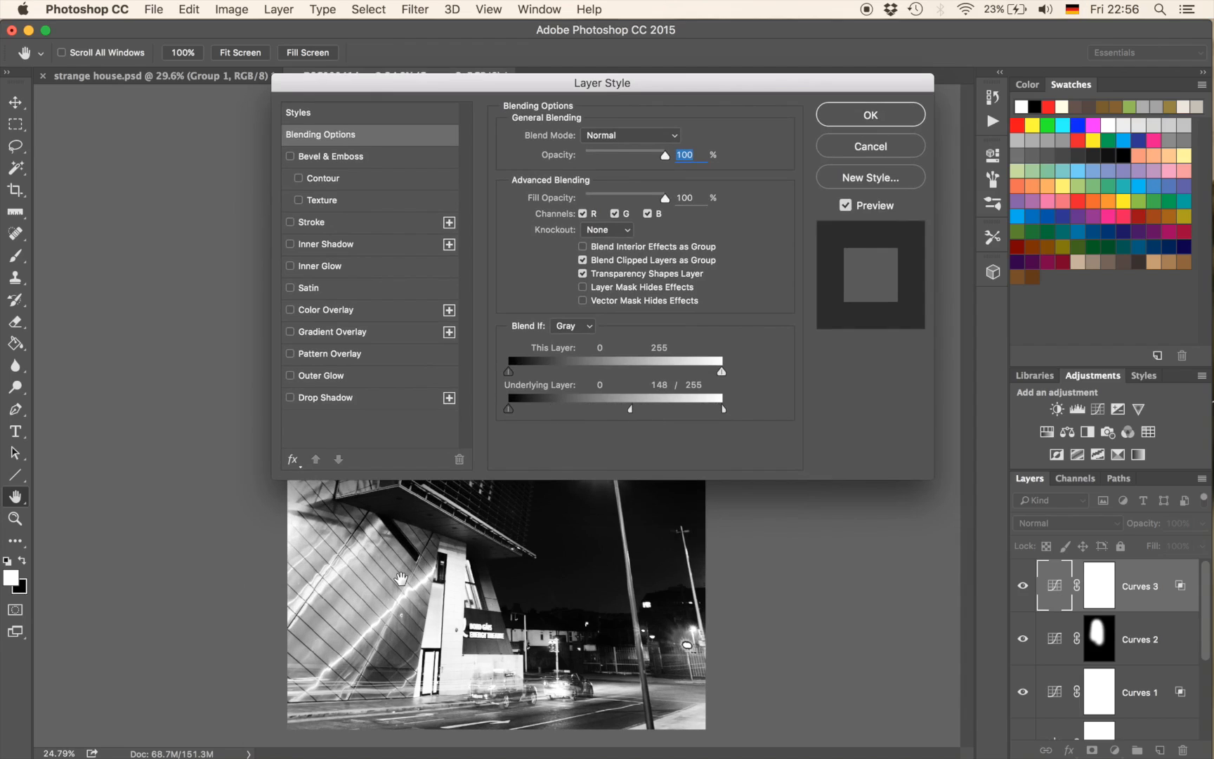
Step: Adjust the Curves 3 fade-out point between 183 and 211, settling around 176
drag(629, 409, 661, 409)
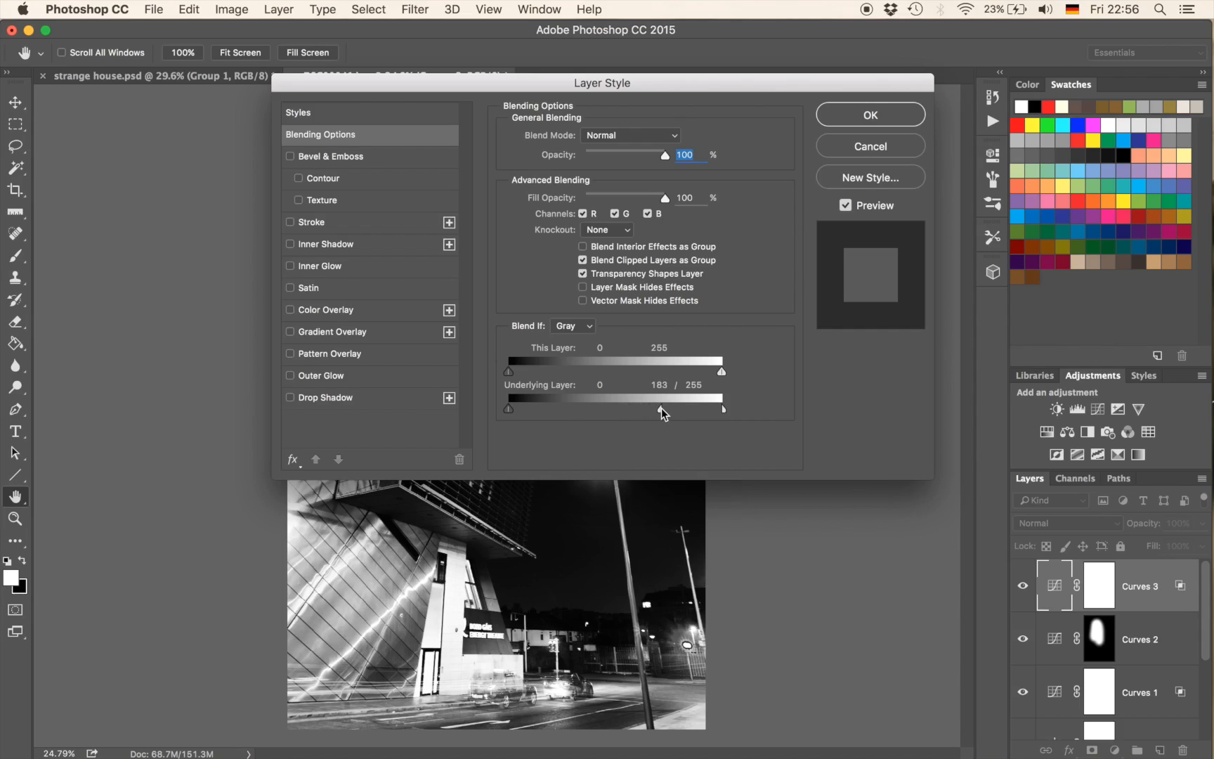
drag(662, 409, 680, 409)
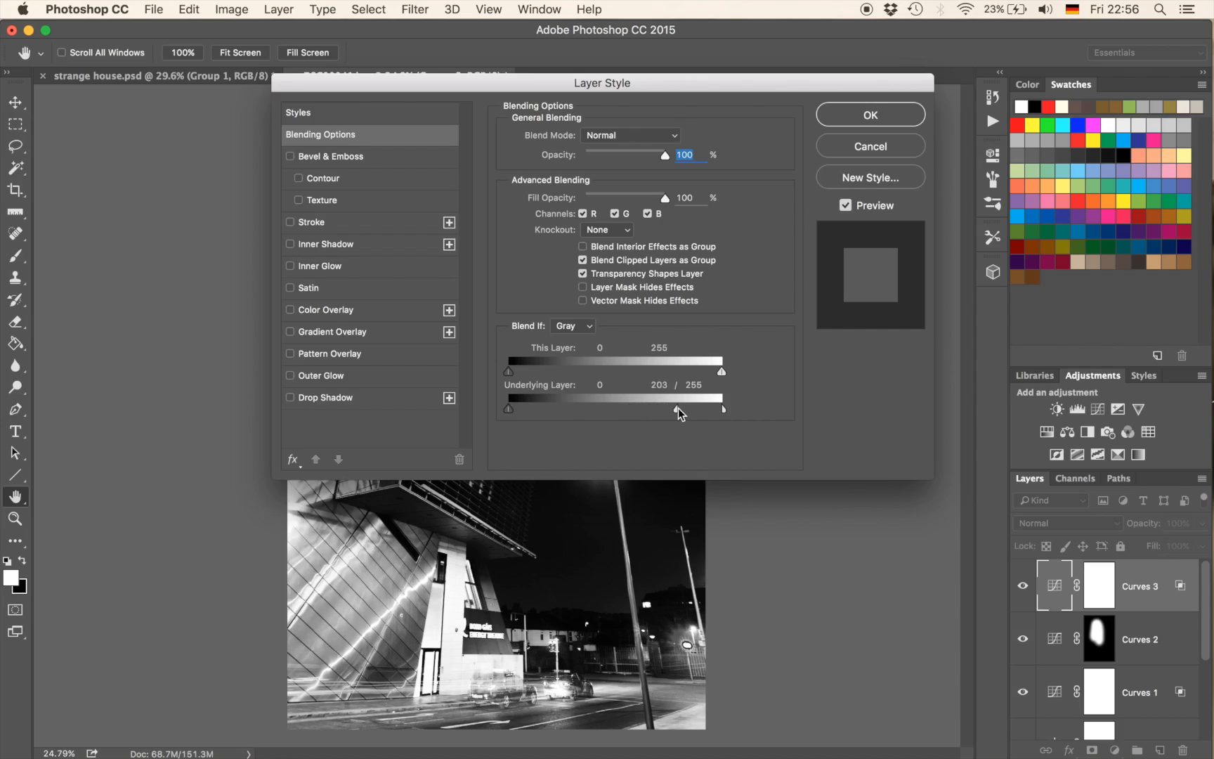
drag(677, 409, 689, 409)
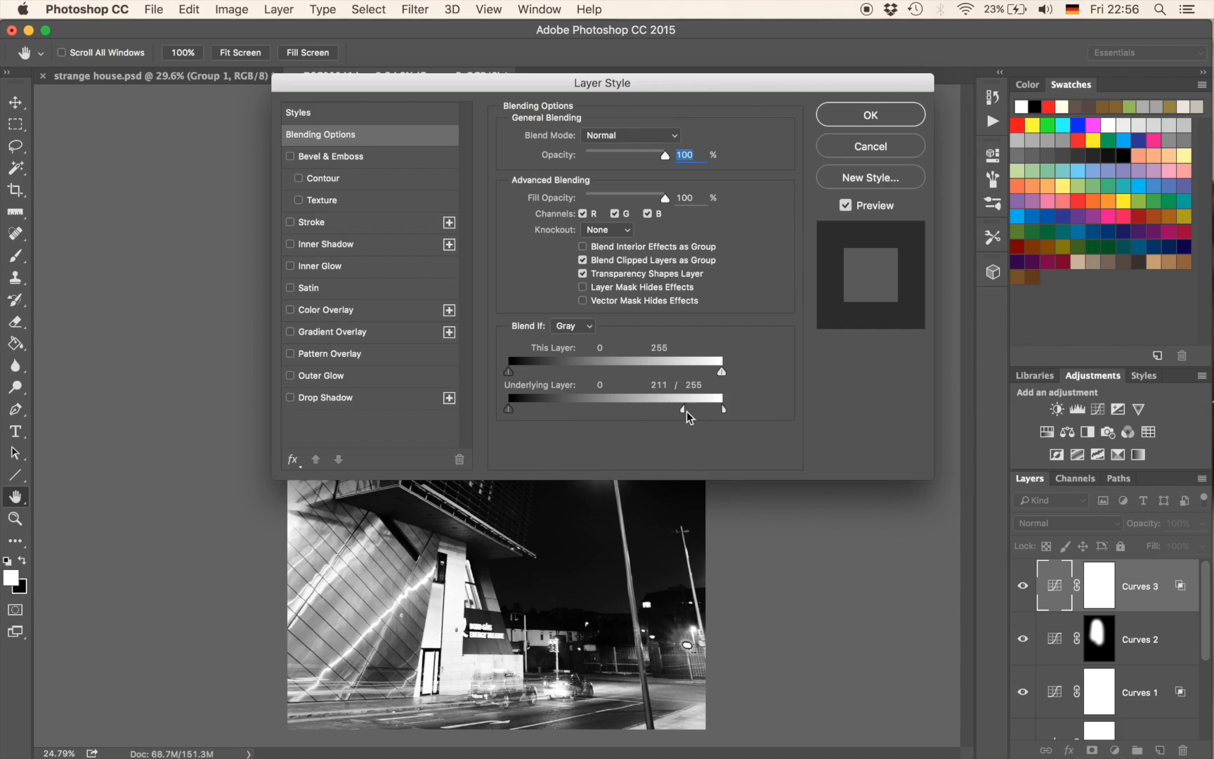
drag(685, 408, 631, 408)
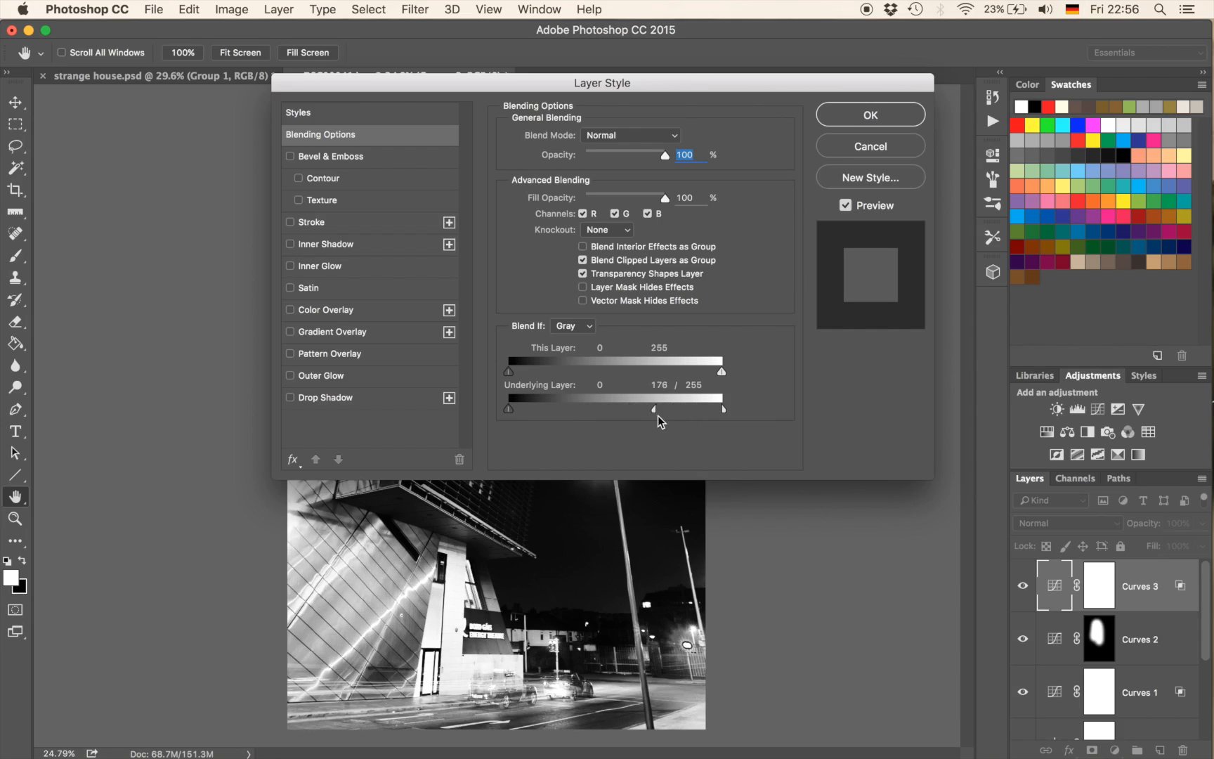
drag(631, 408, 678, 408)
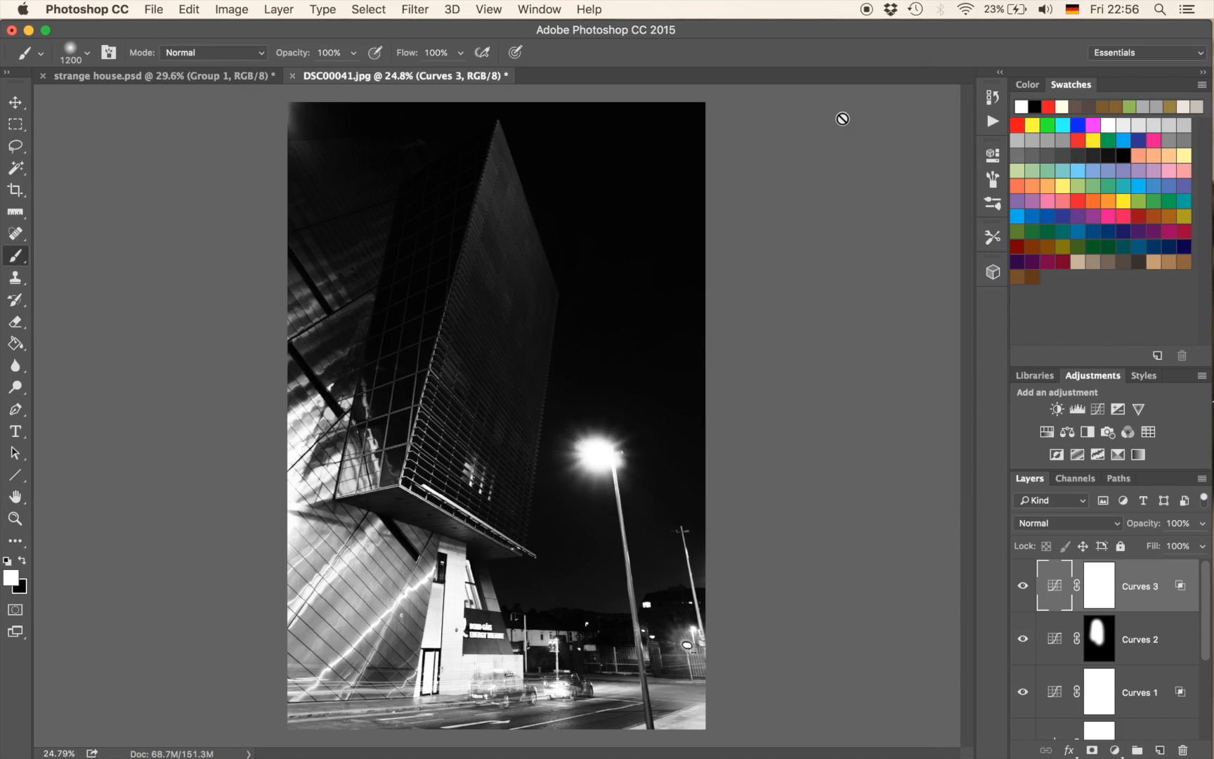
mouse_move(847, 444)
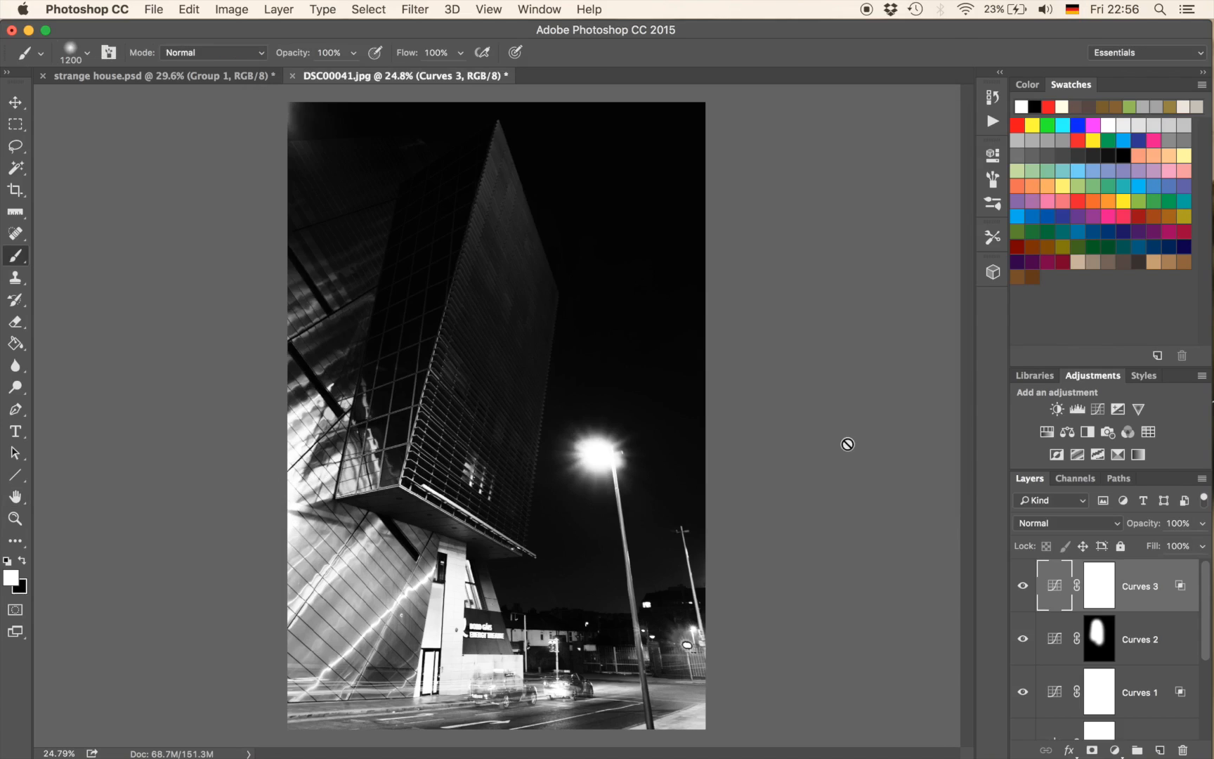
mouse_move(852, 452)
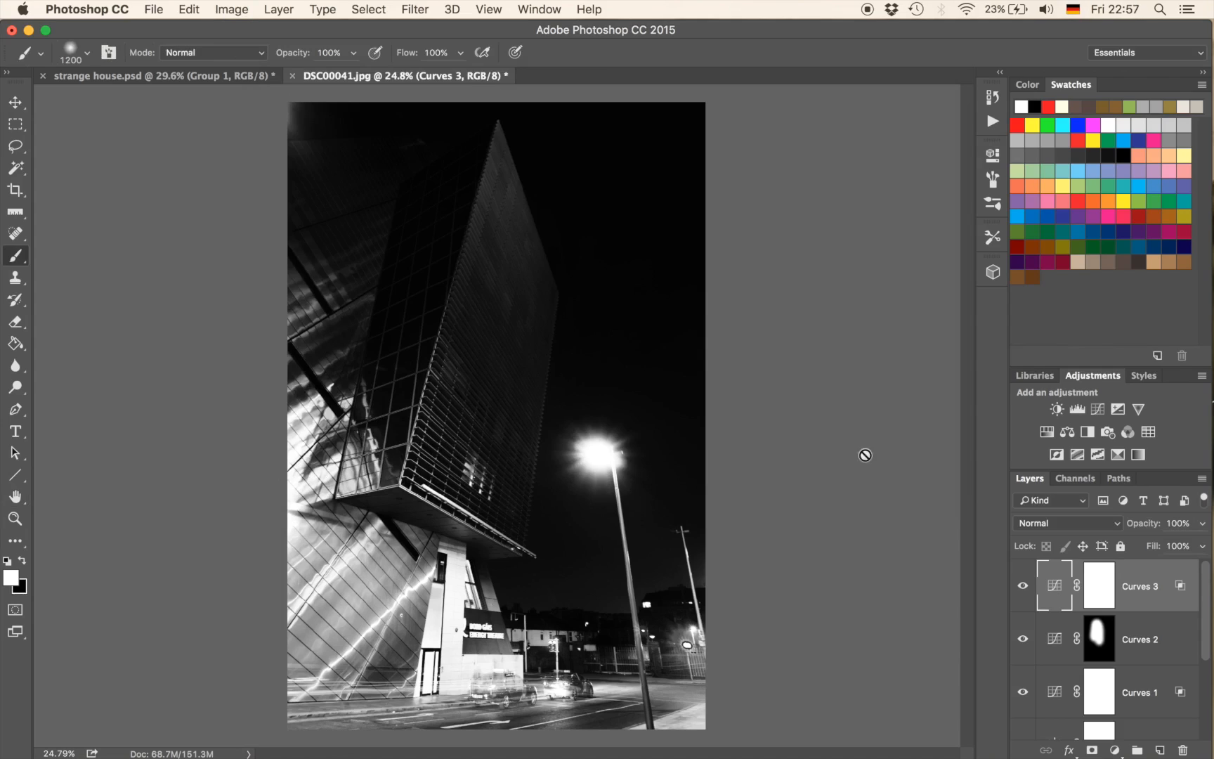
Step: Select the Curves 3 layer mask for inverting and painting
click(1101, 586)
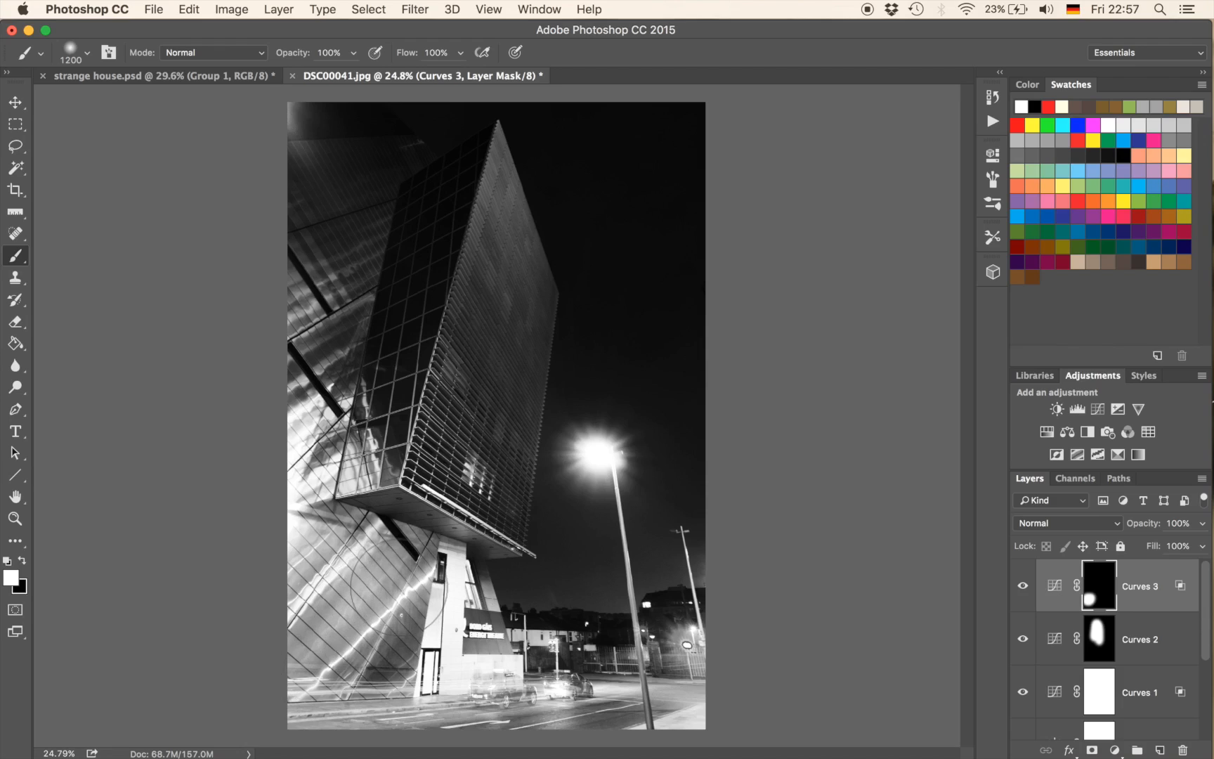
mouse_move(431, 239)
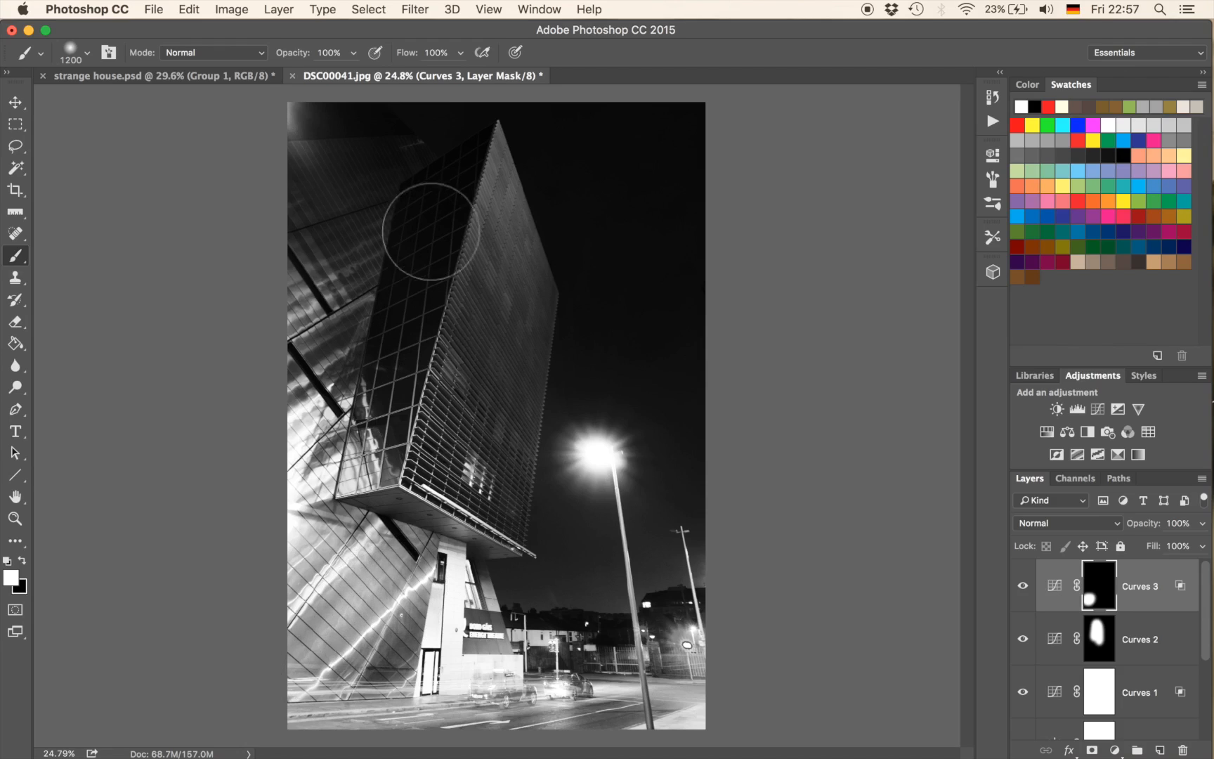
mouse_move(427, 360)
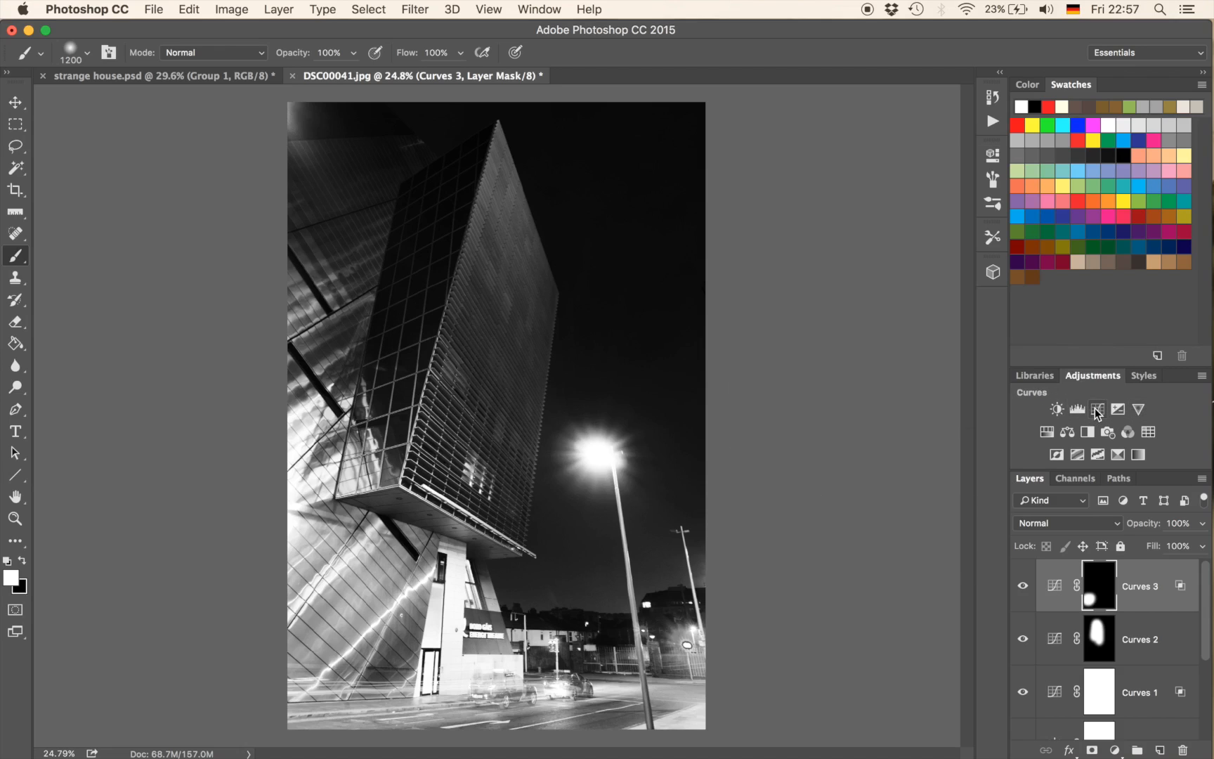
Step: Add a fourth Curves adjustment with the midtones raised to brighten the image
click(1097, 409)
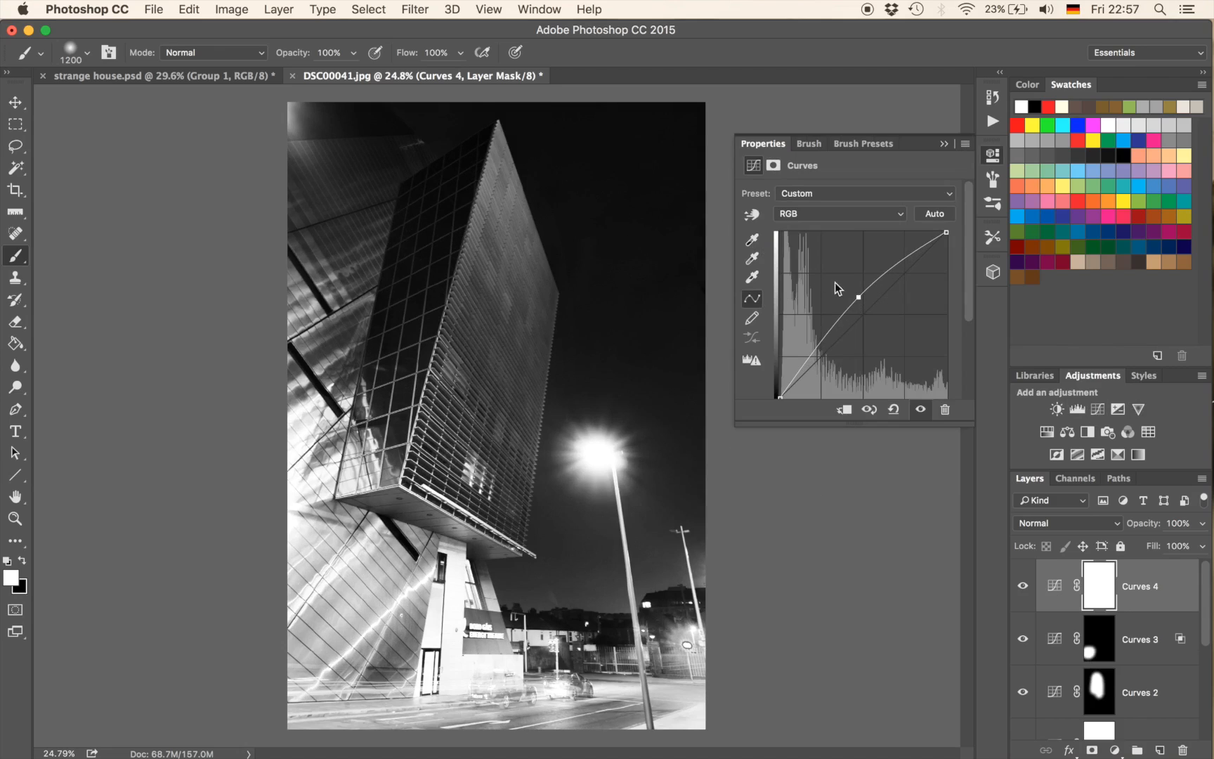
drag(858, 297, 850, 293)
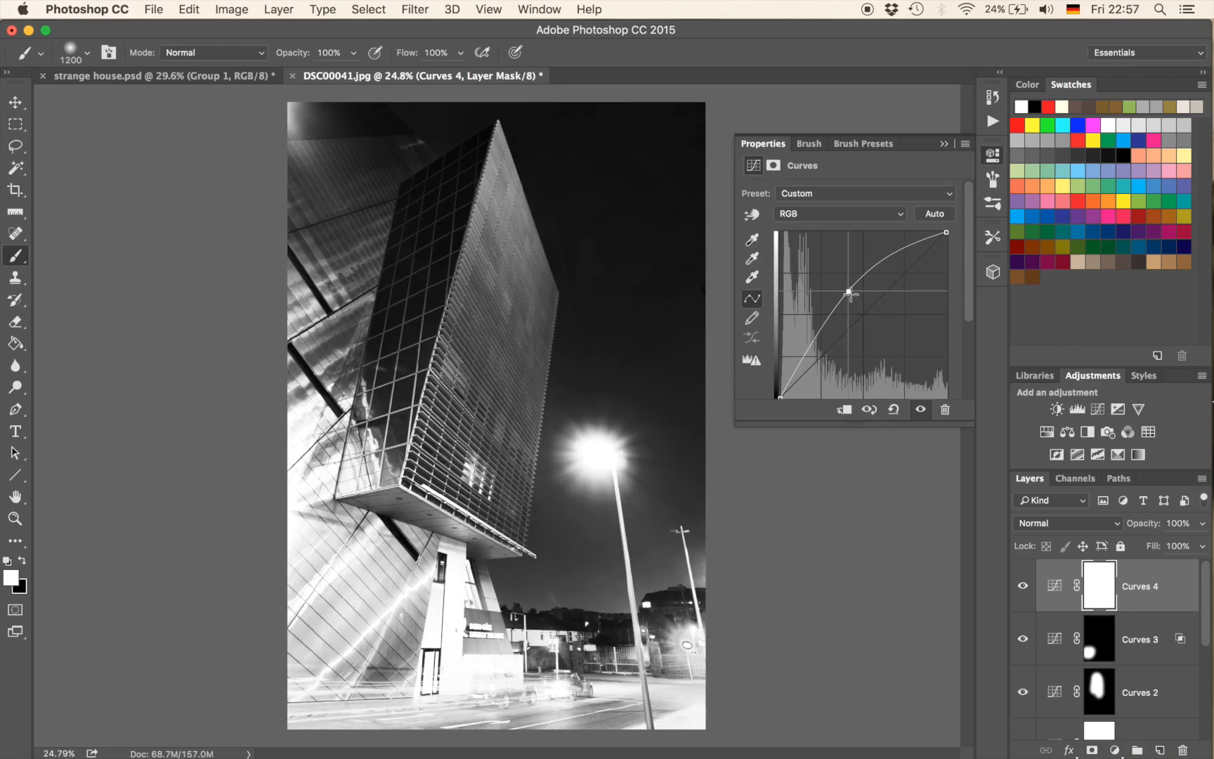
drag(849, 293, 912, 241)
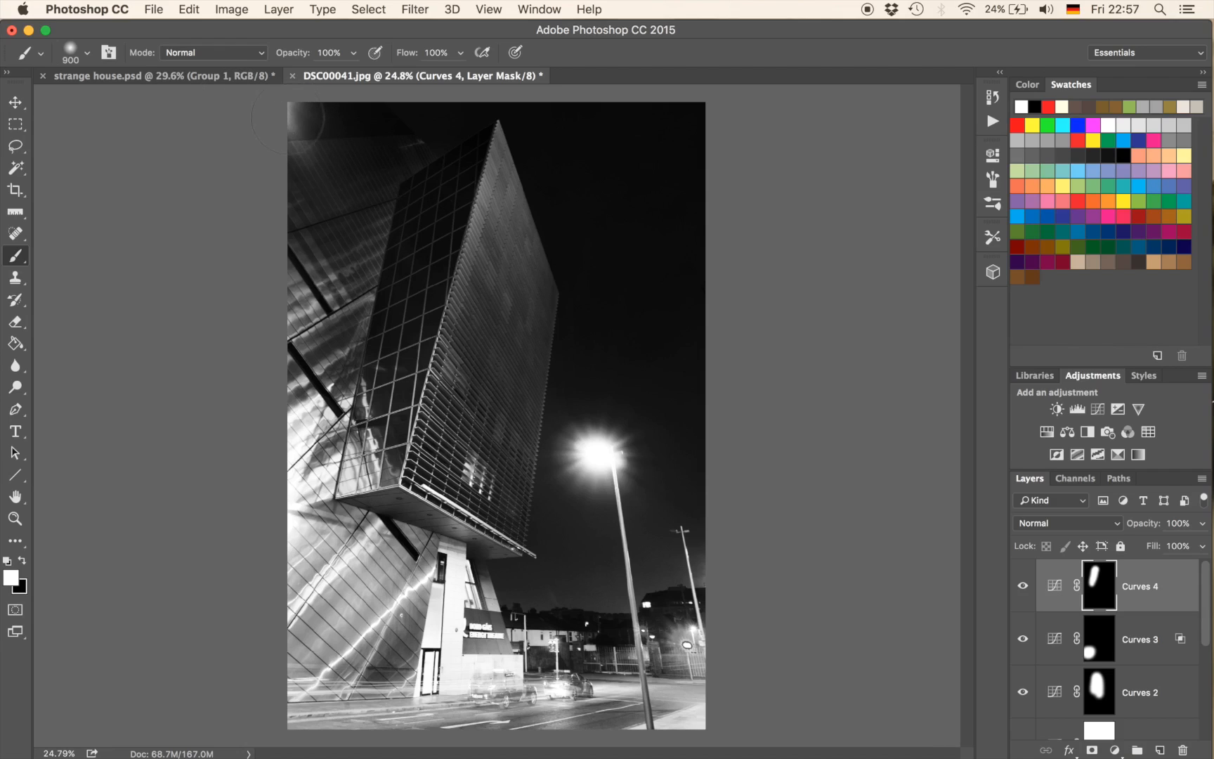
mouse_move(980, 425)
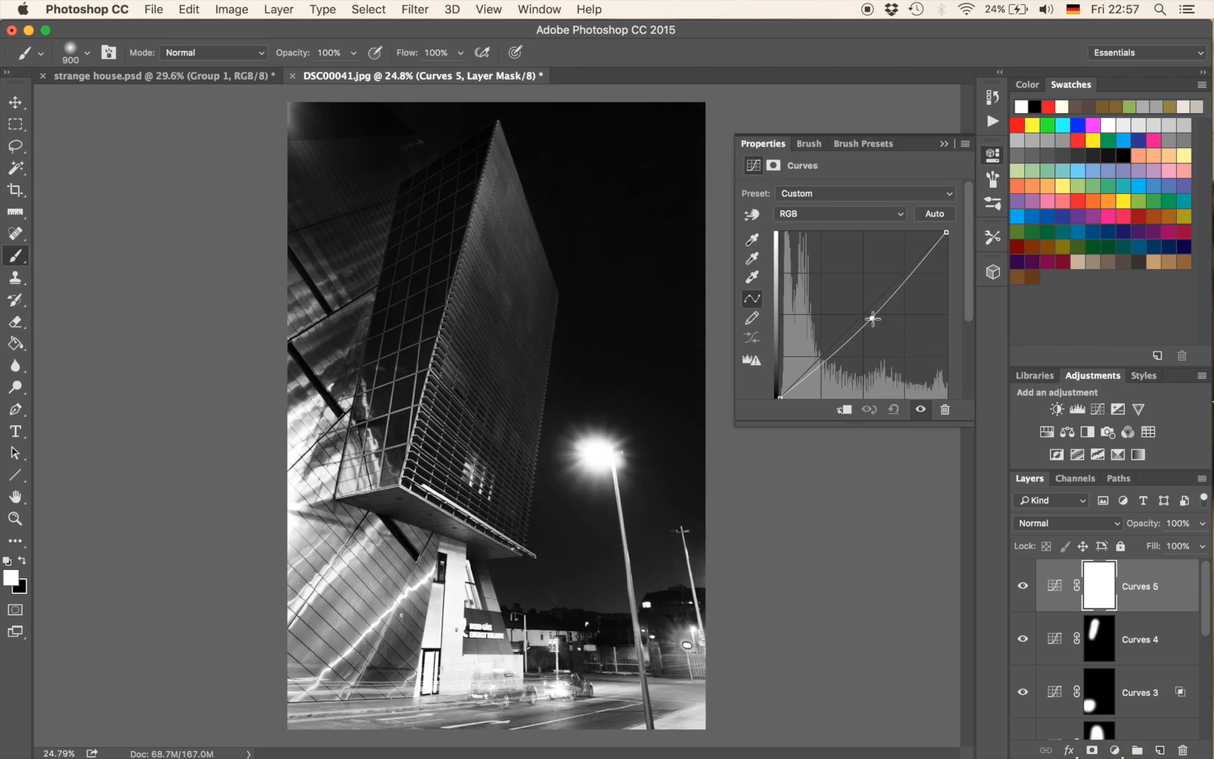
Step: Pull the fifth Curves adjustment's midpoint down to darken tones
drag(871, 318, 882, 340)
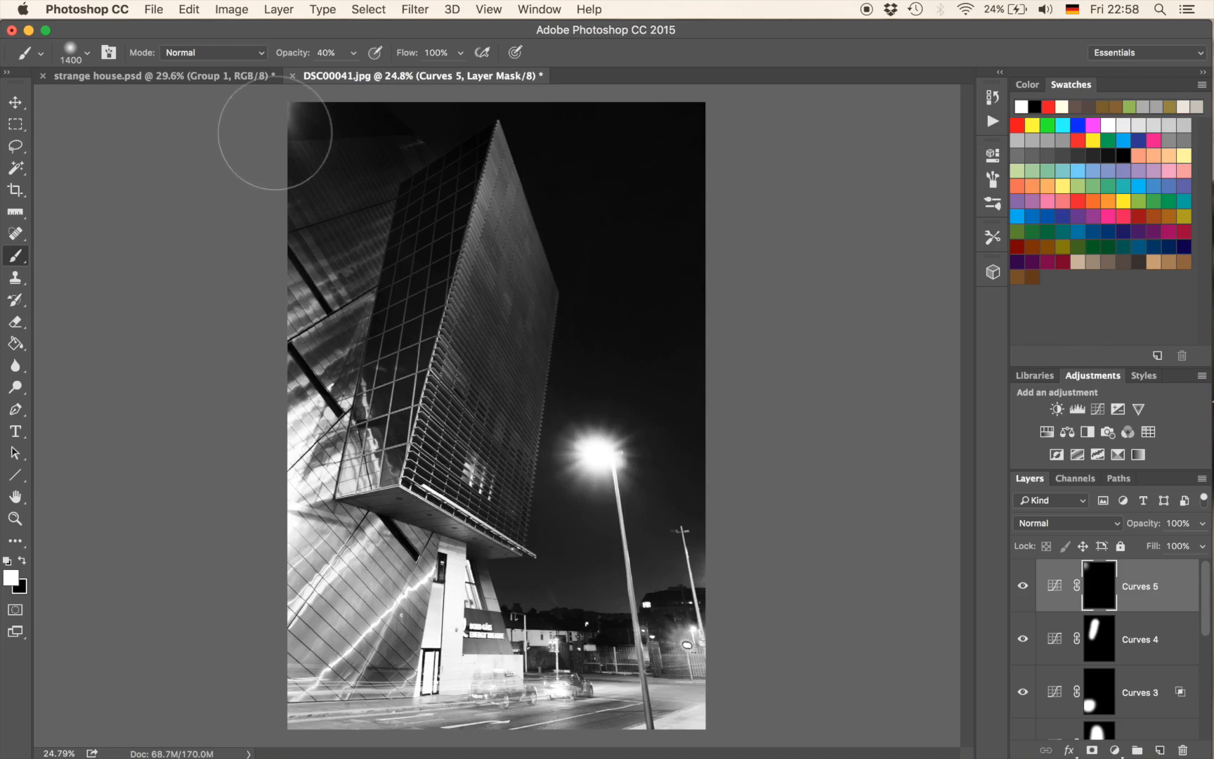
mouse_move(270, 118)
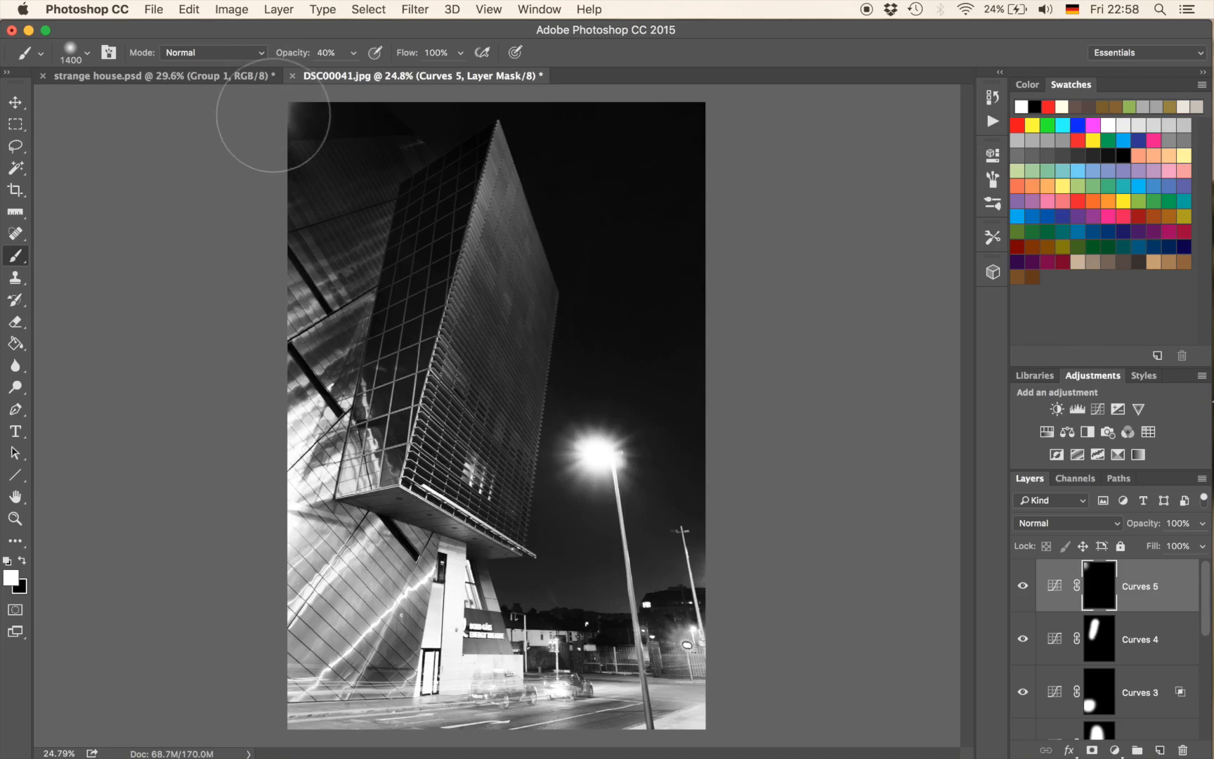
mouse_move(626, 314)
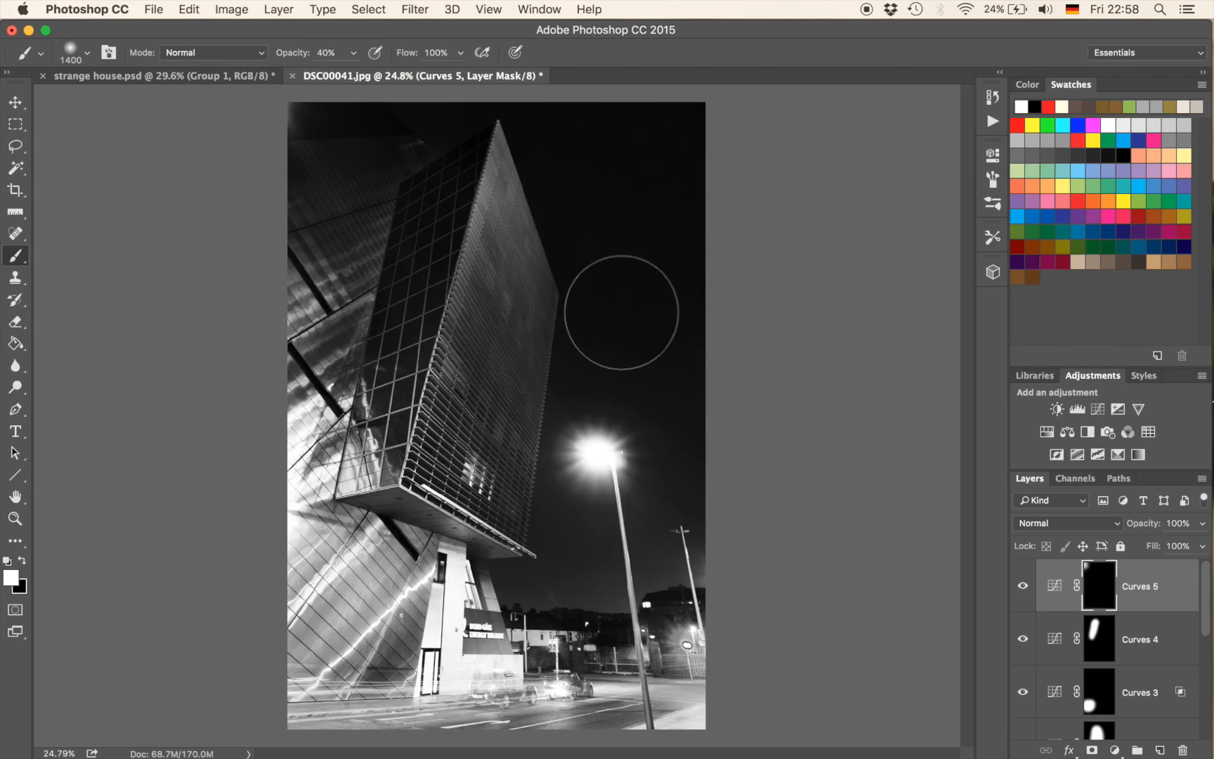
mouse_move(805, 329)
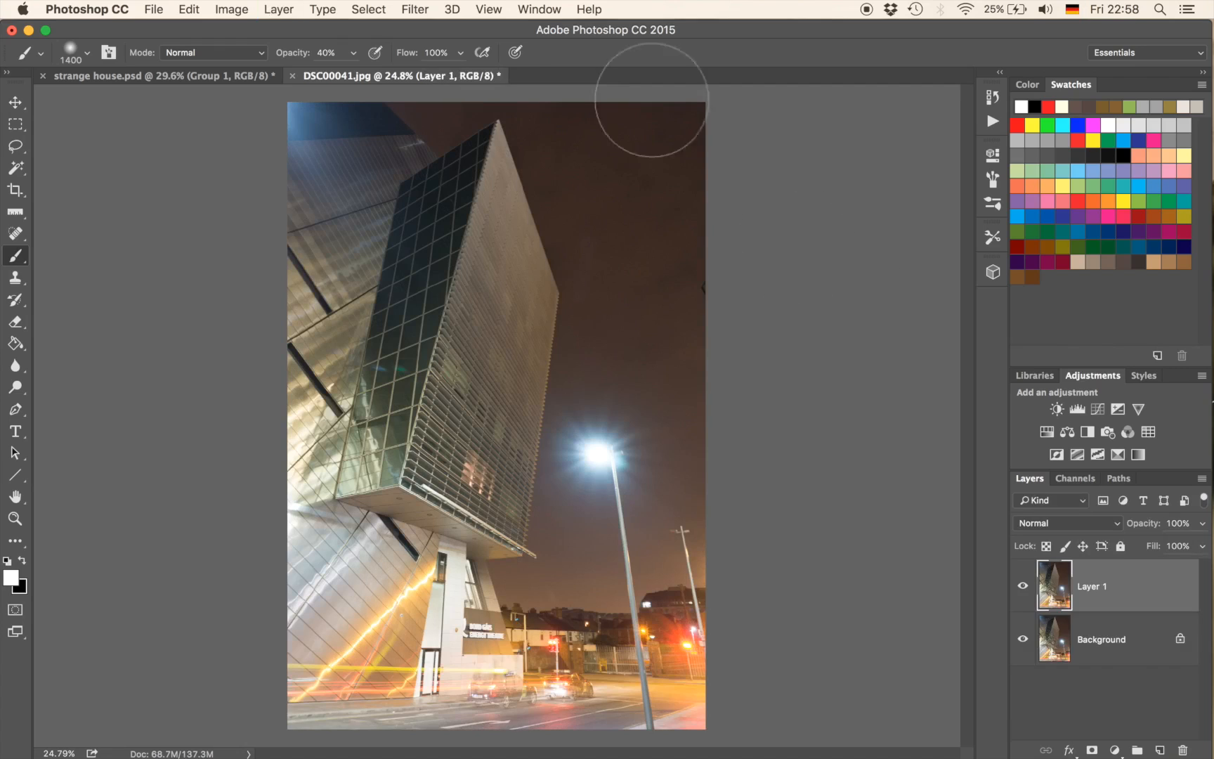
Step: Run Silver Efex Pro 2 on Layer 1 with the 001 Underexposed preset, returning a new layer
click(414, 9)
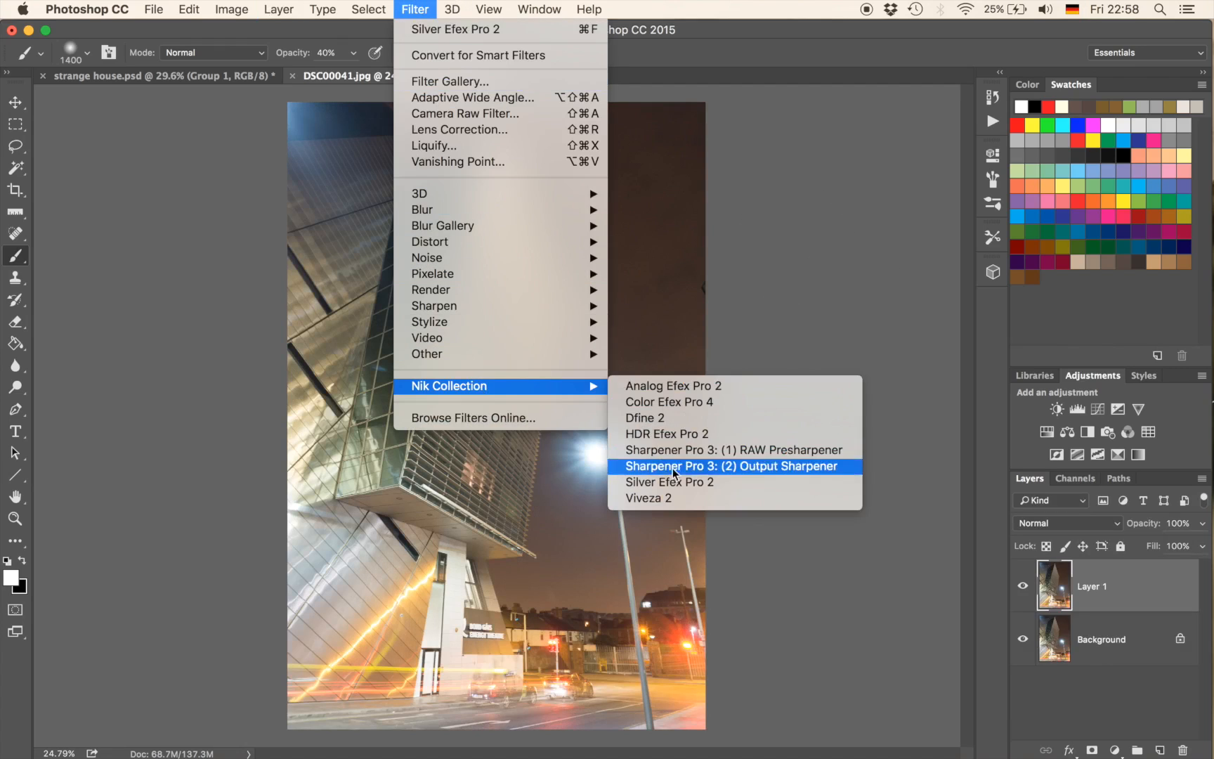
mouse_move(694, 488)
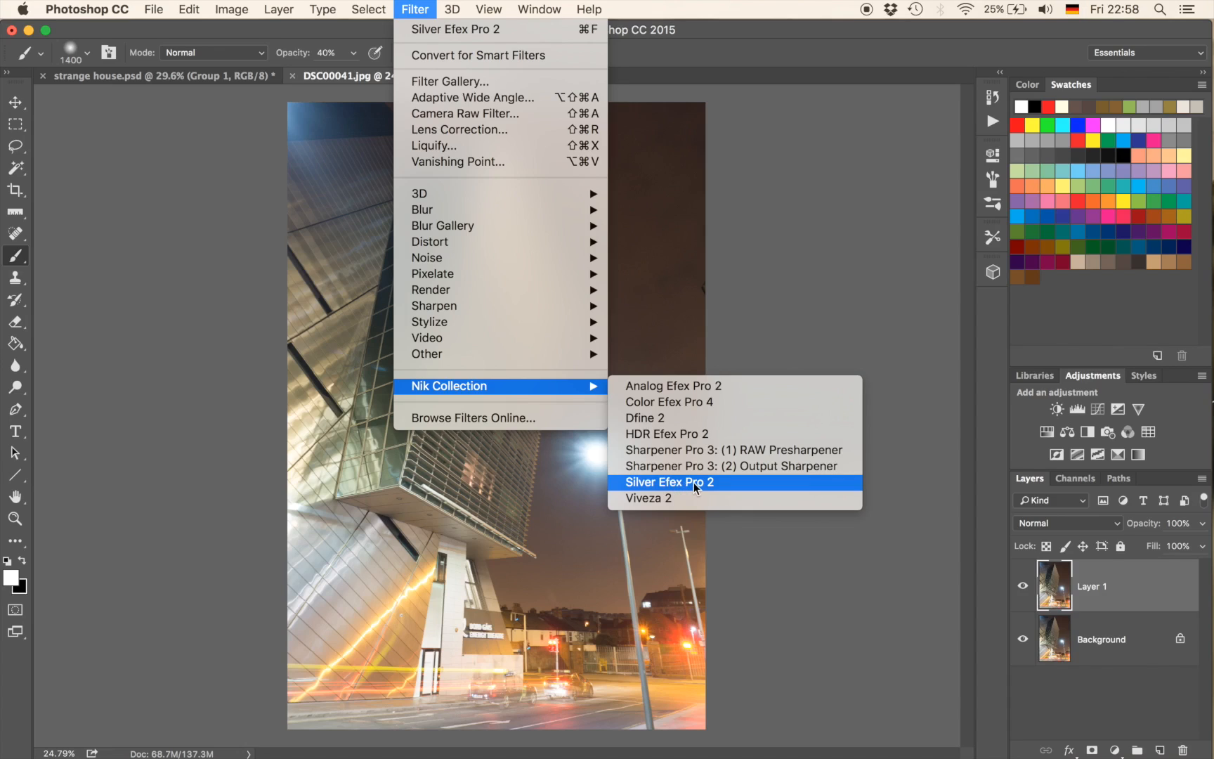
mouse_move(700, 490)
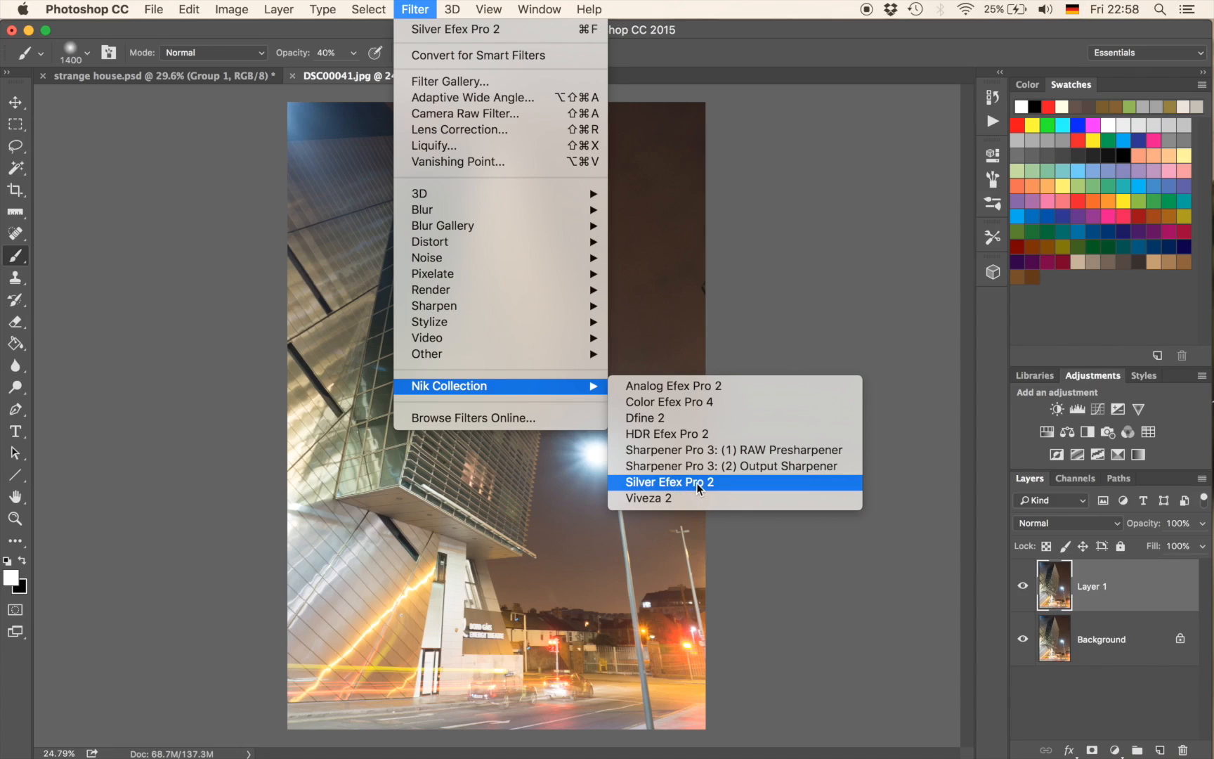
click(669, 482)
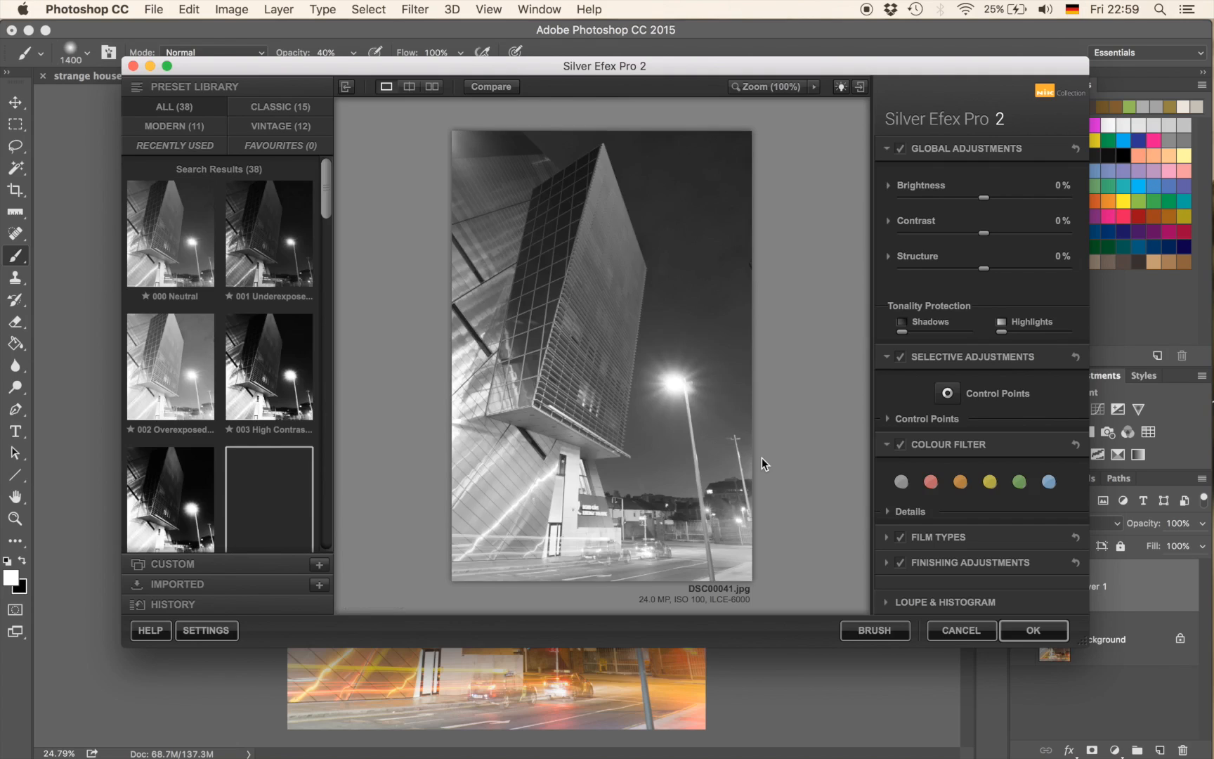
click(269, 234)
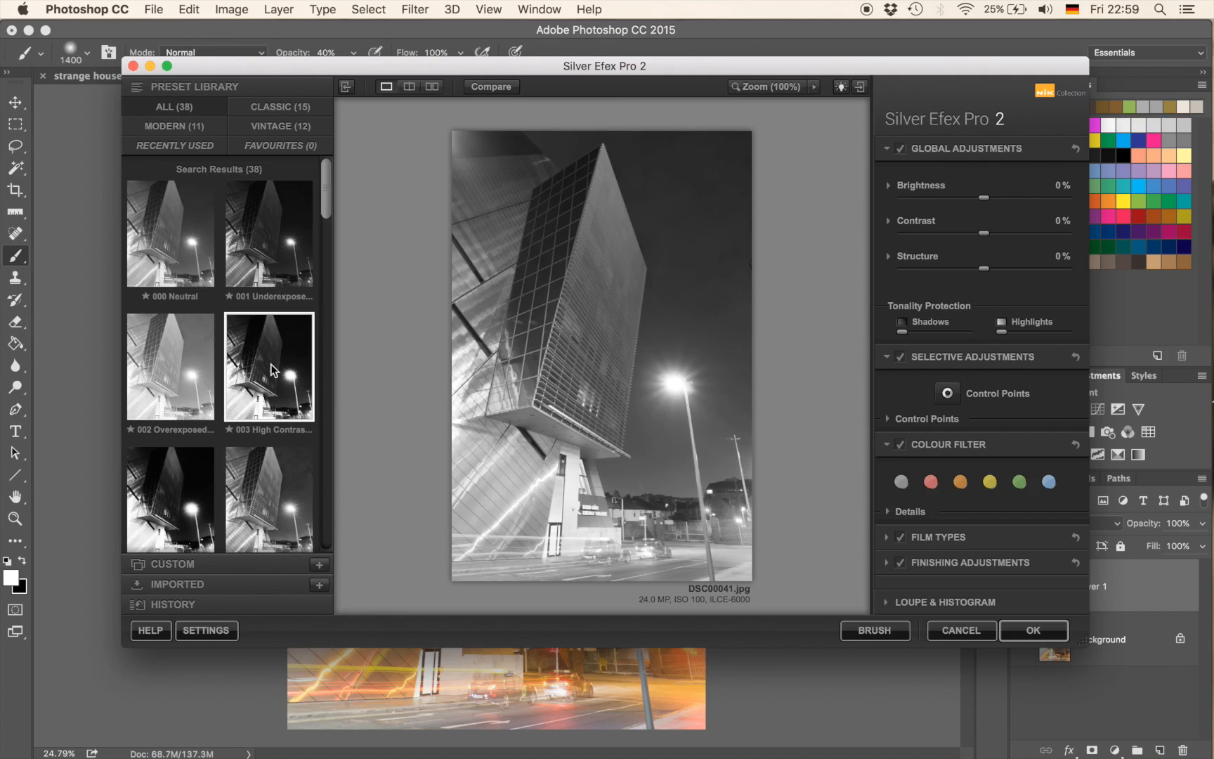
click(269, 235)
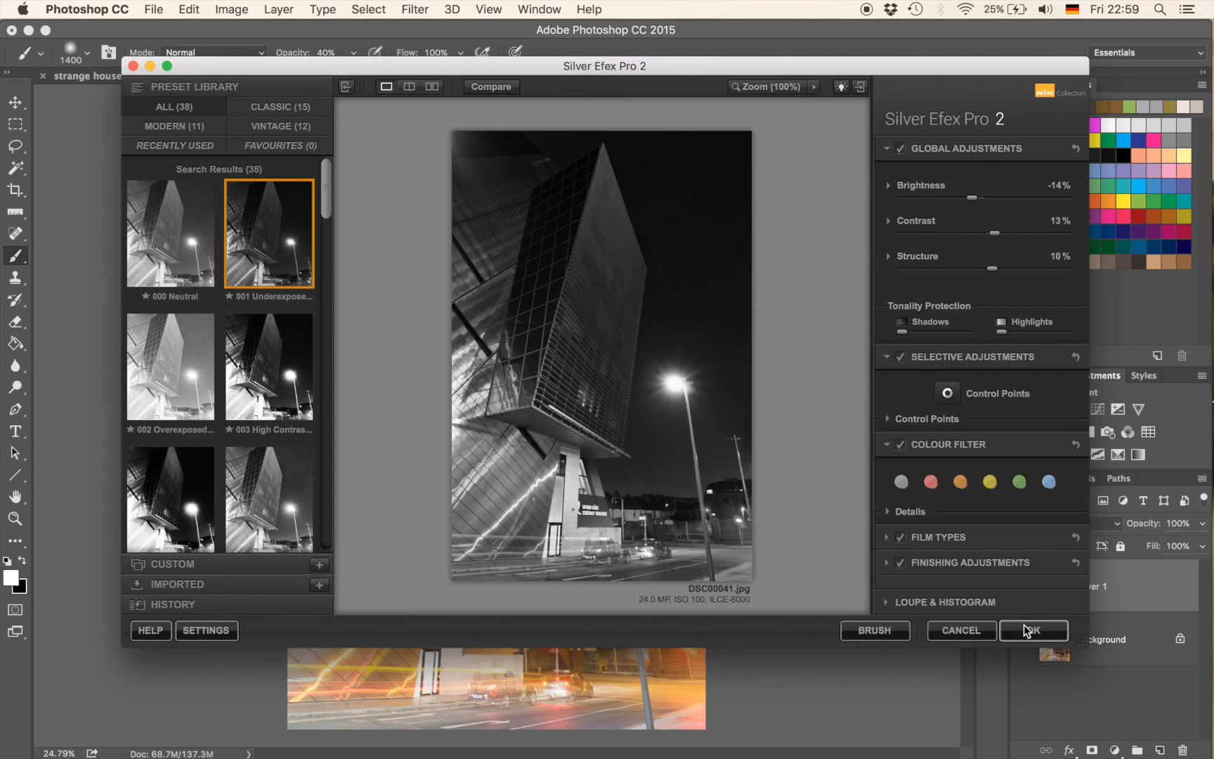
click(1035, 630)
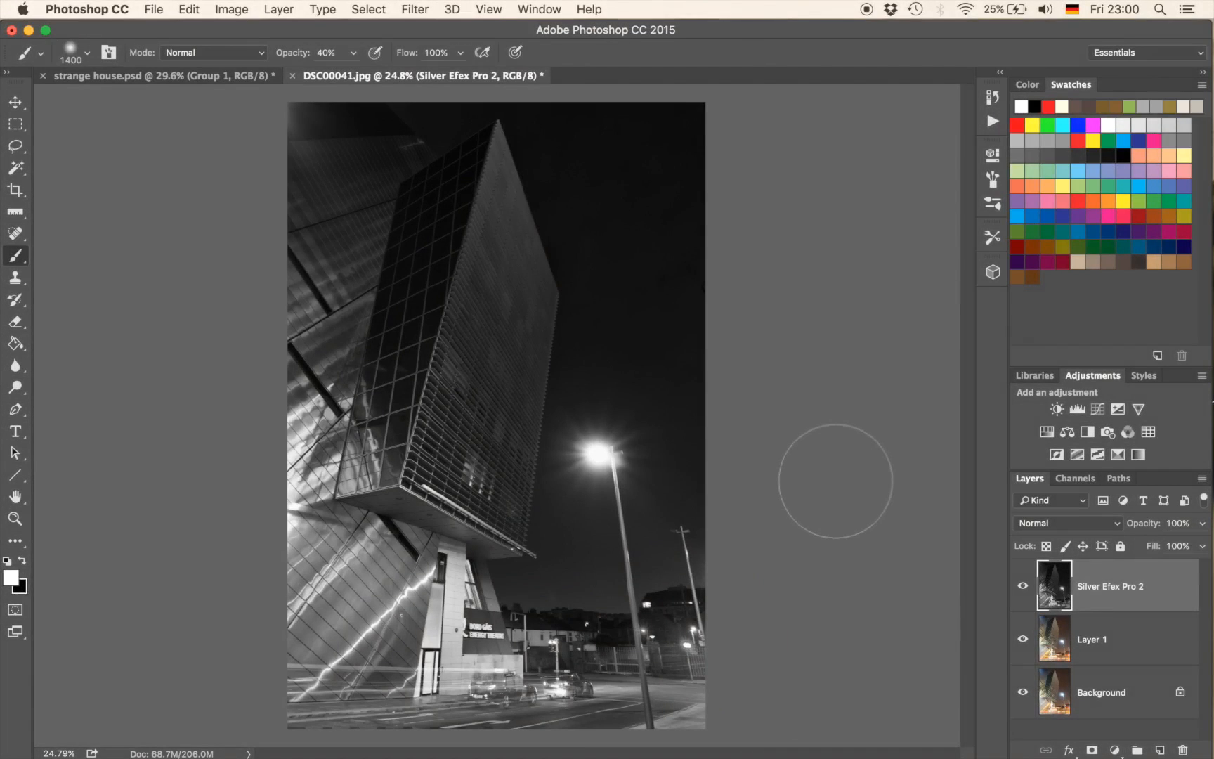
mouse_move(473, 273)
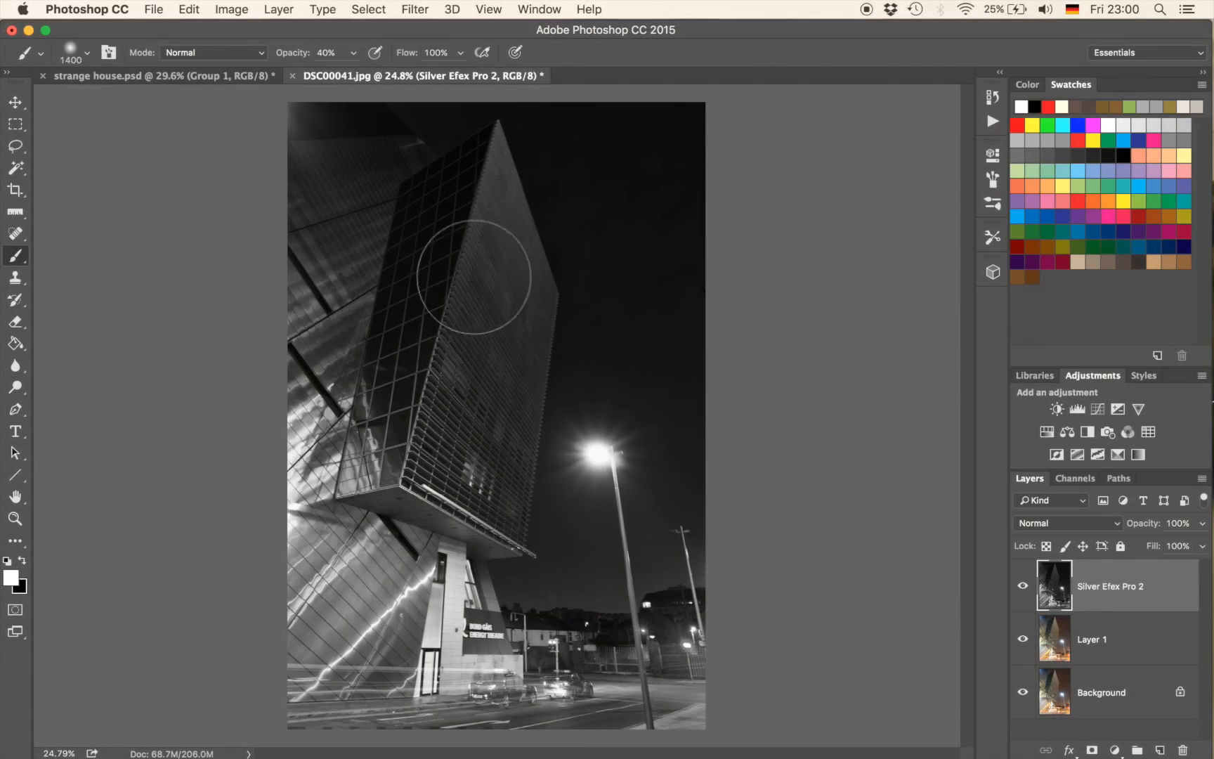
mouse_move(457, 490)
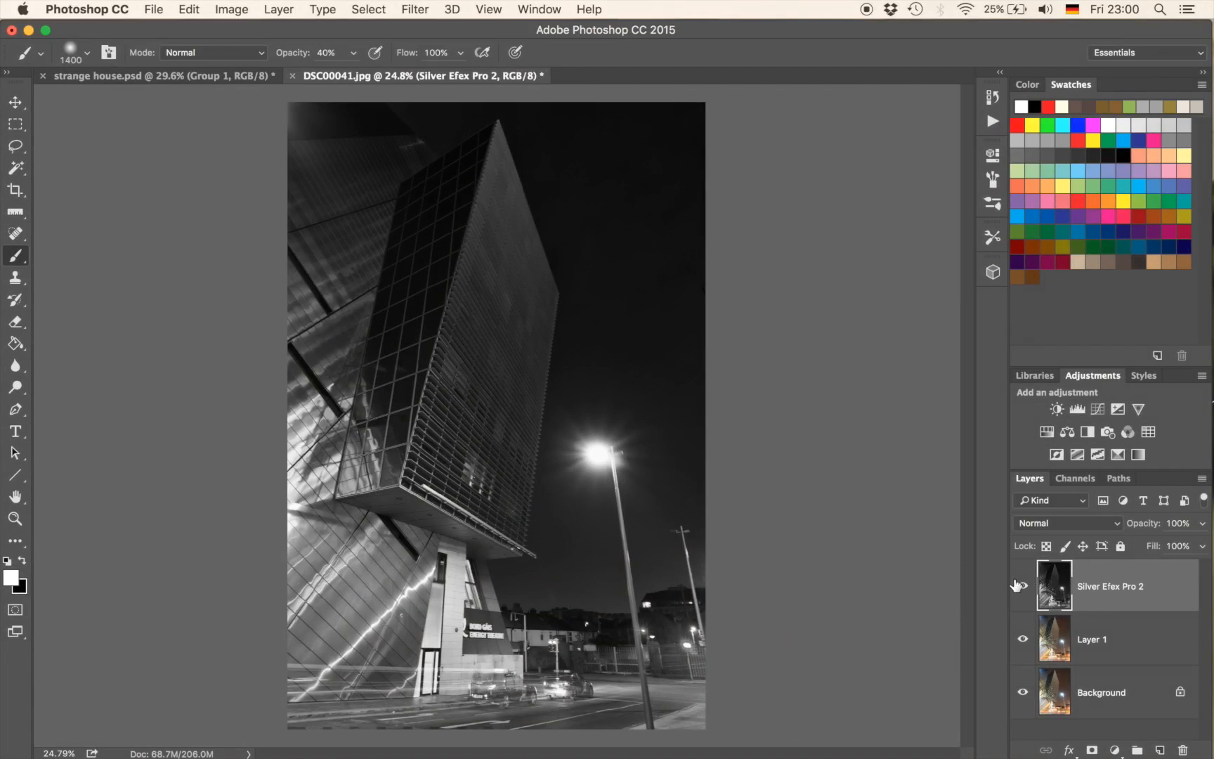
Step: Compare the black-and-white layer, then reopen Silver Efex Pro 2 on it
click(415, 9)
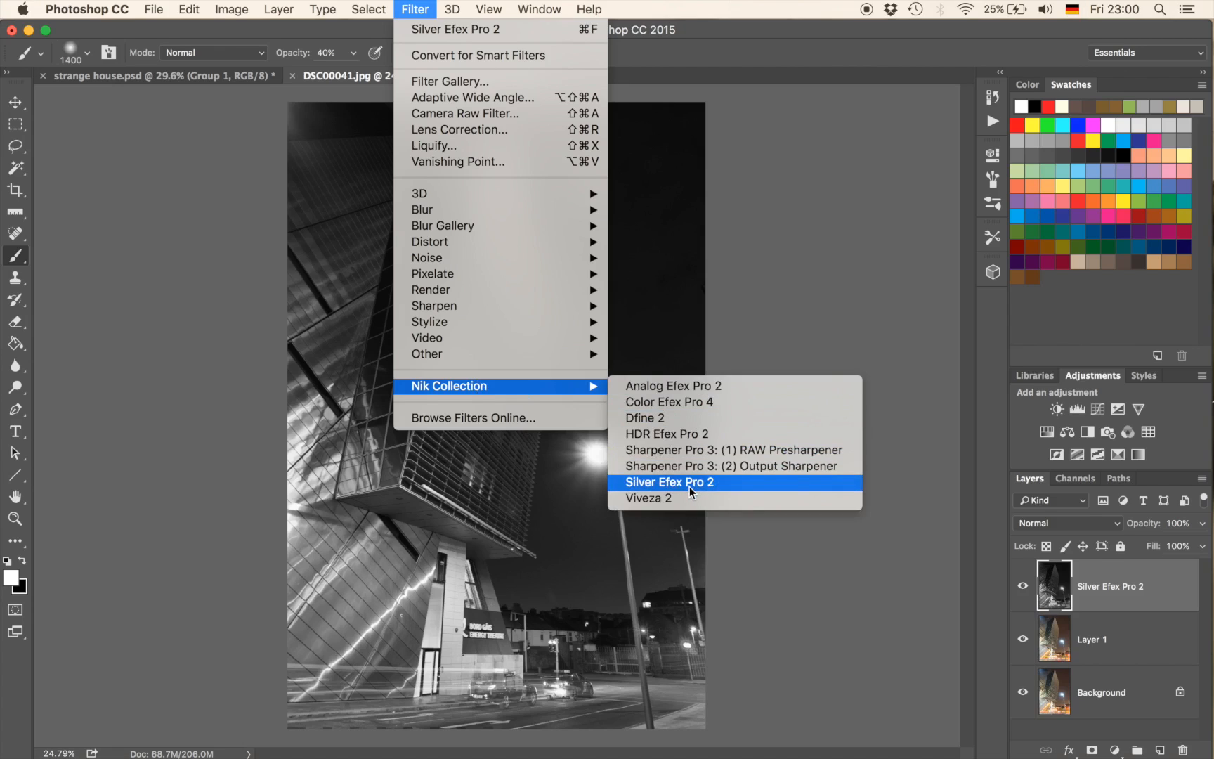
click(670, 482)
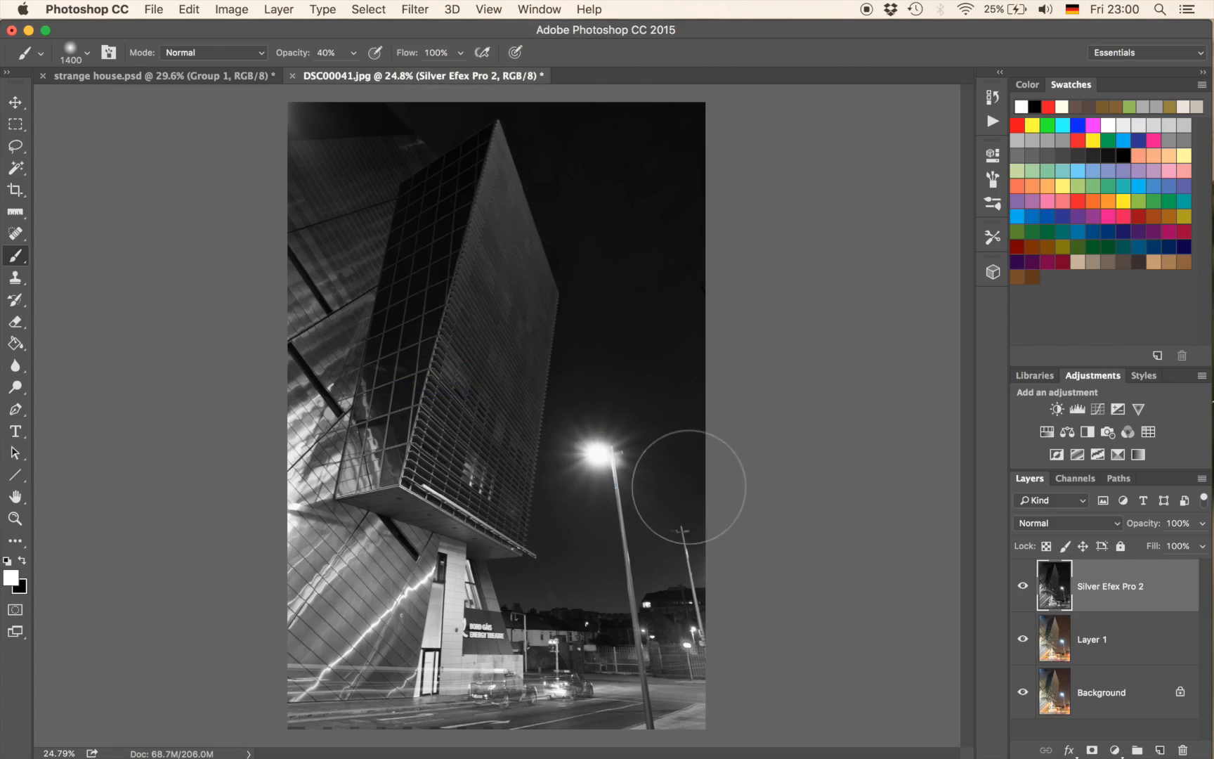
click(1111, 586)
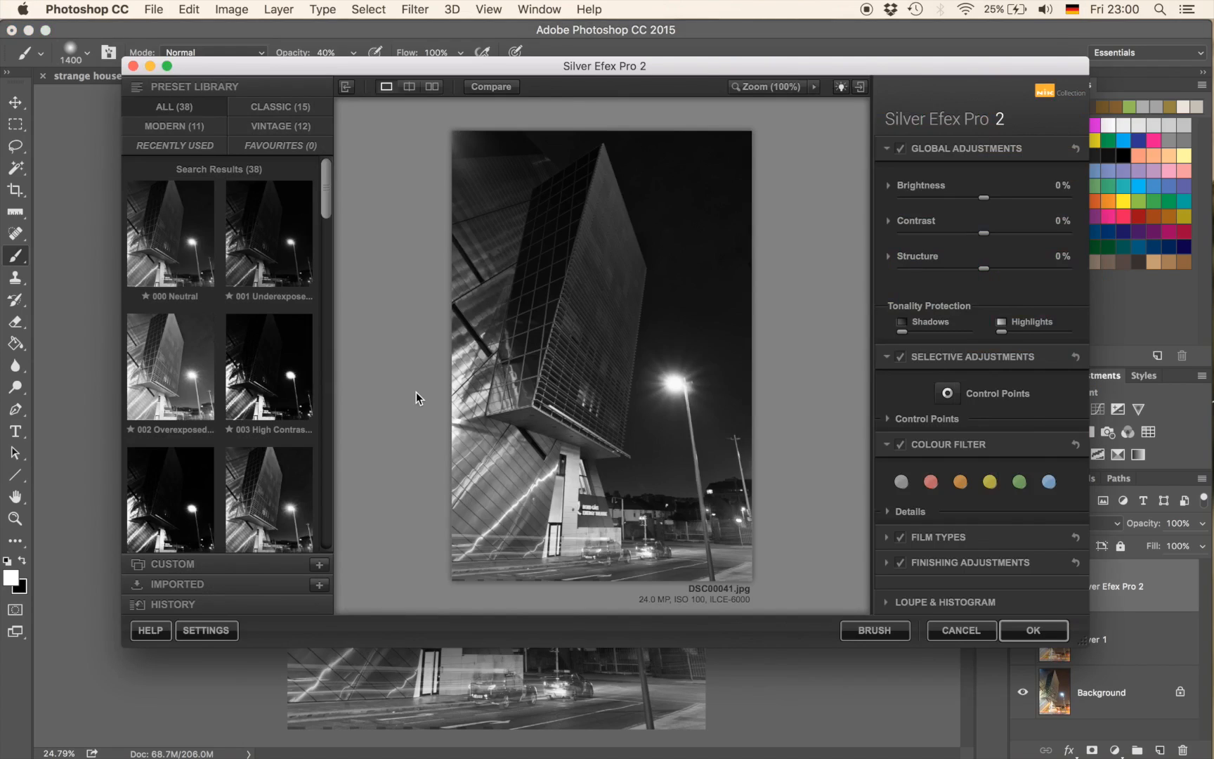
Step: Apply the 001 Underexposed (EV -1) preset again for a darker second layer
click(268, 234)
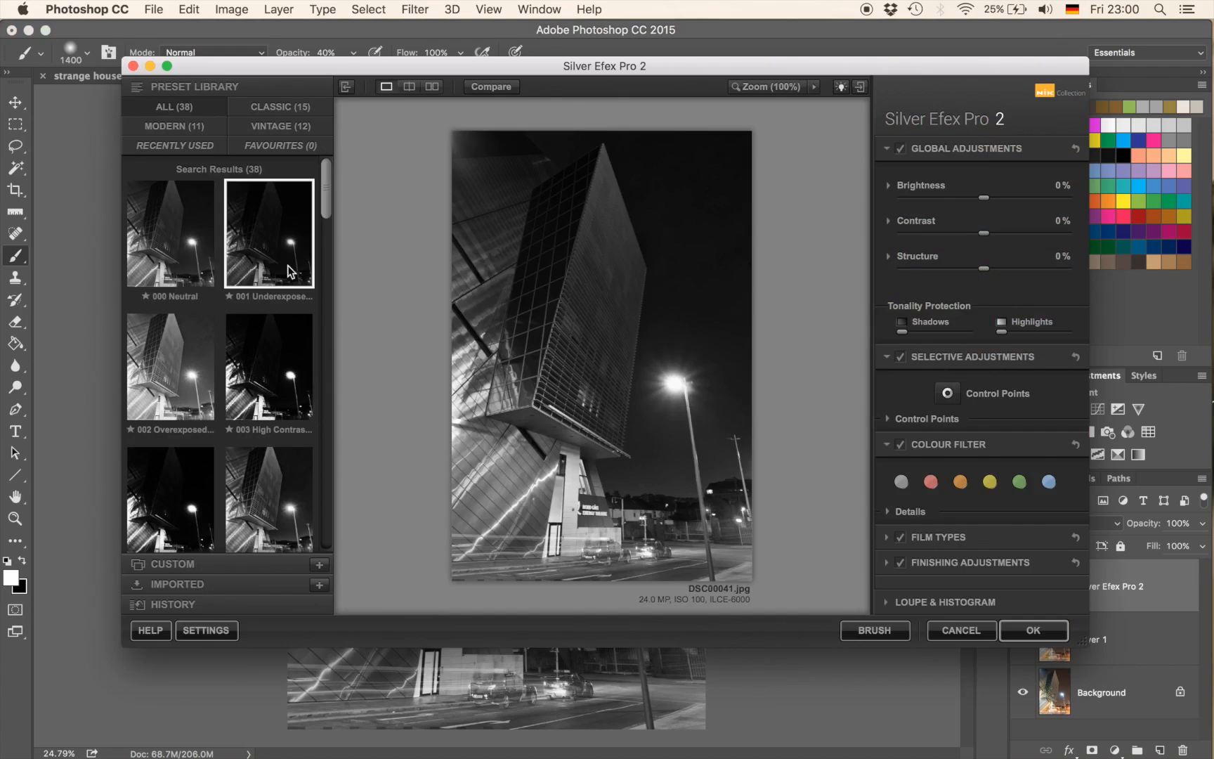
click(269, 234)
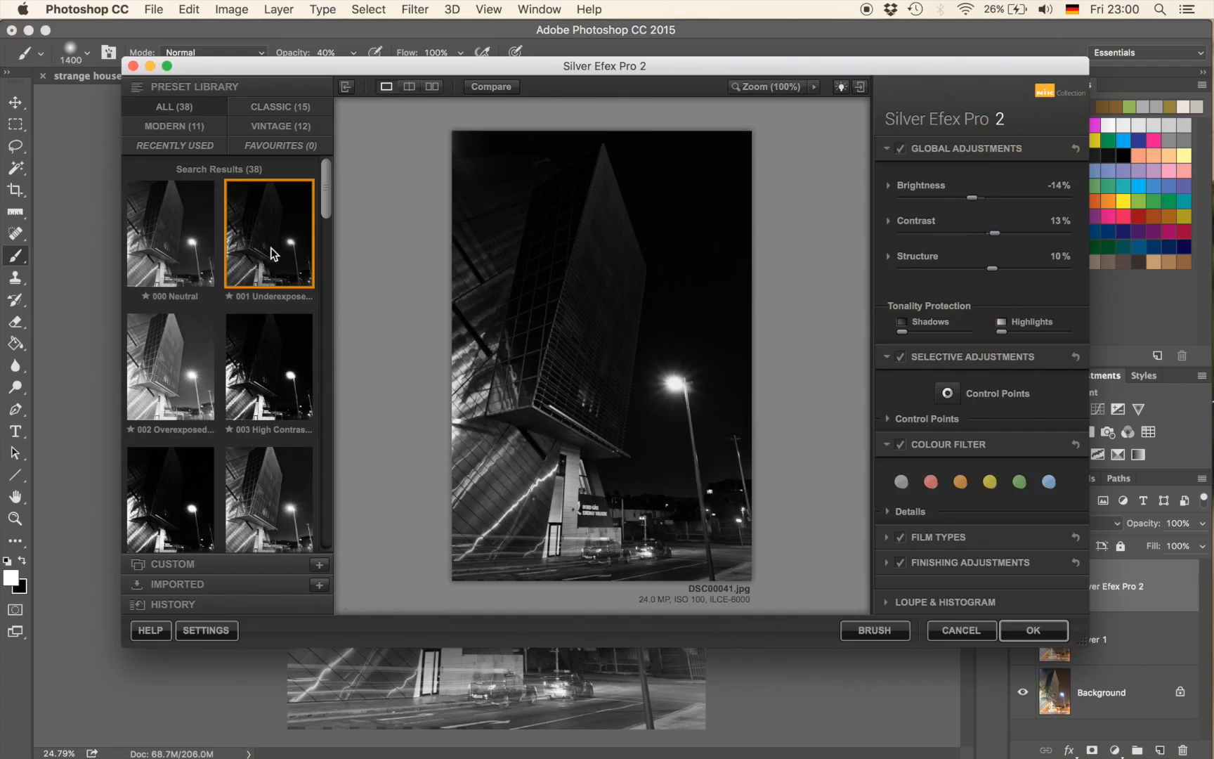
mouse_move(272, 253)
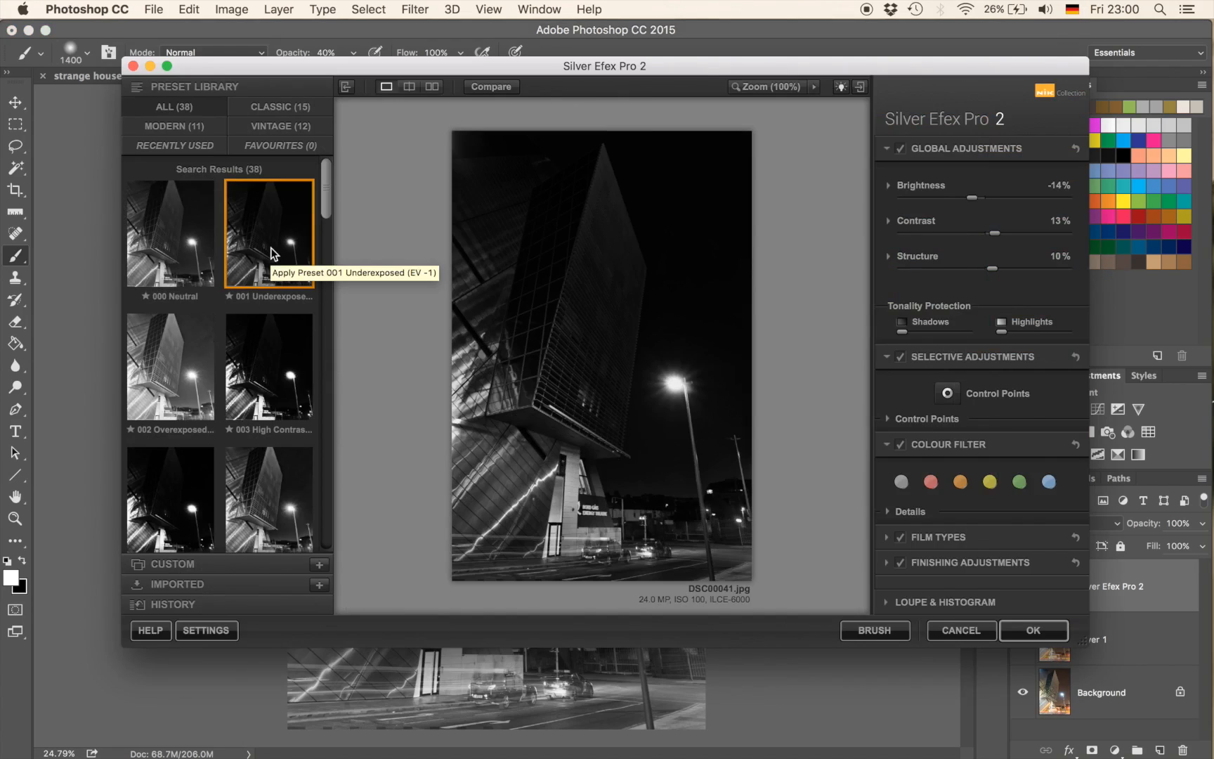
mouse_move(825, 520)
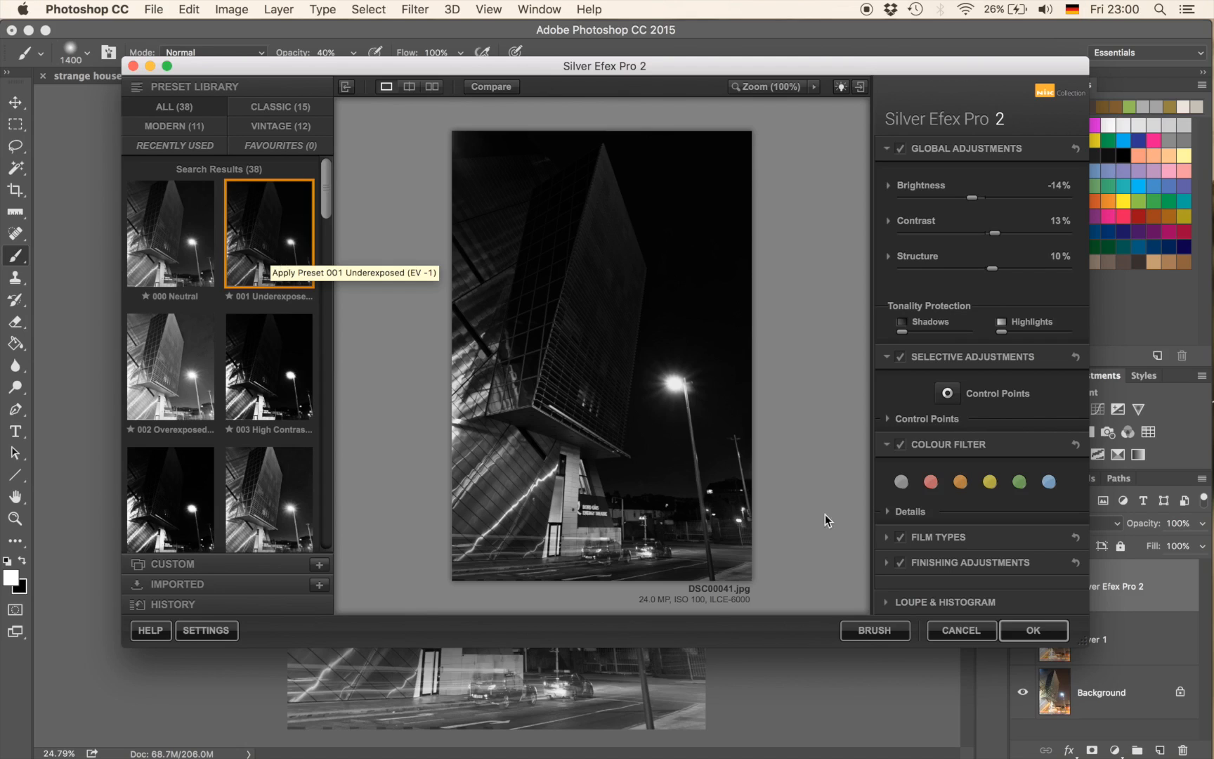
click(1034, 630)
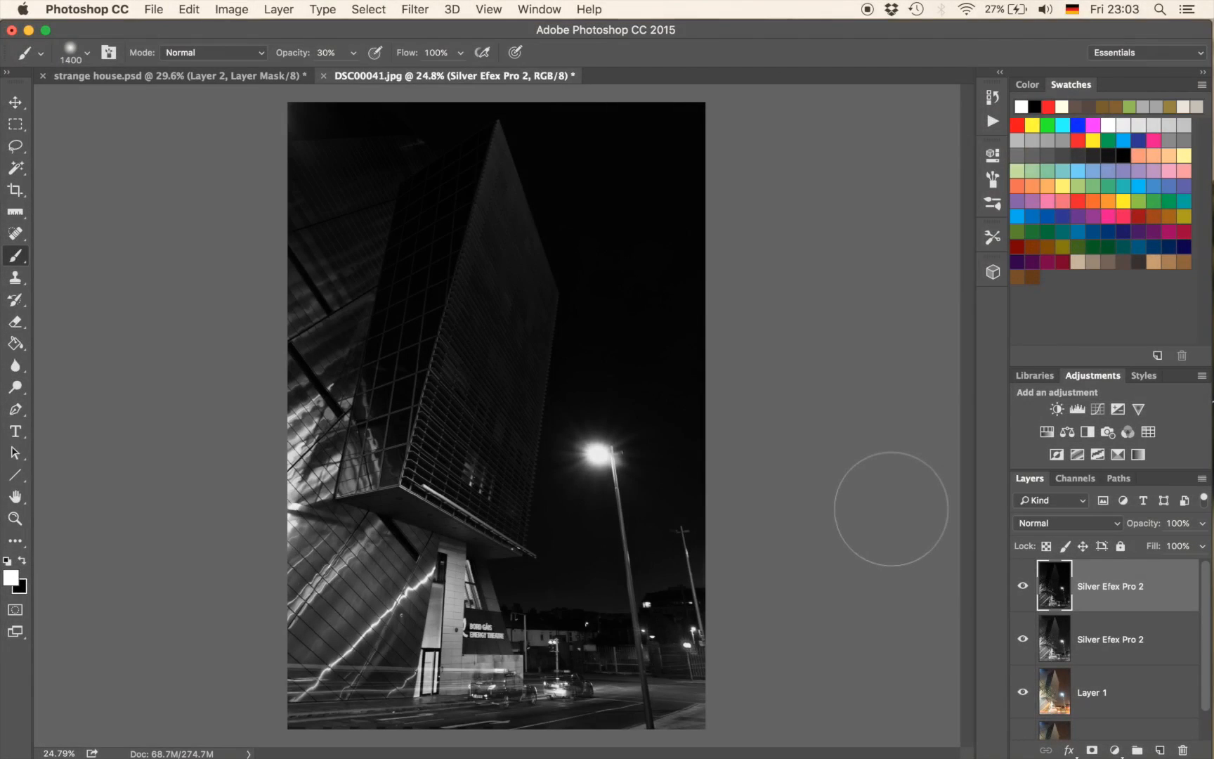
mouse_move(655, 551)
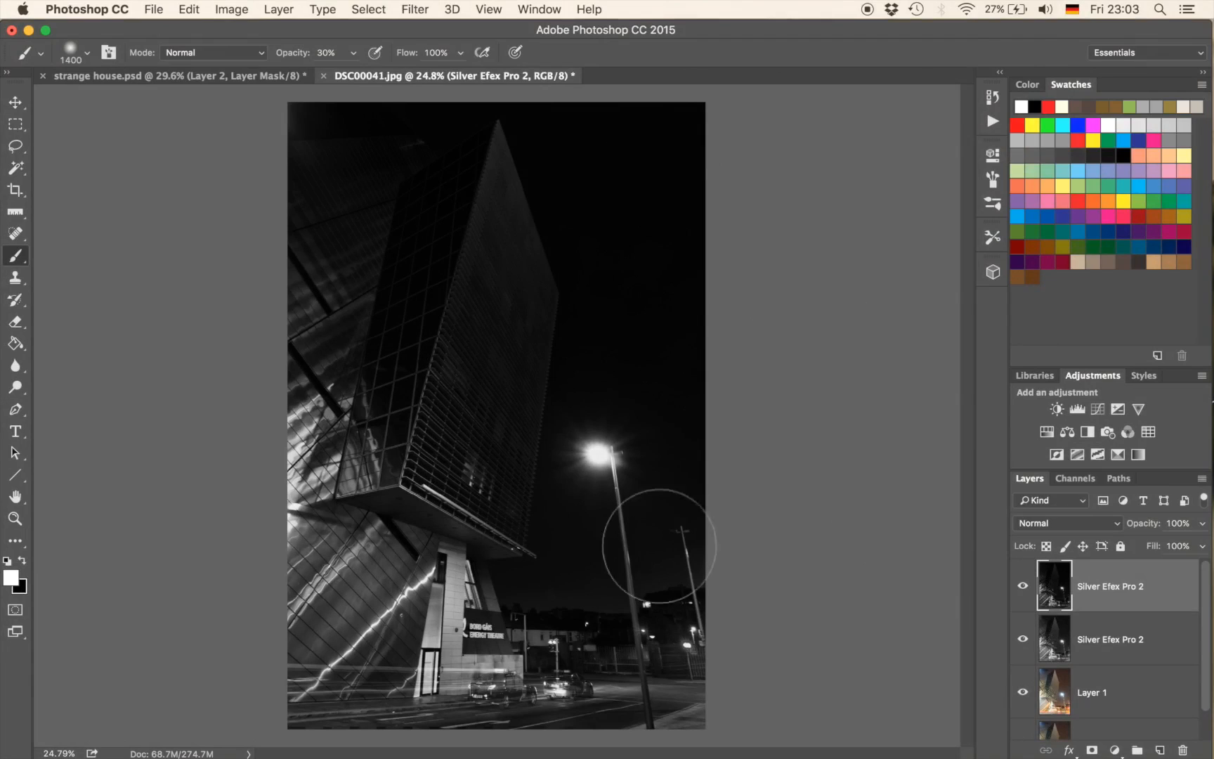
mouse_move(854, 553)
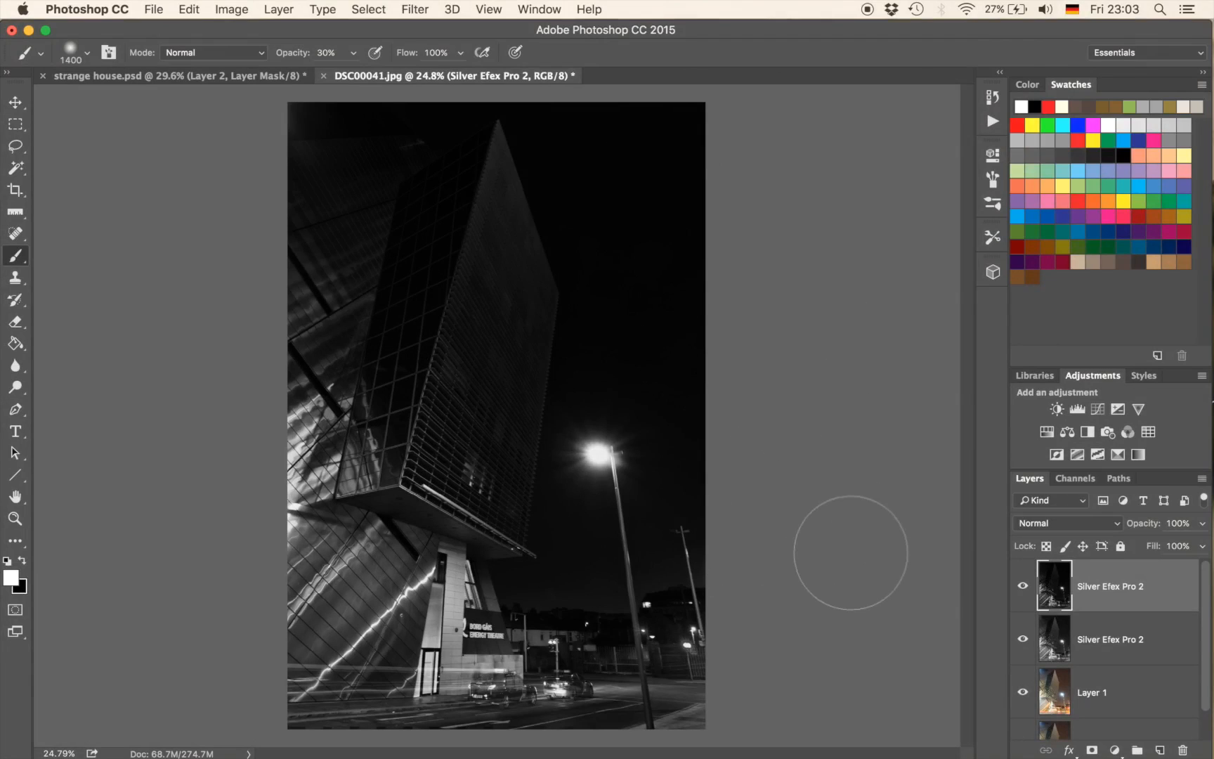
mouse_move(904, 559)
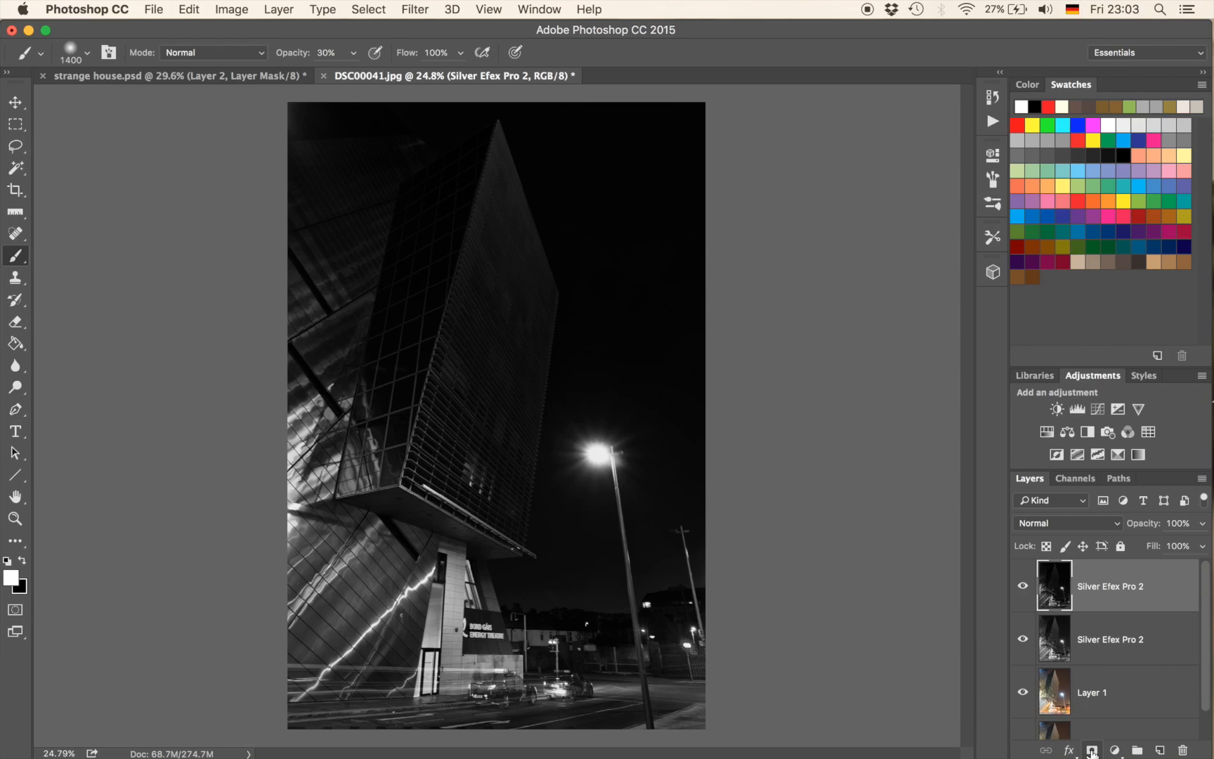
mouse_move(1093, 749)
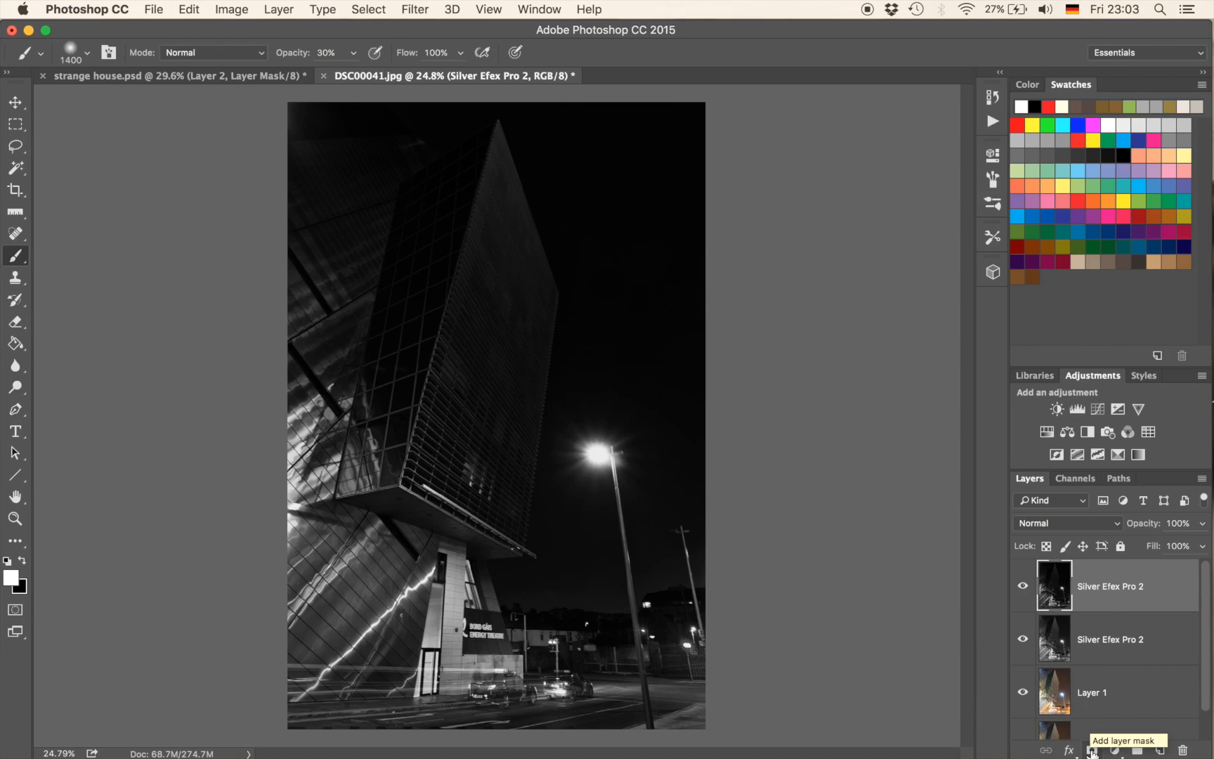
Step: Alt-add a black layer mask to the top Silver Efex Pro 2 layer
click(1092, 750)
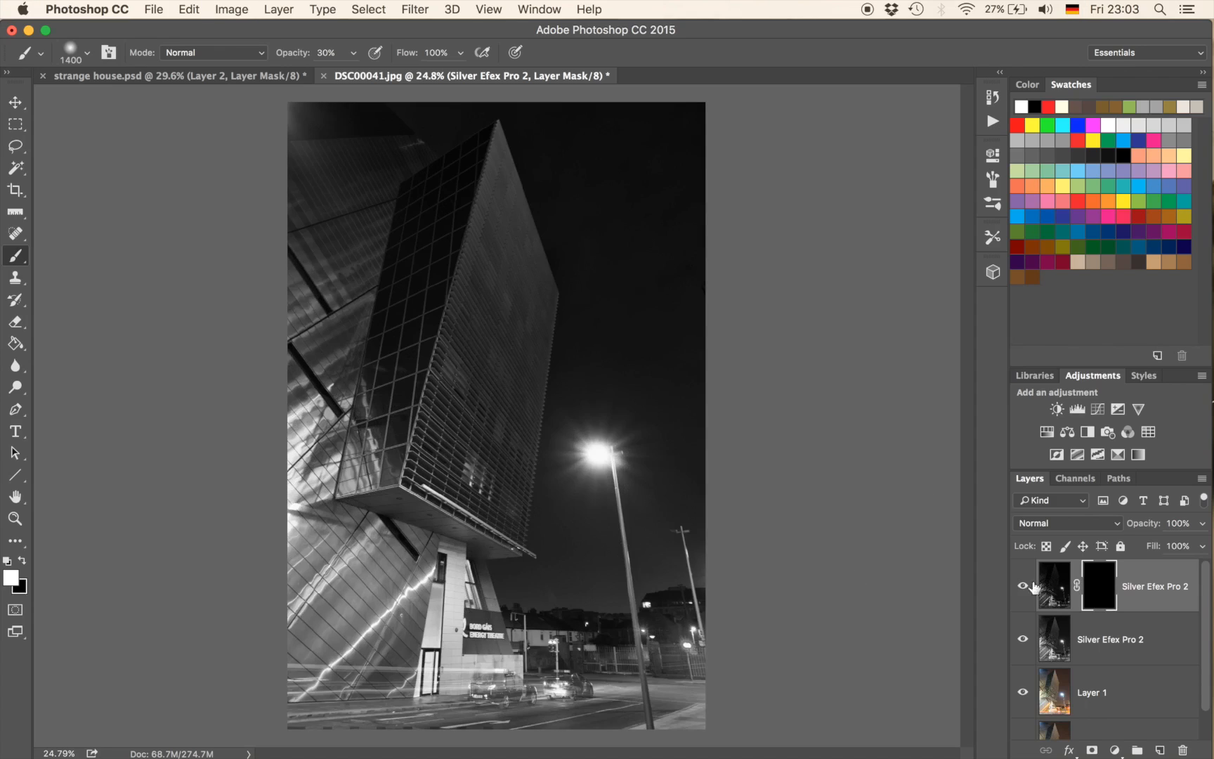
mouse_move(1046, 590)
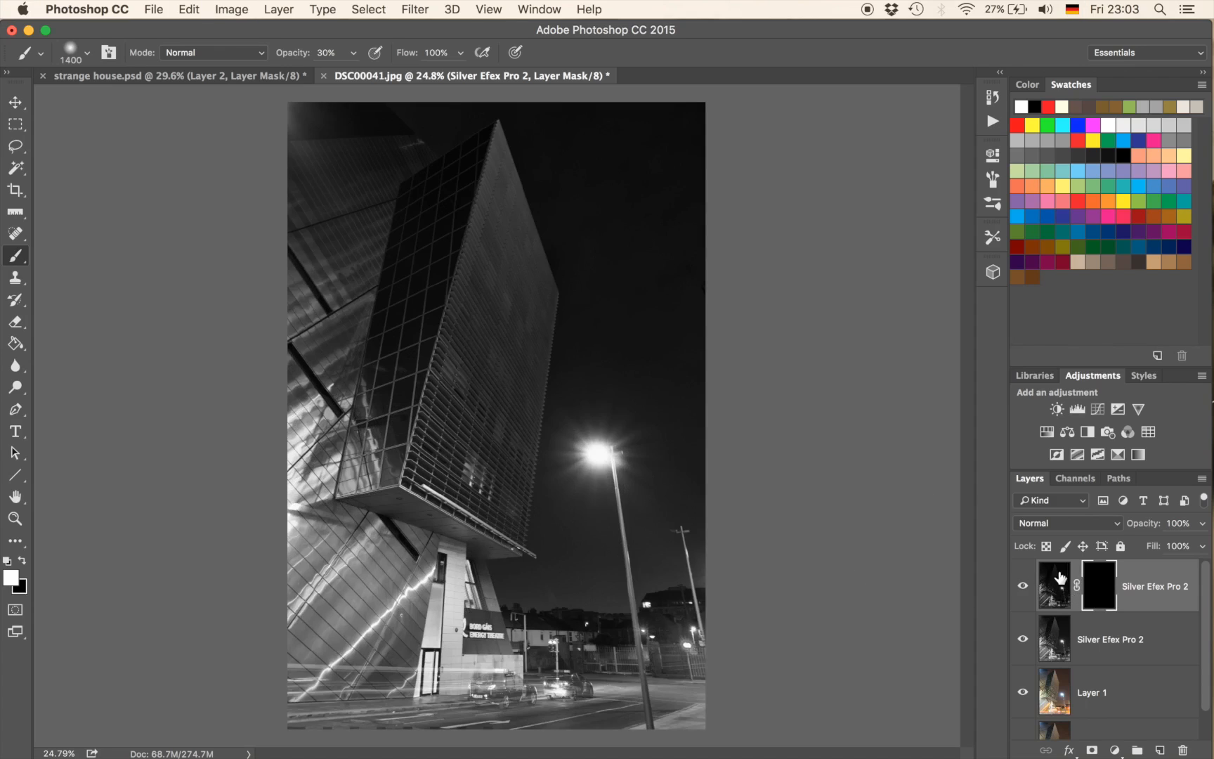
mouse_move(864, 474)
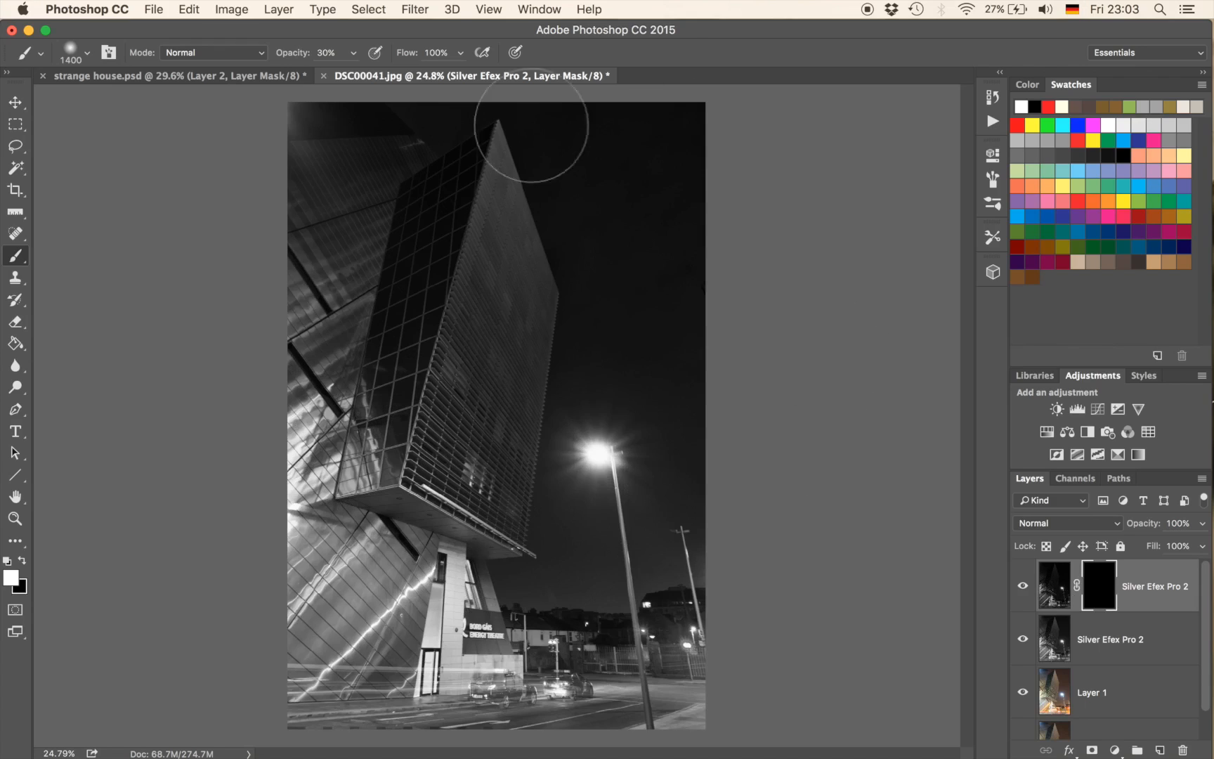
mouse_move(13, 594)
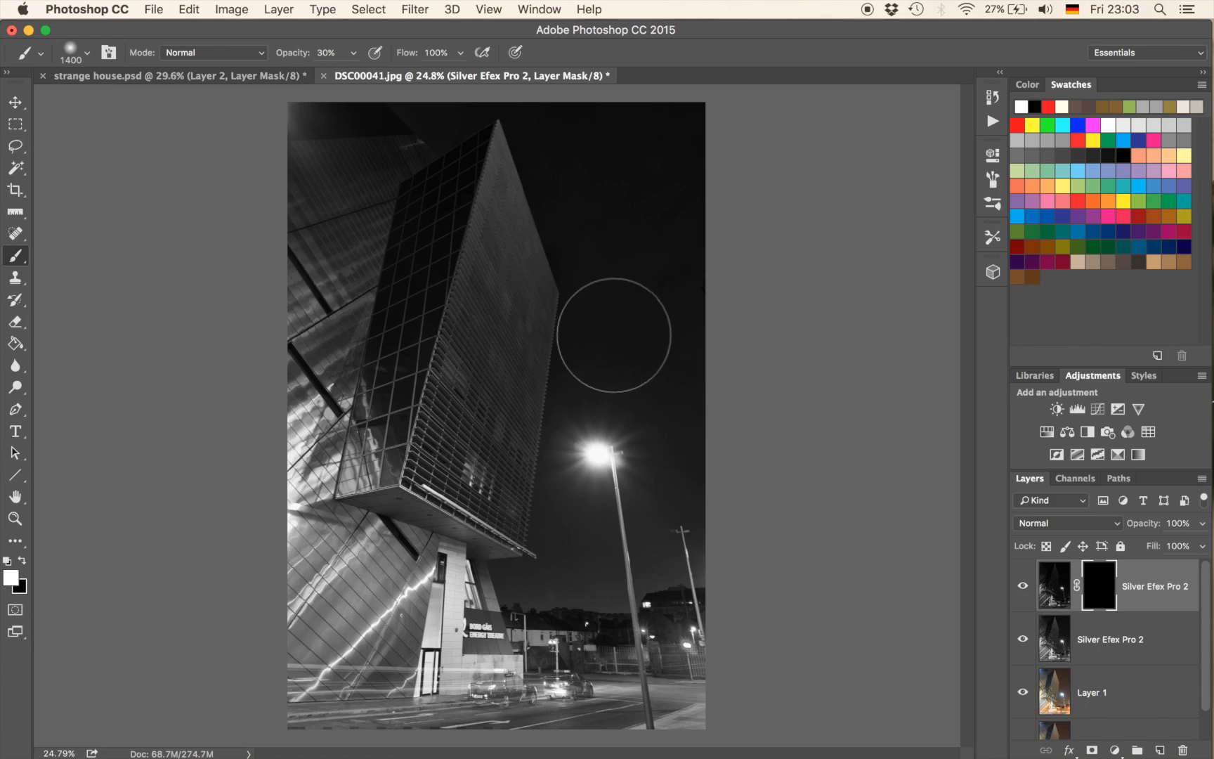
Step: Prepare a larger, stronger brush for painting the sky on the mask
click(328, 53)
text(80)
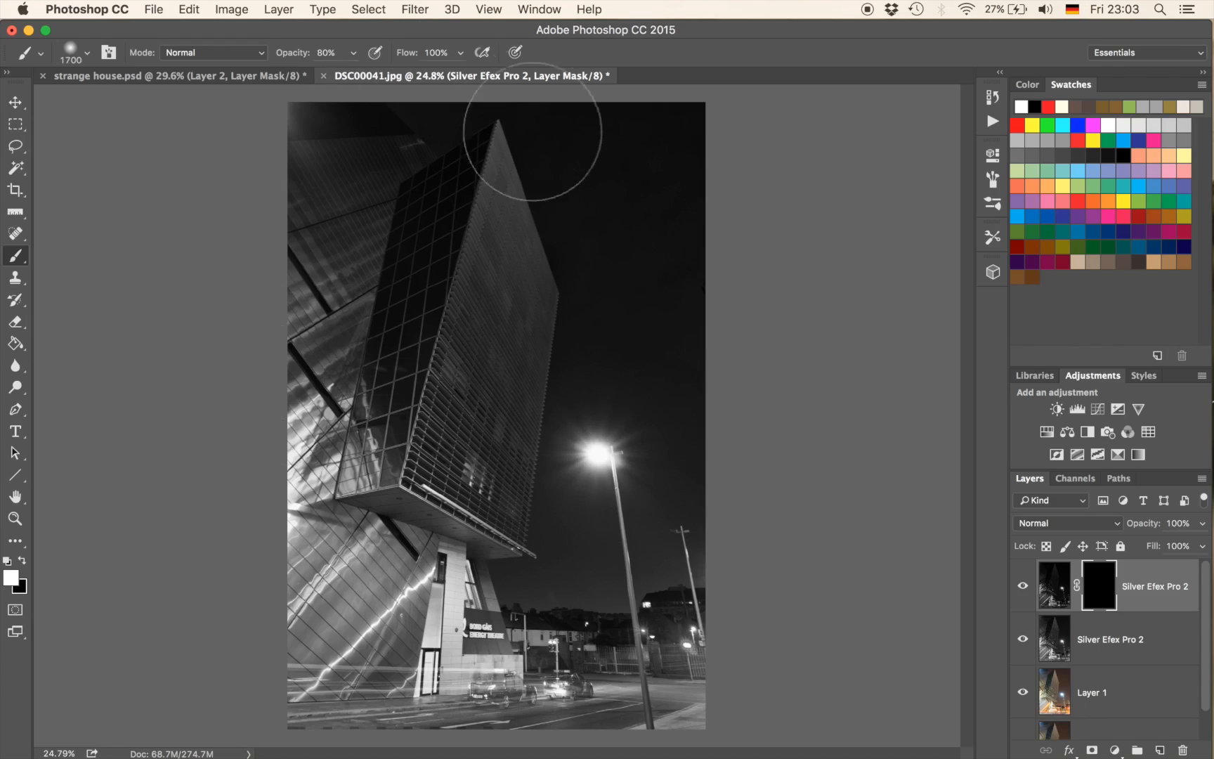
mouse_move(605, 521)
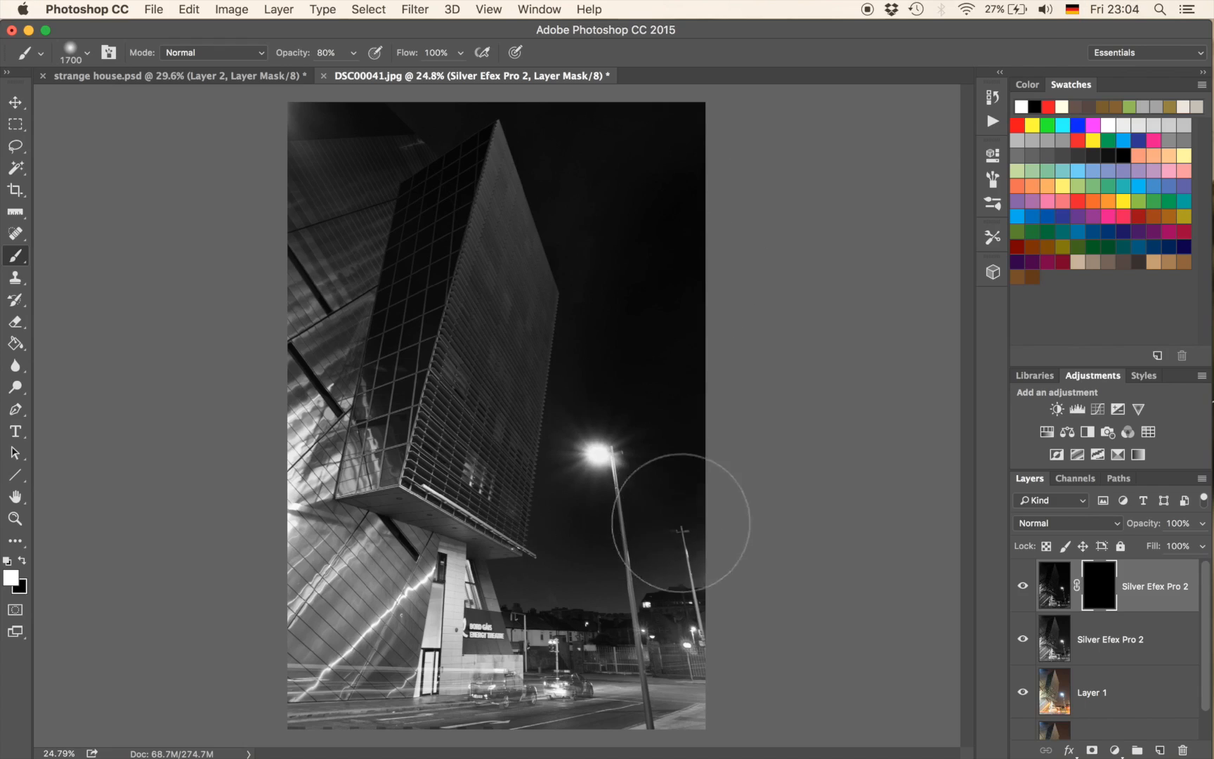
mouse_move(624, 229)
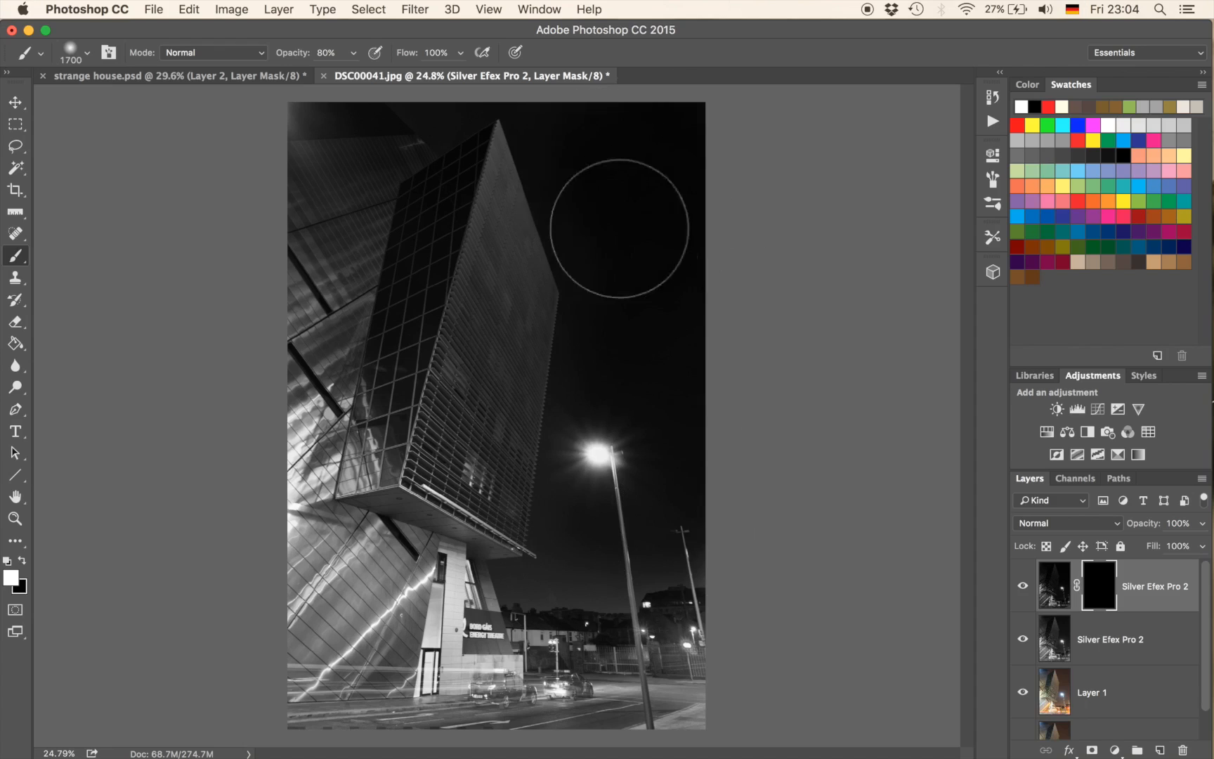
mouse_move(606, 508)
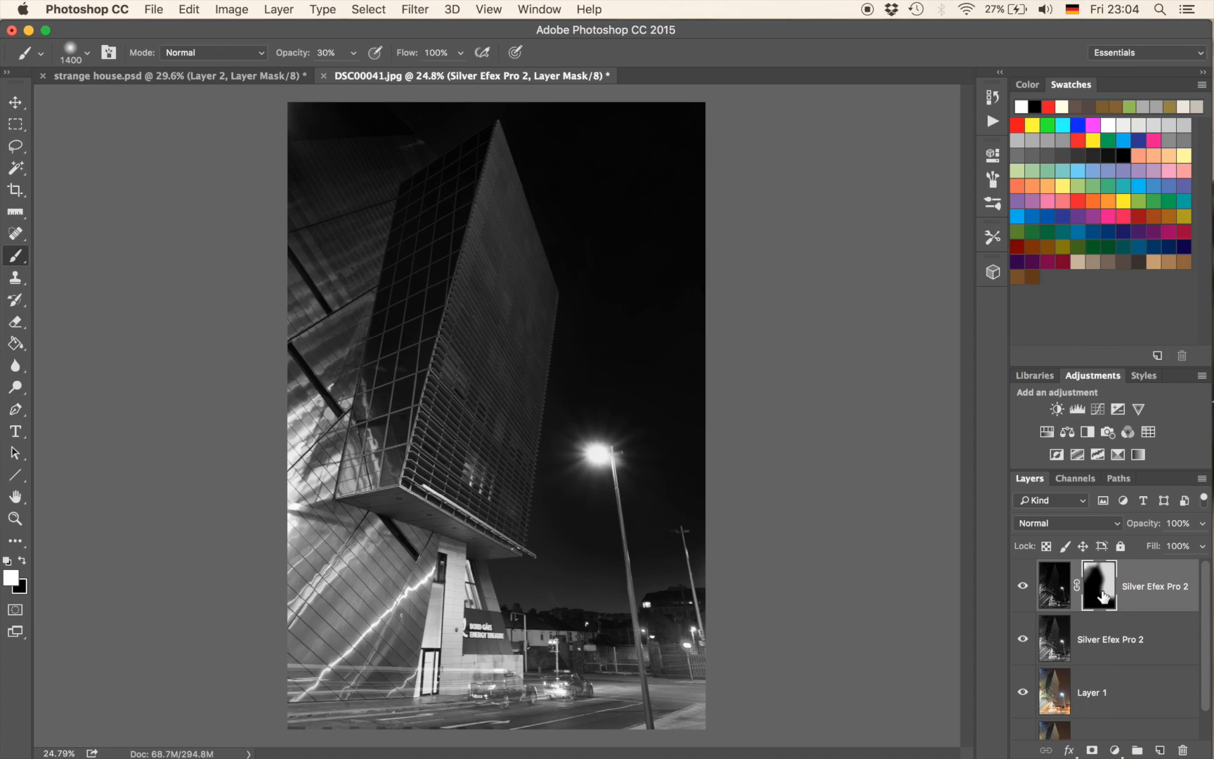
Step: Toggle the sky mask off and on twice to compare, then paint more sky white
click(1100, 586)
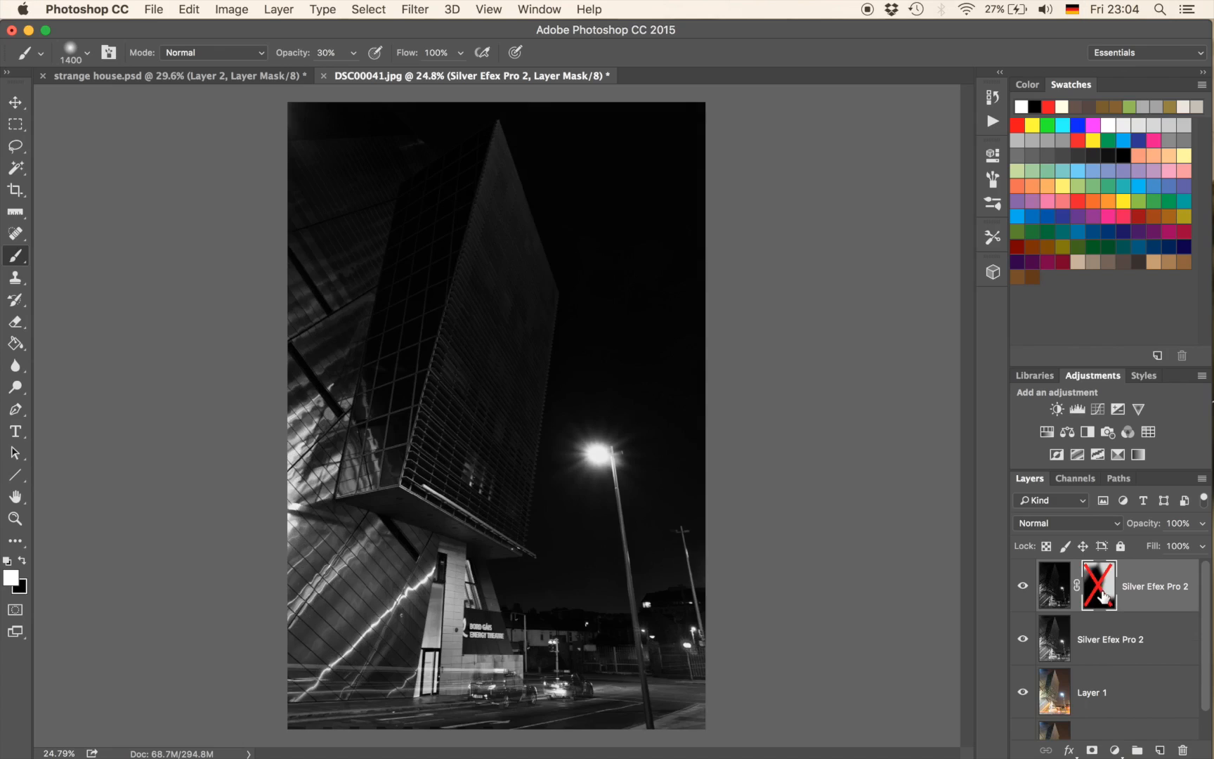
click(1099, 586)
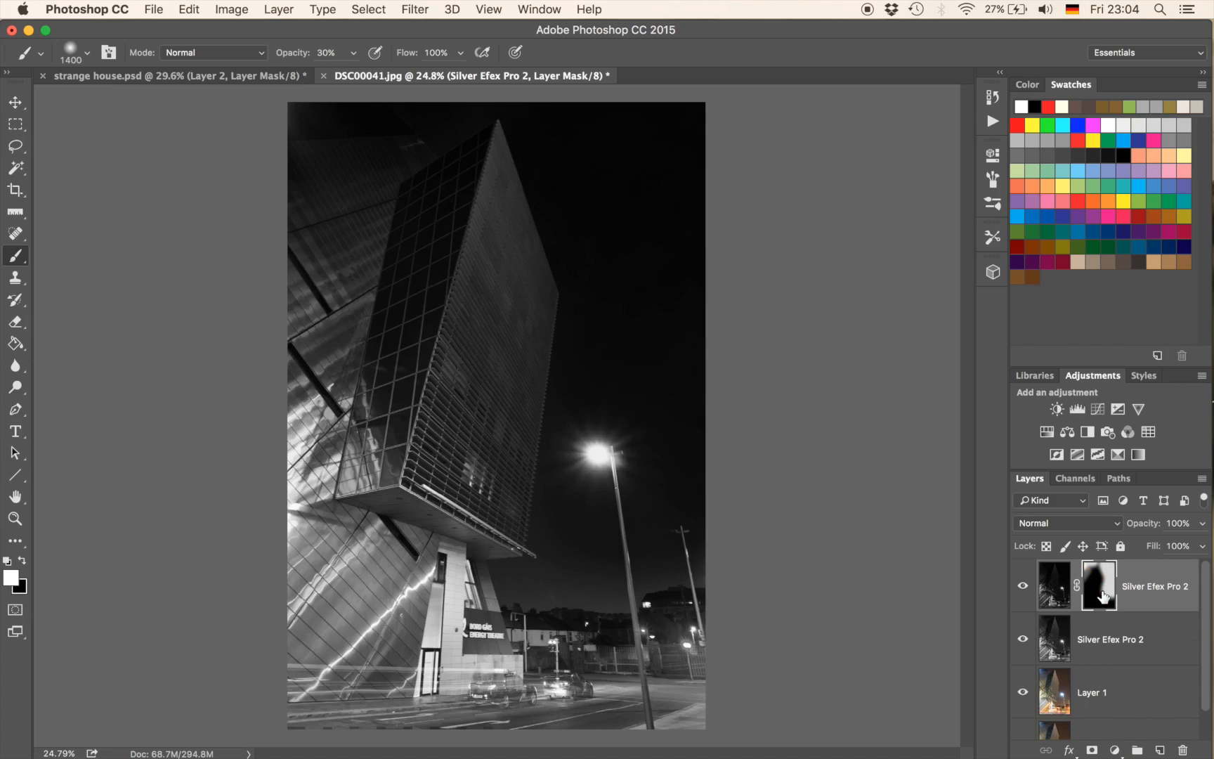
click(1098, 586)
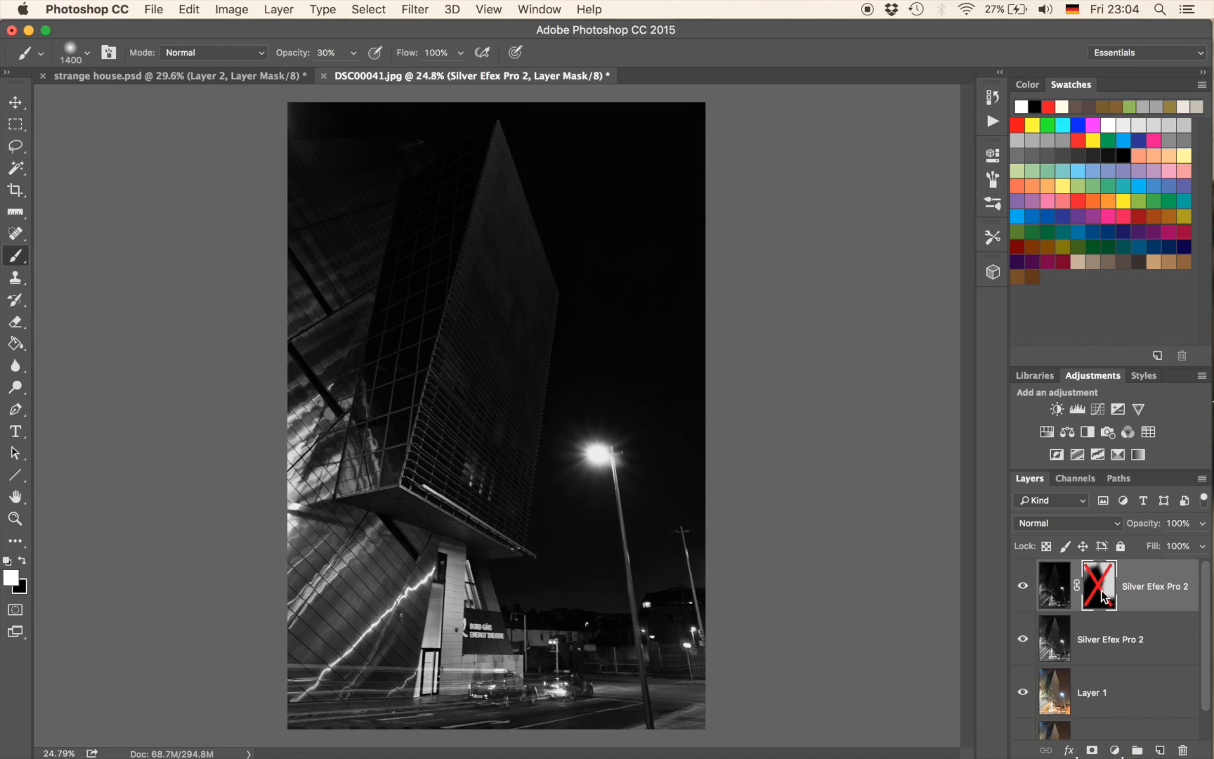
click(1099, 586)
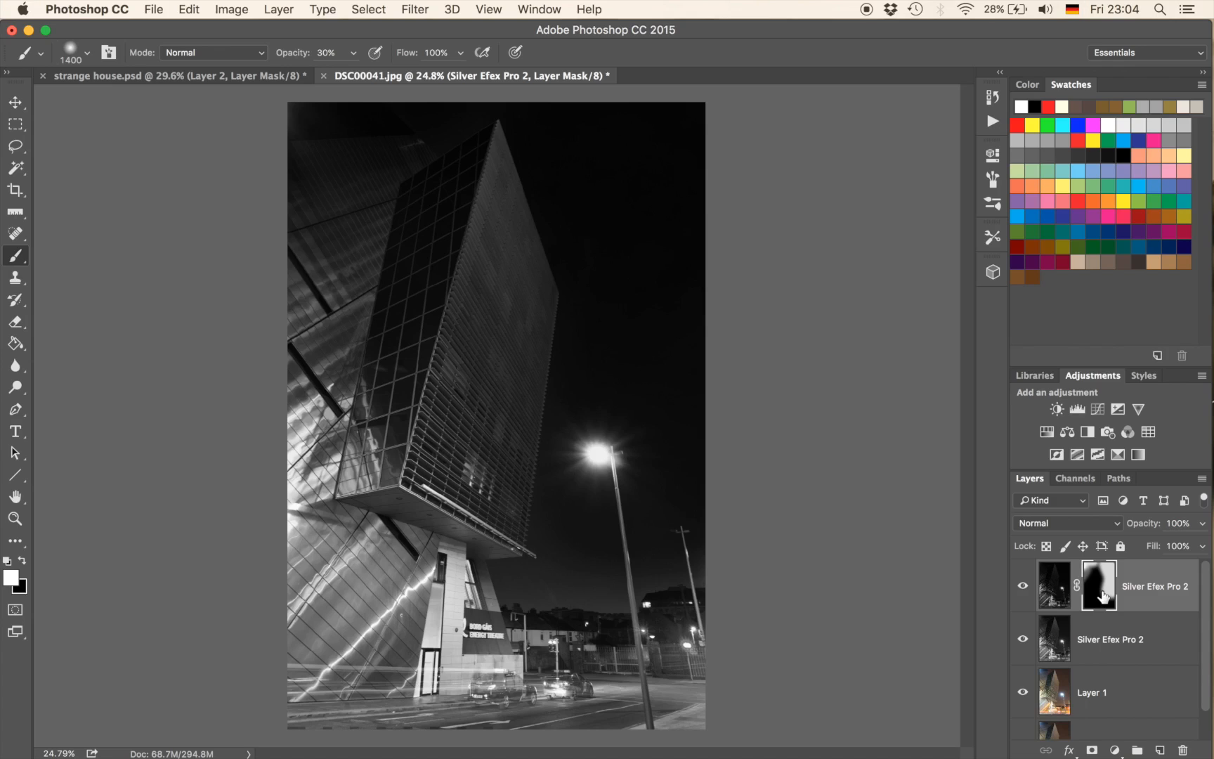
click(1098, 586)
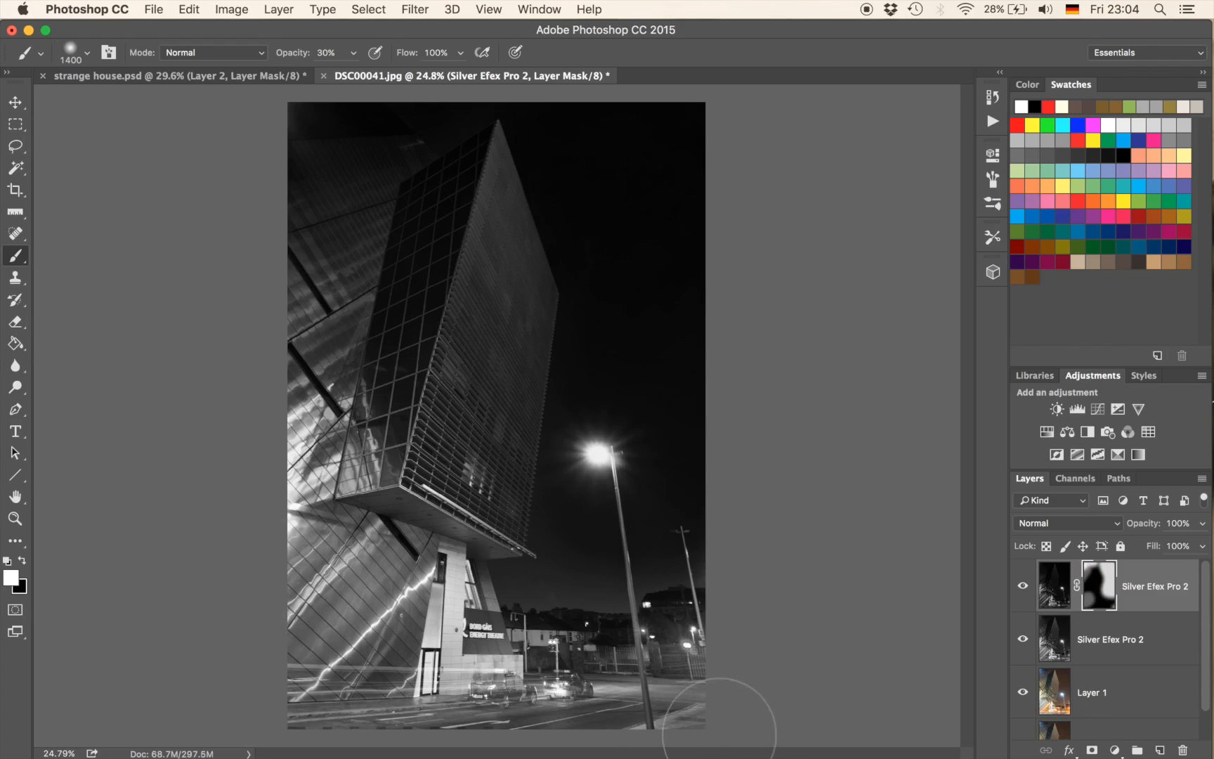
mouse_move(833, 575)
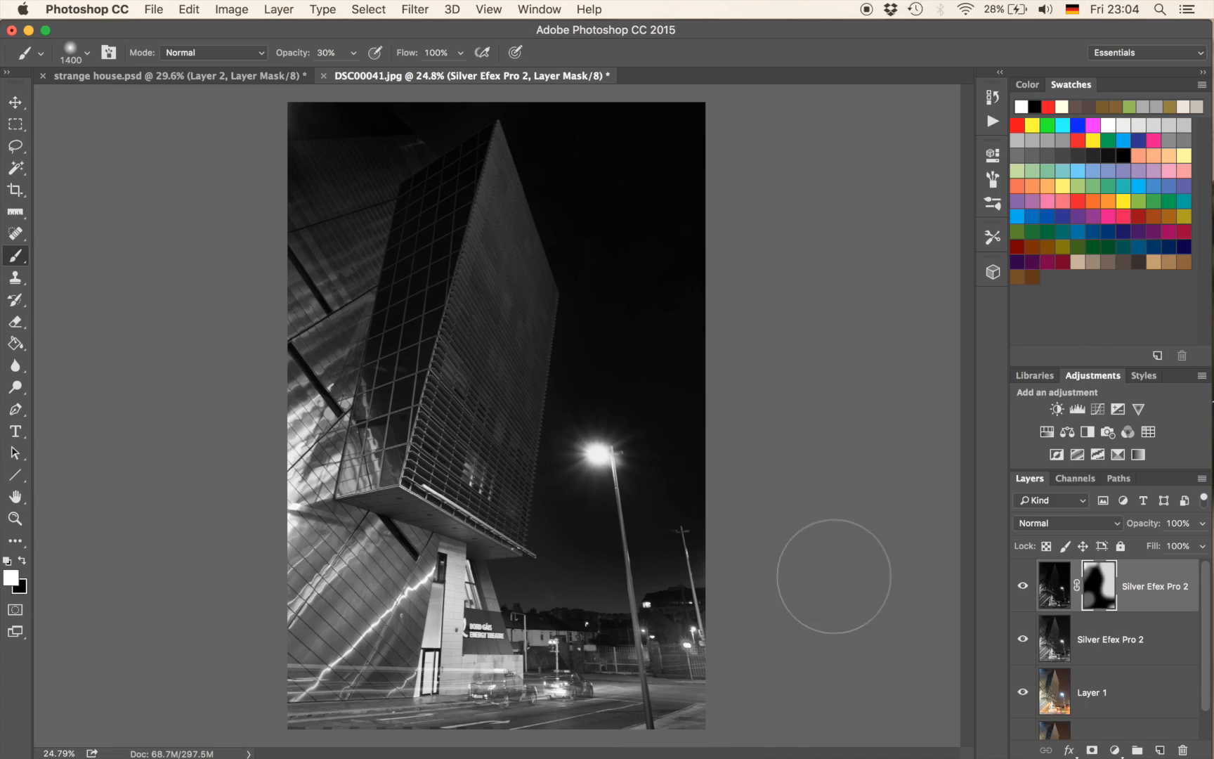